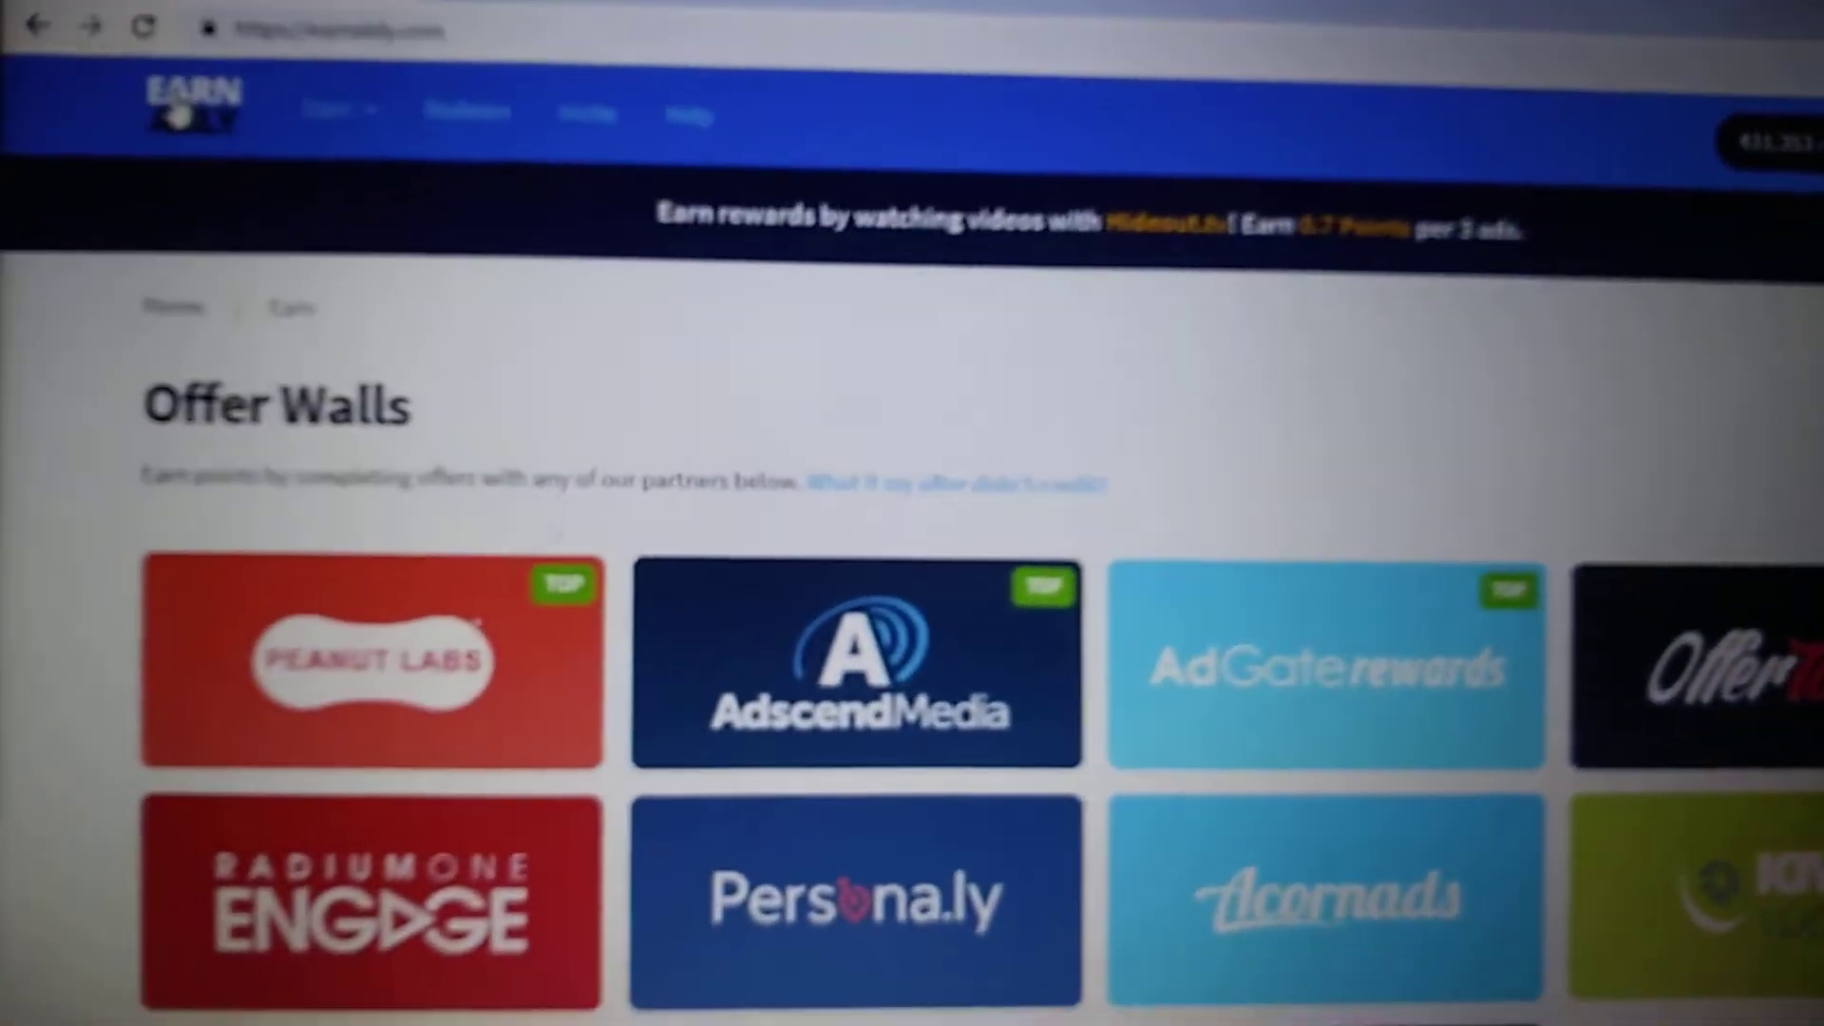
- Scroll down through the Offer Walls partner list before heading to Redeem
scroll("down", 3)
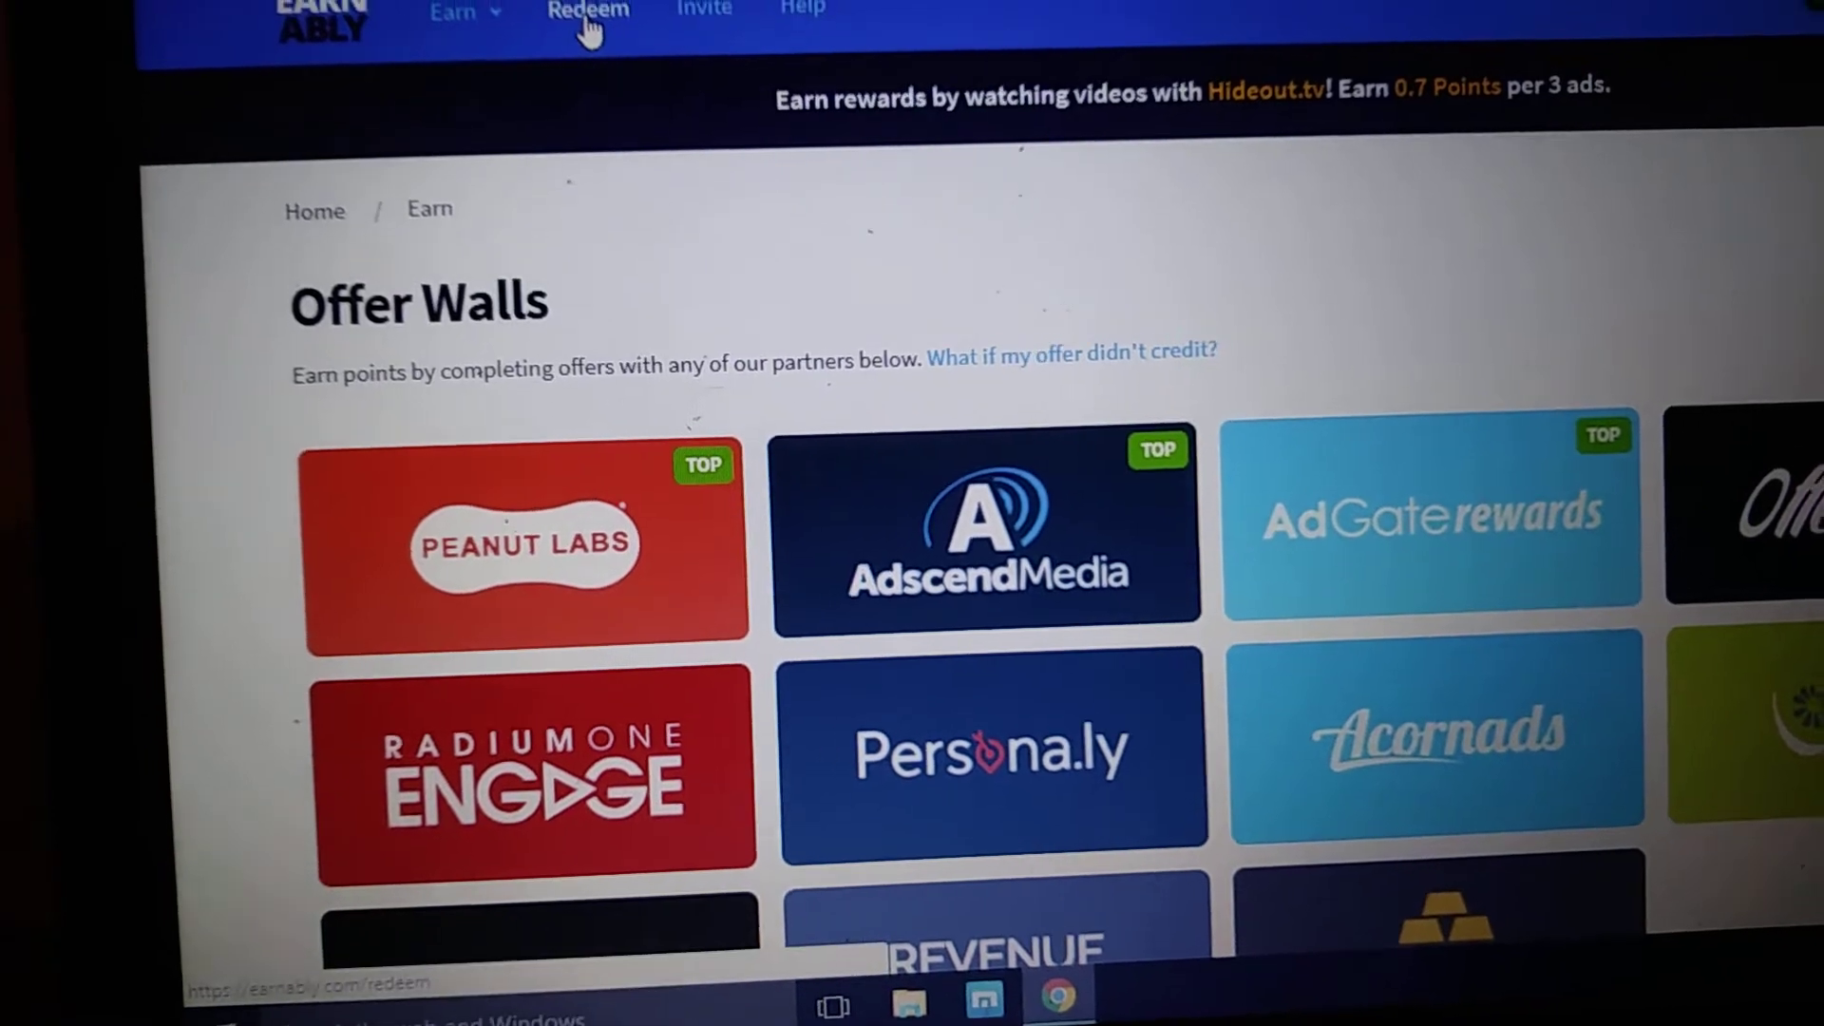
scroll("down", 3)
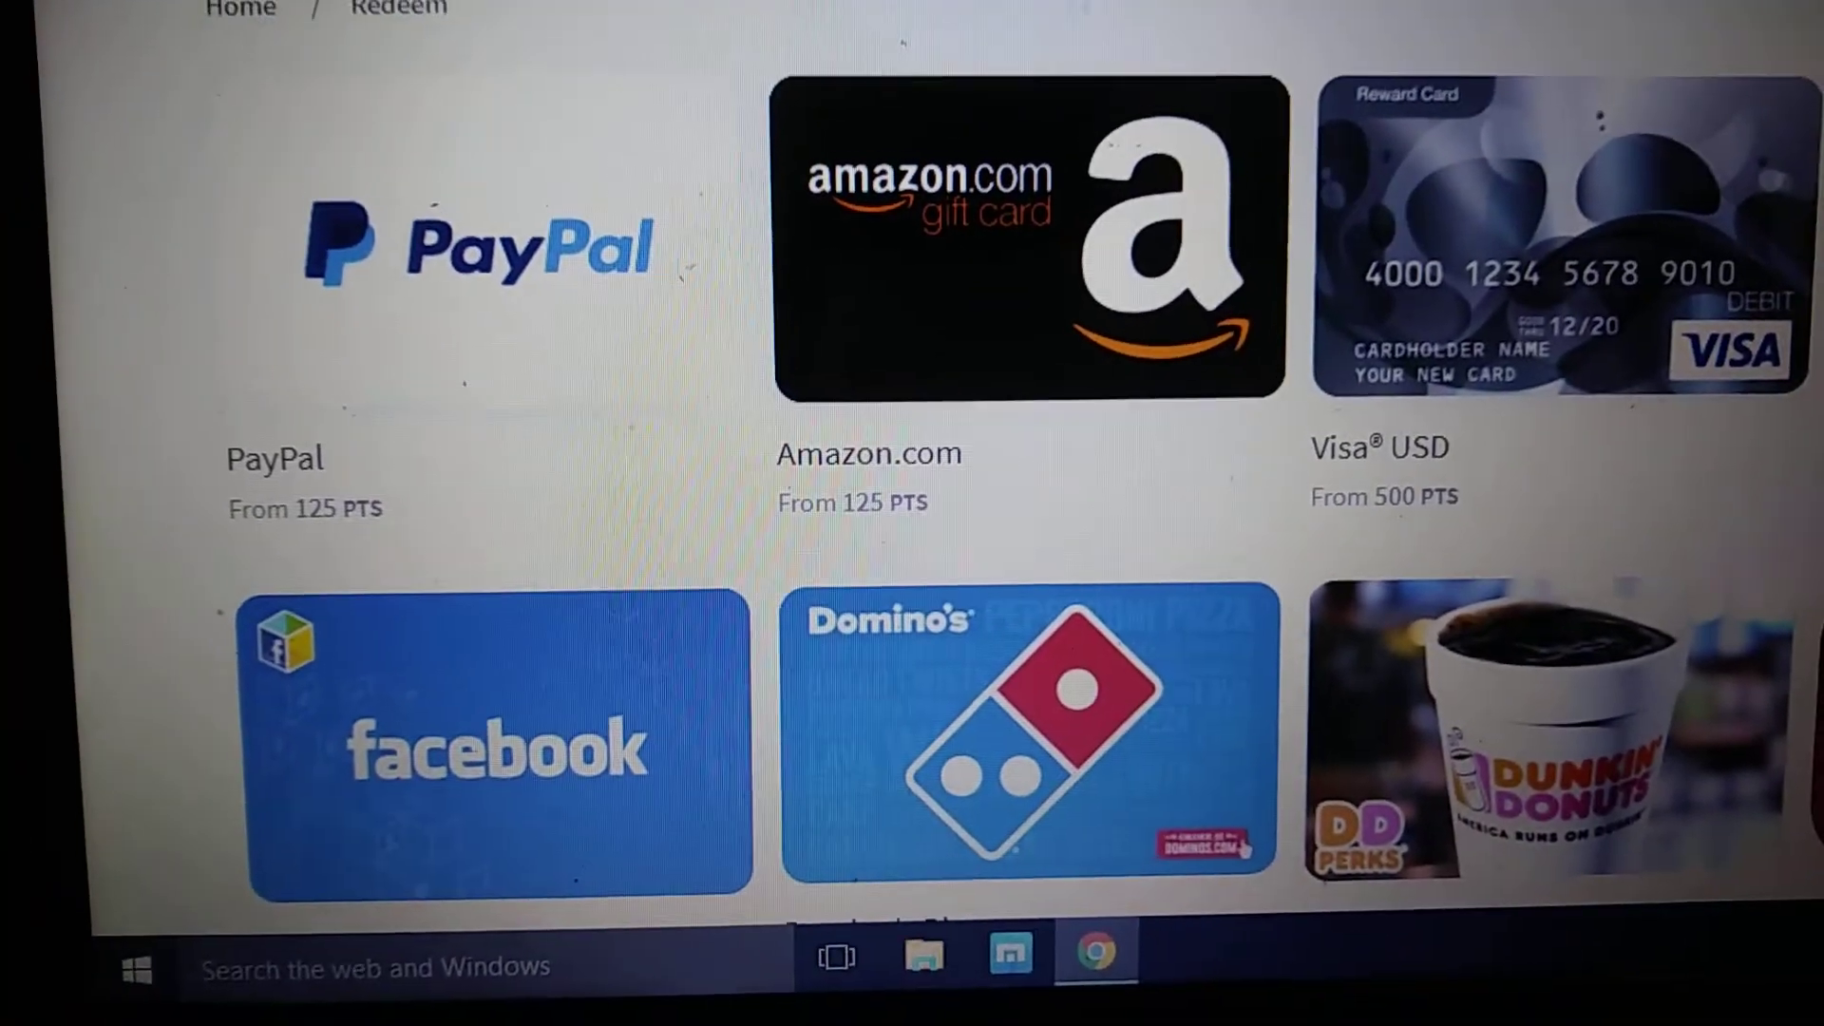
scroll("right", 3)
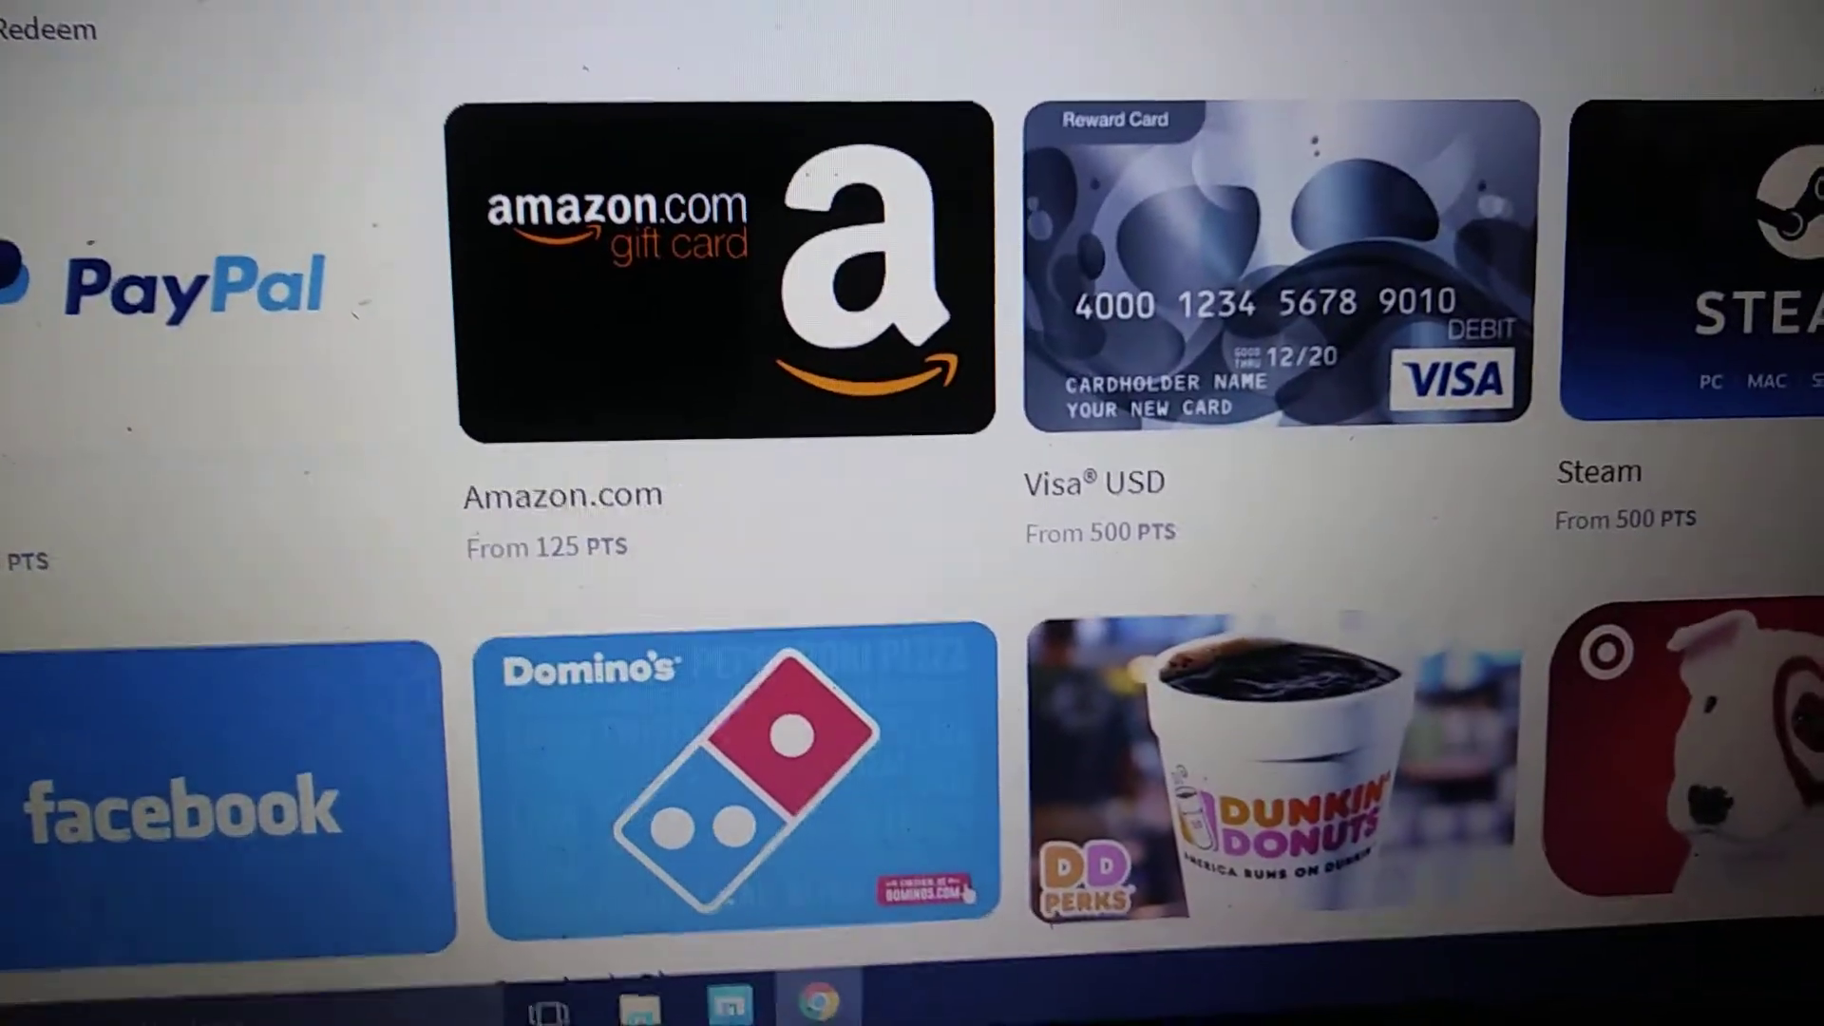
scroll("down", 3)
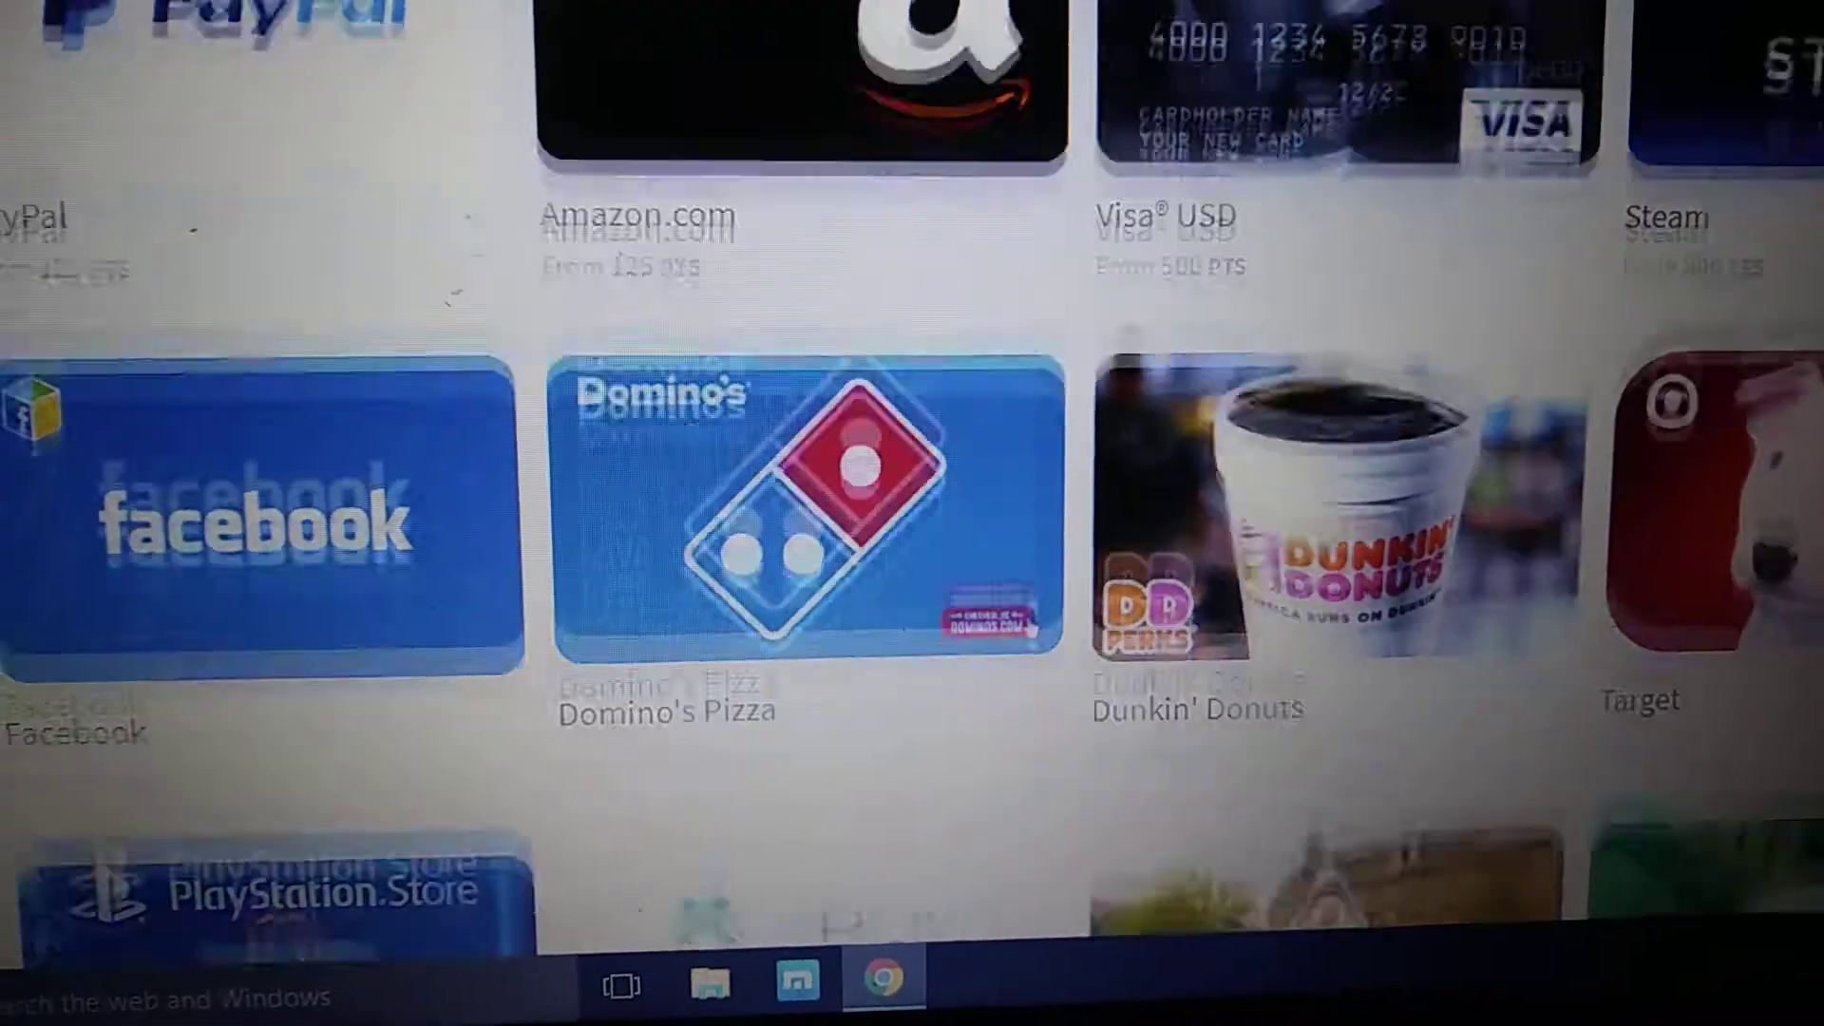
scroll("down", 3)
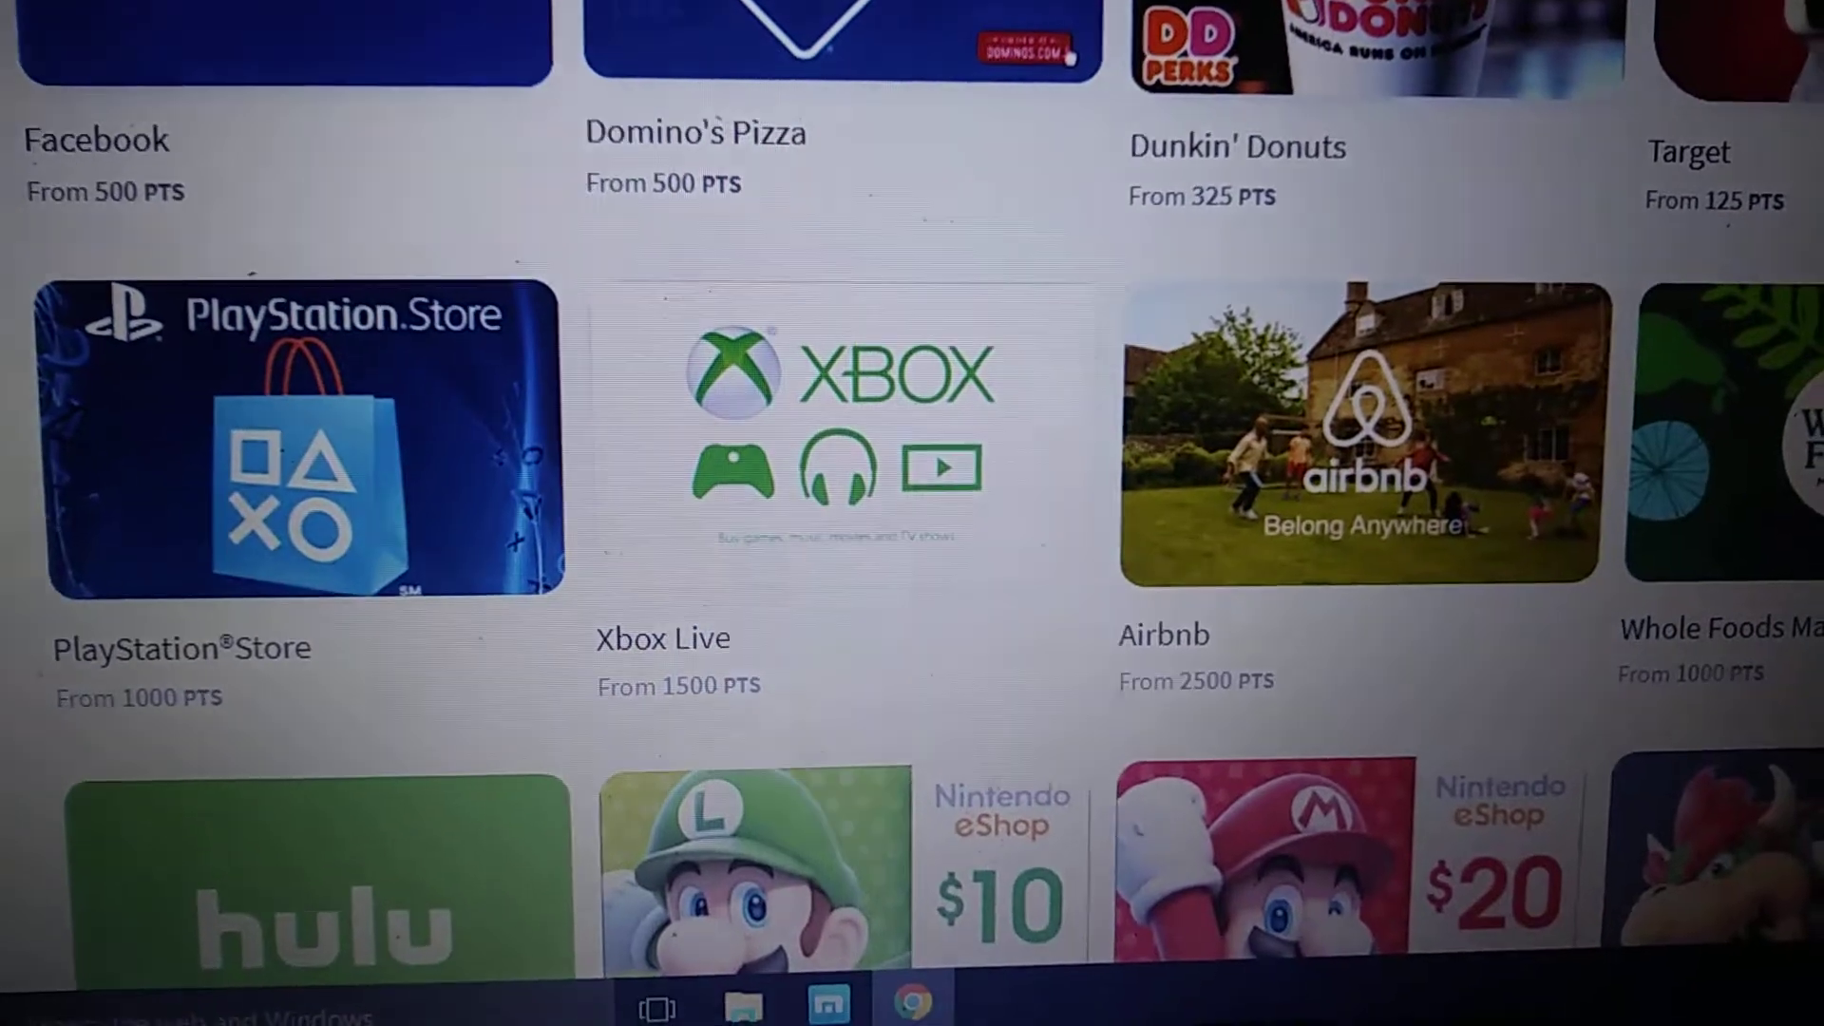
scroll("down", 3)
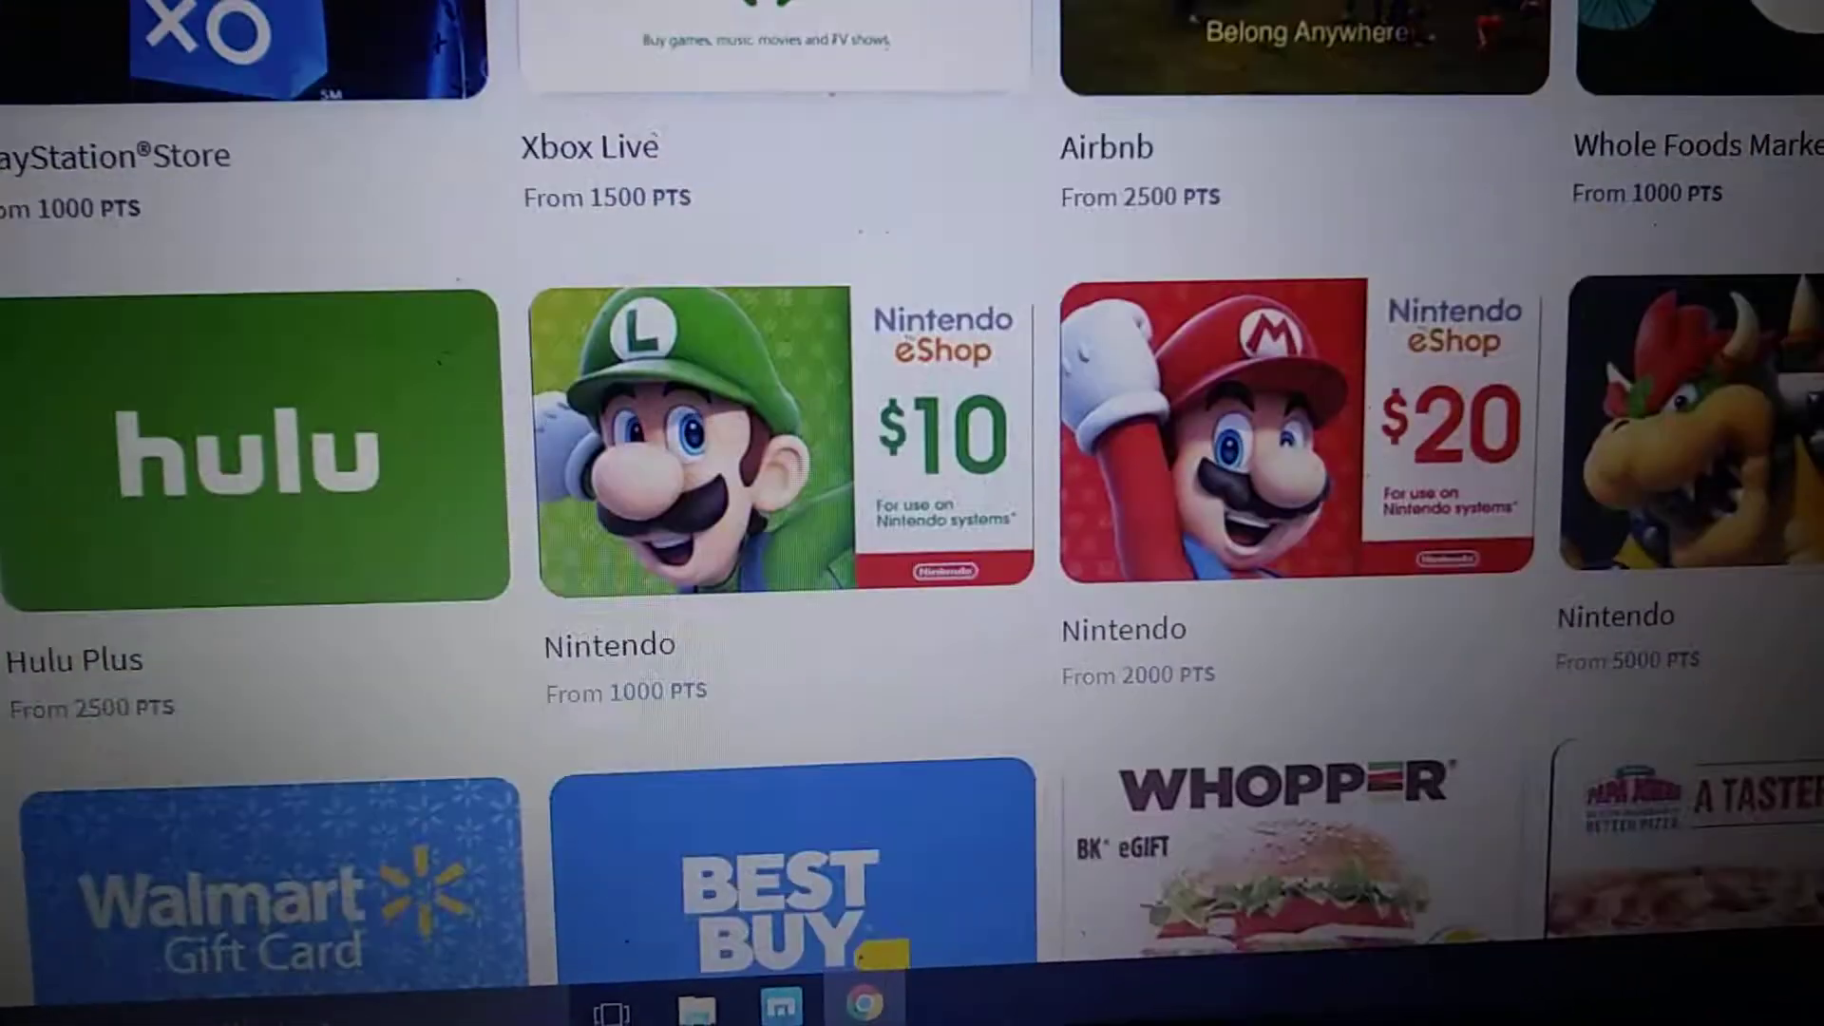
scroll("down", 3)
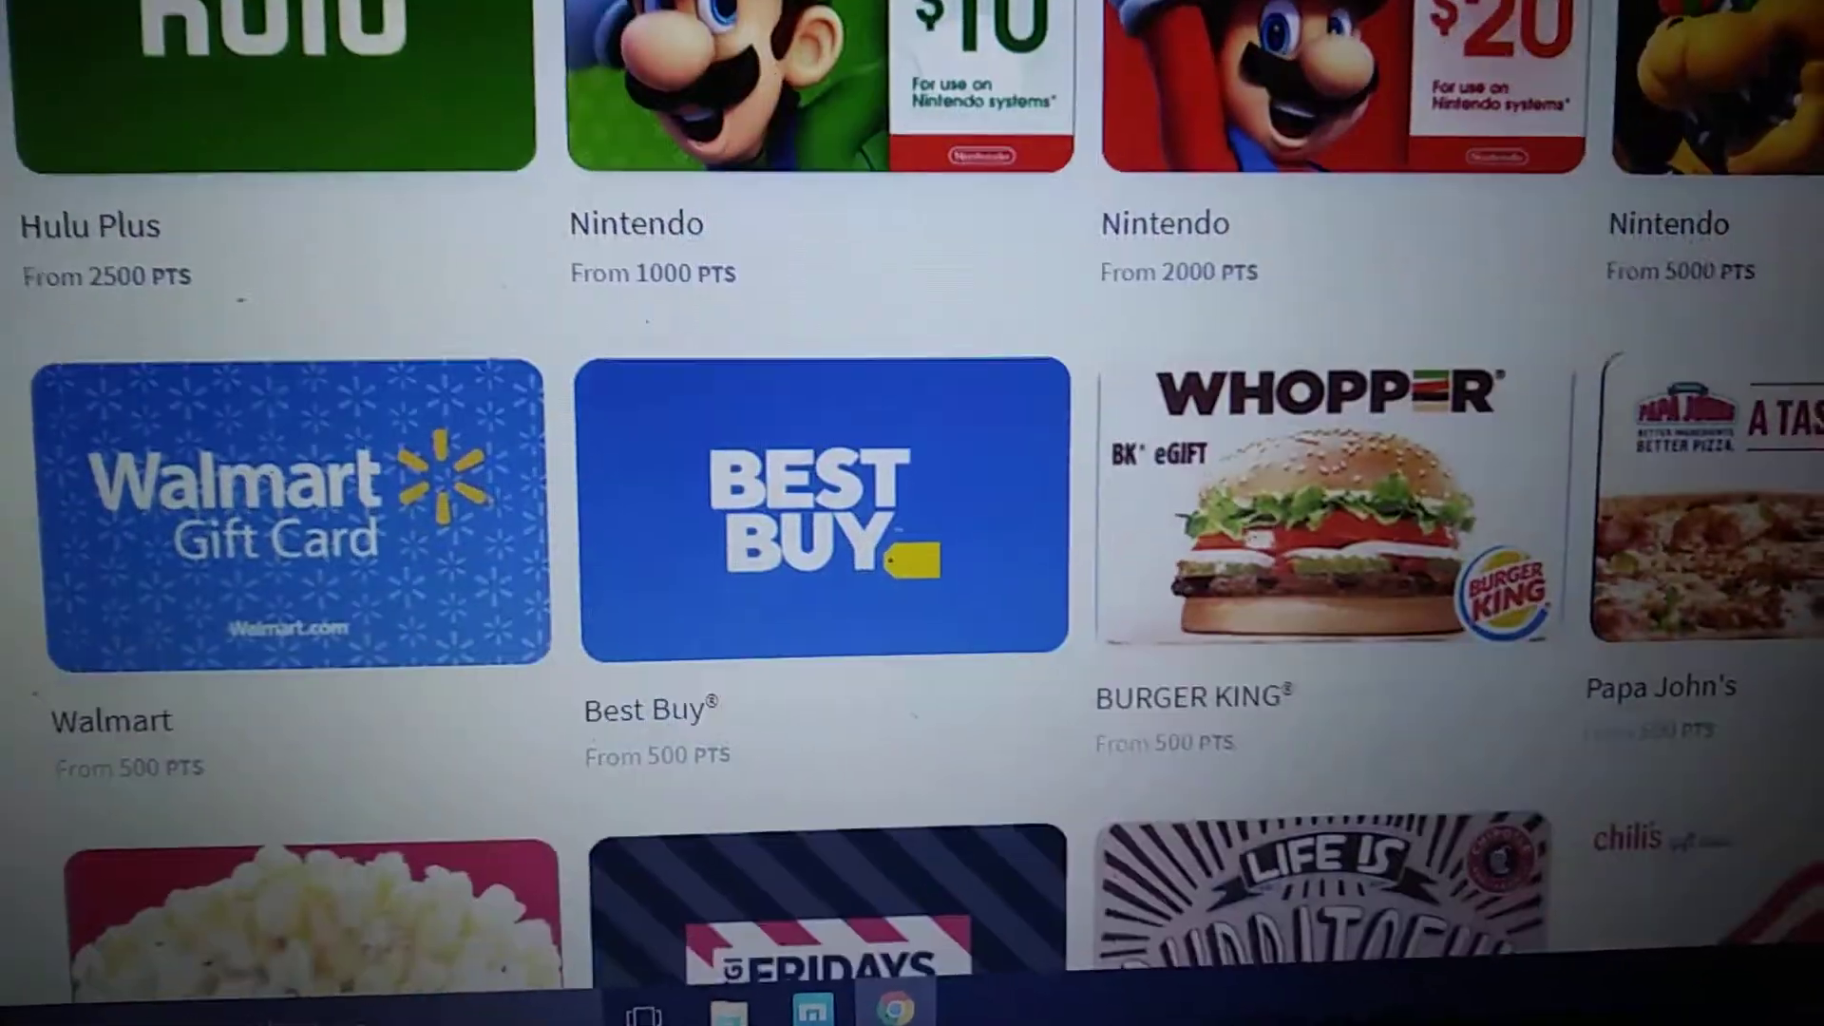
scroll("down", 3)
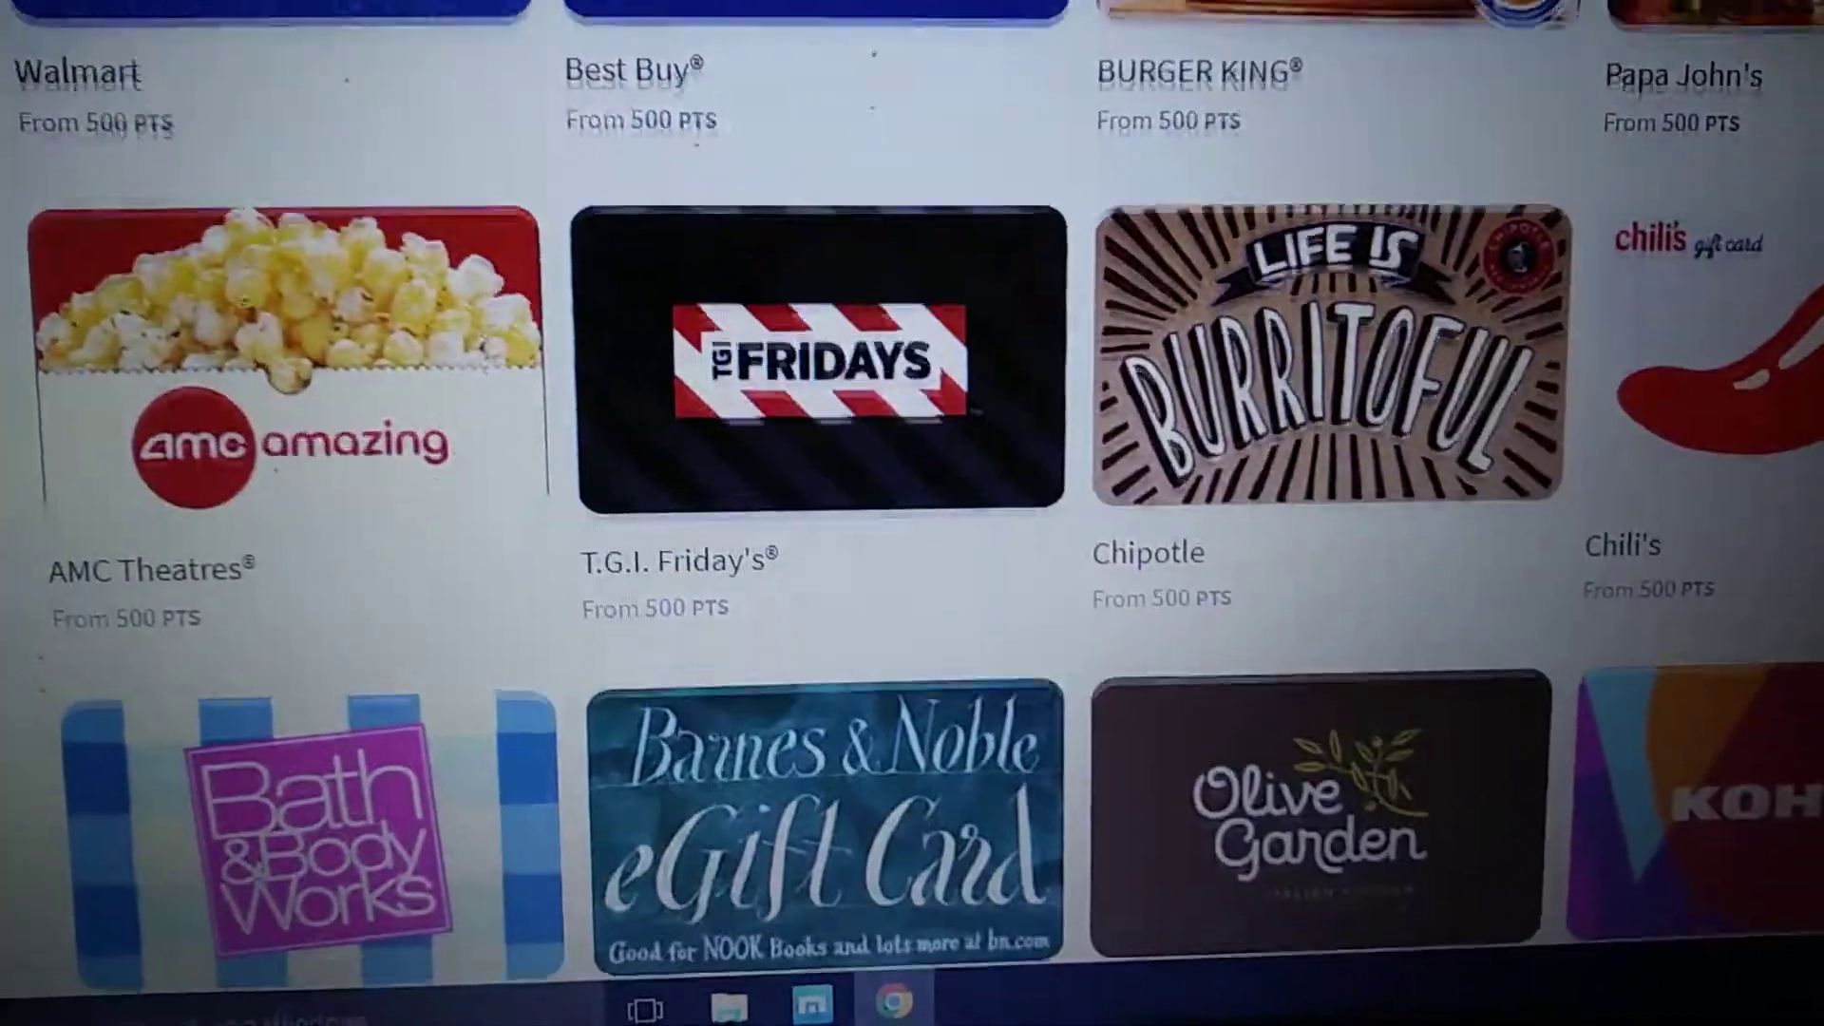
scroll("down", 3)
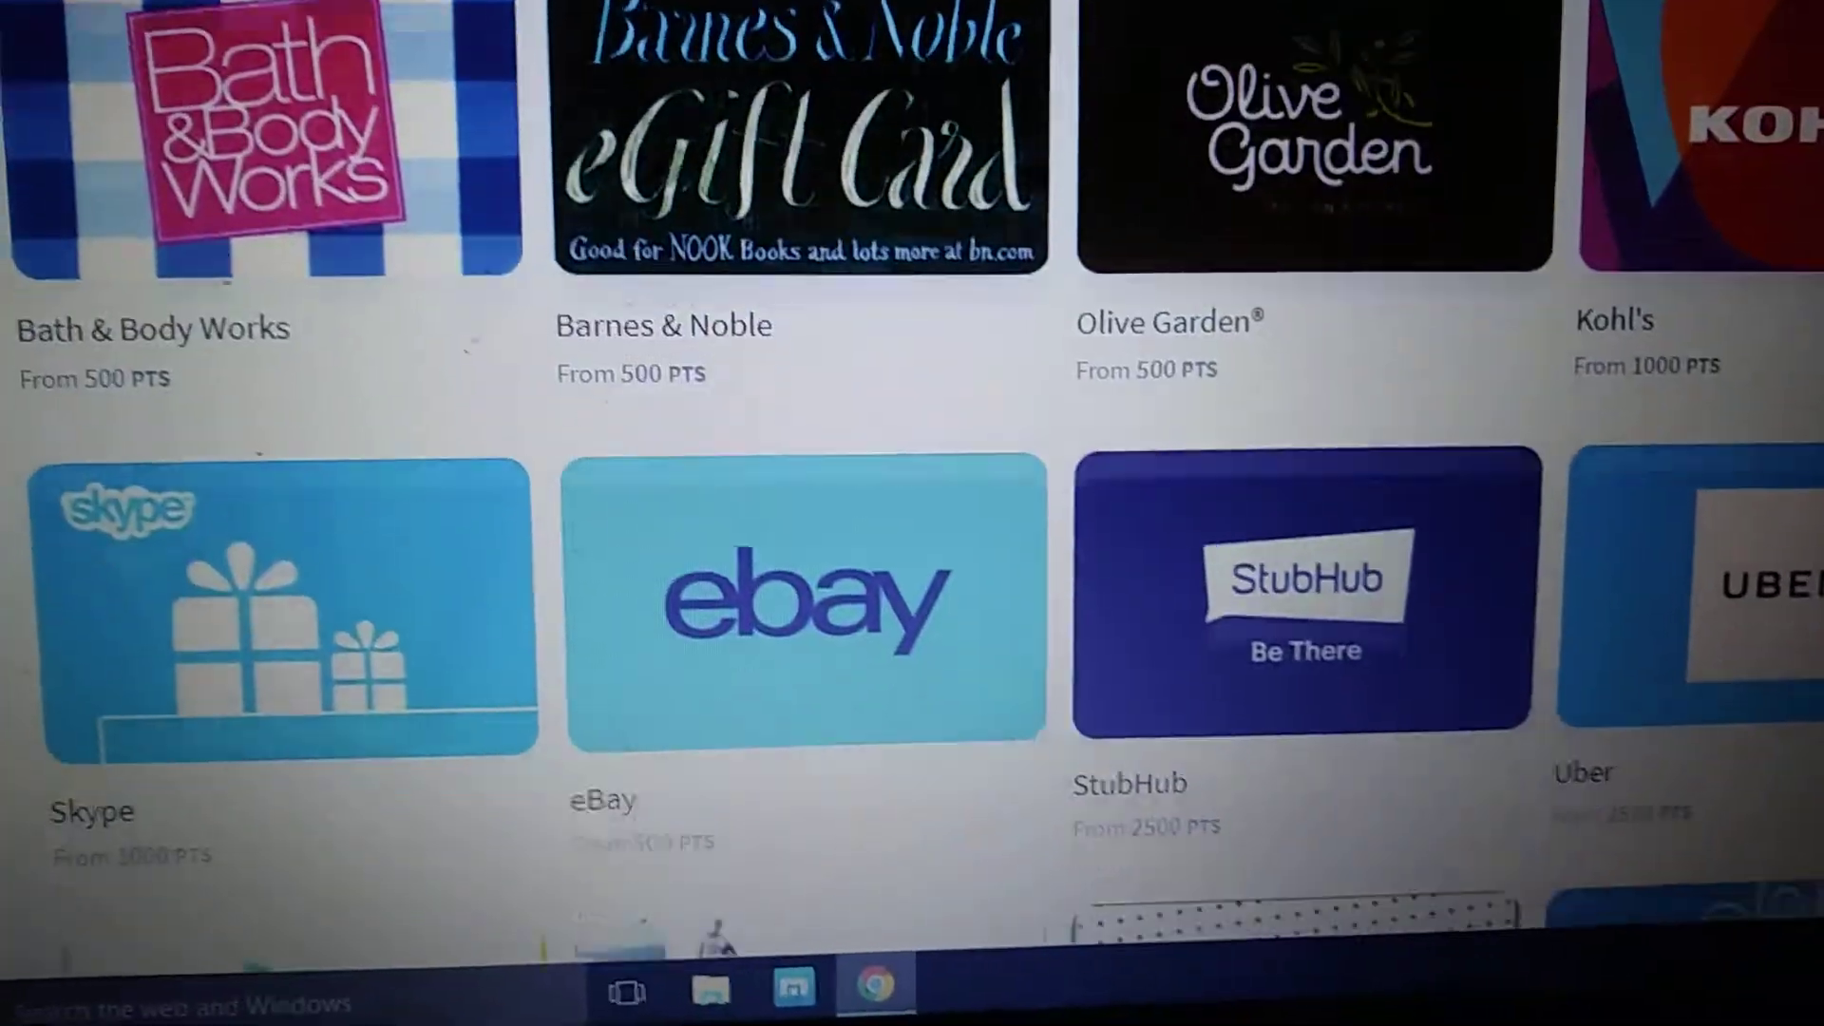
scroll("down", 3)
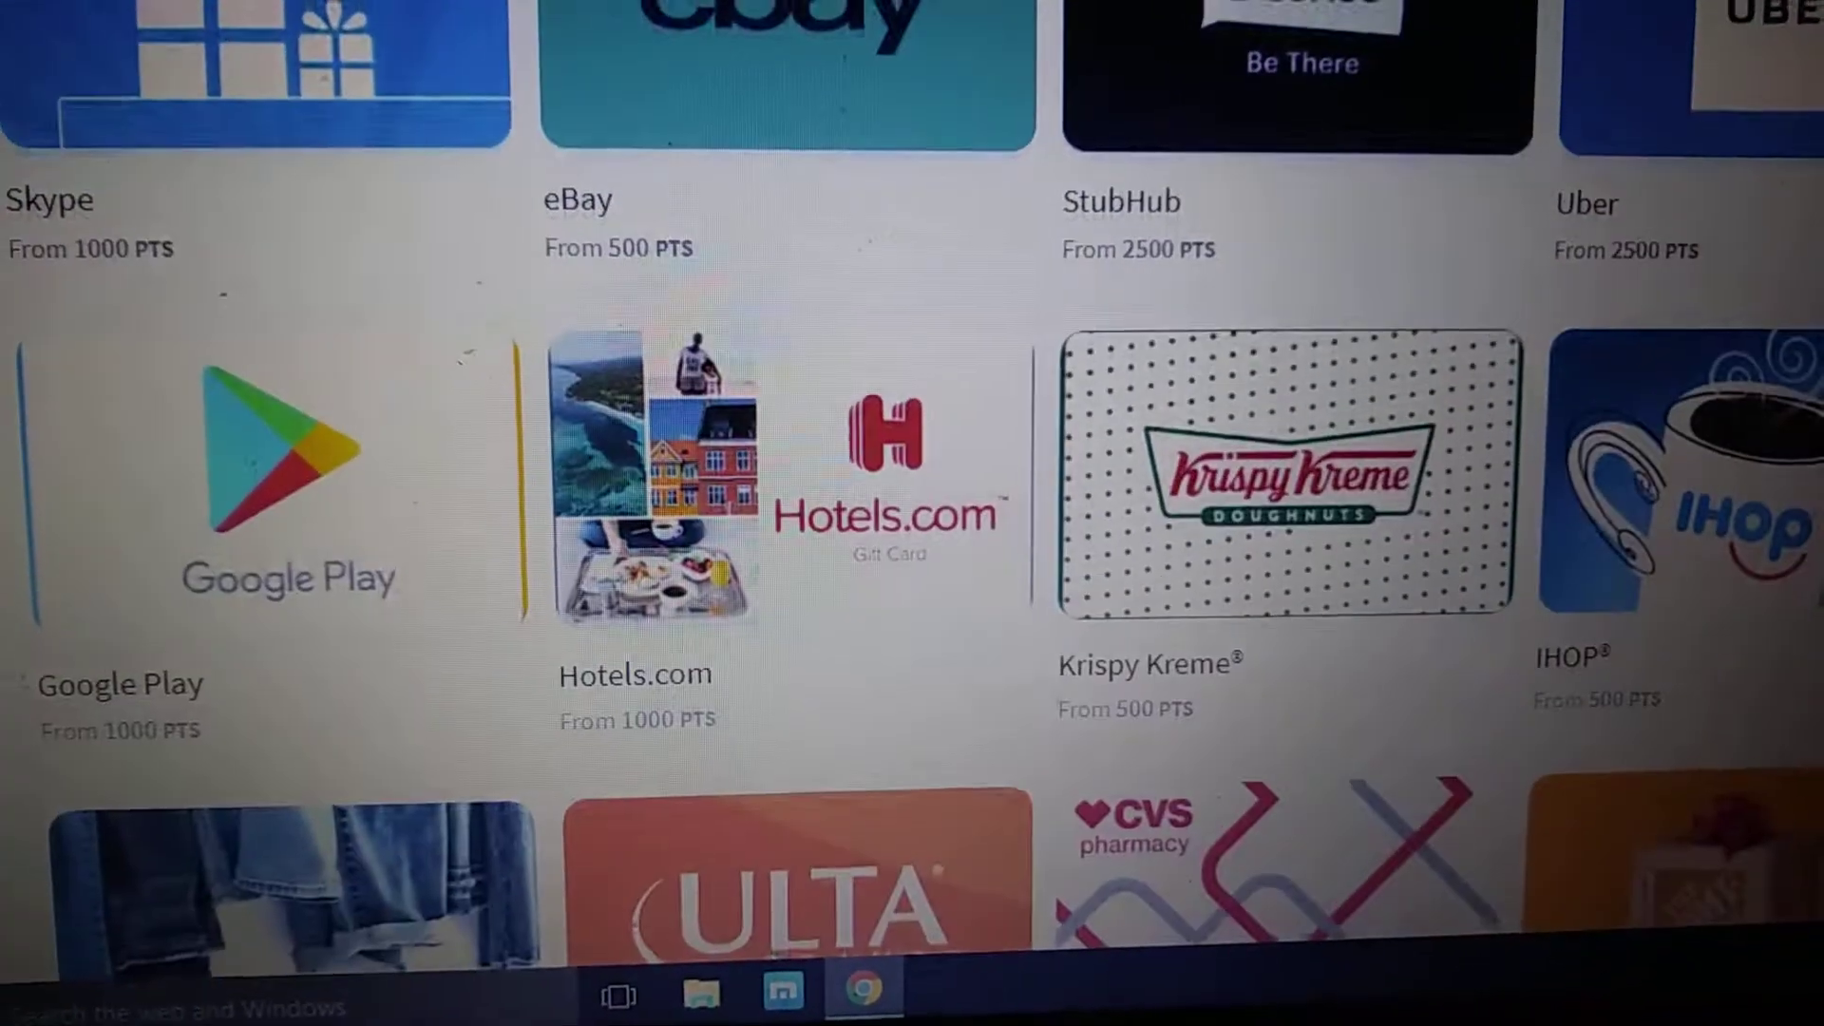
scroll("down", 3)
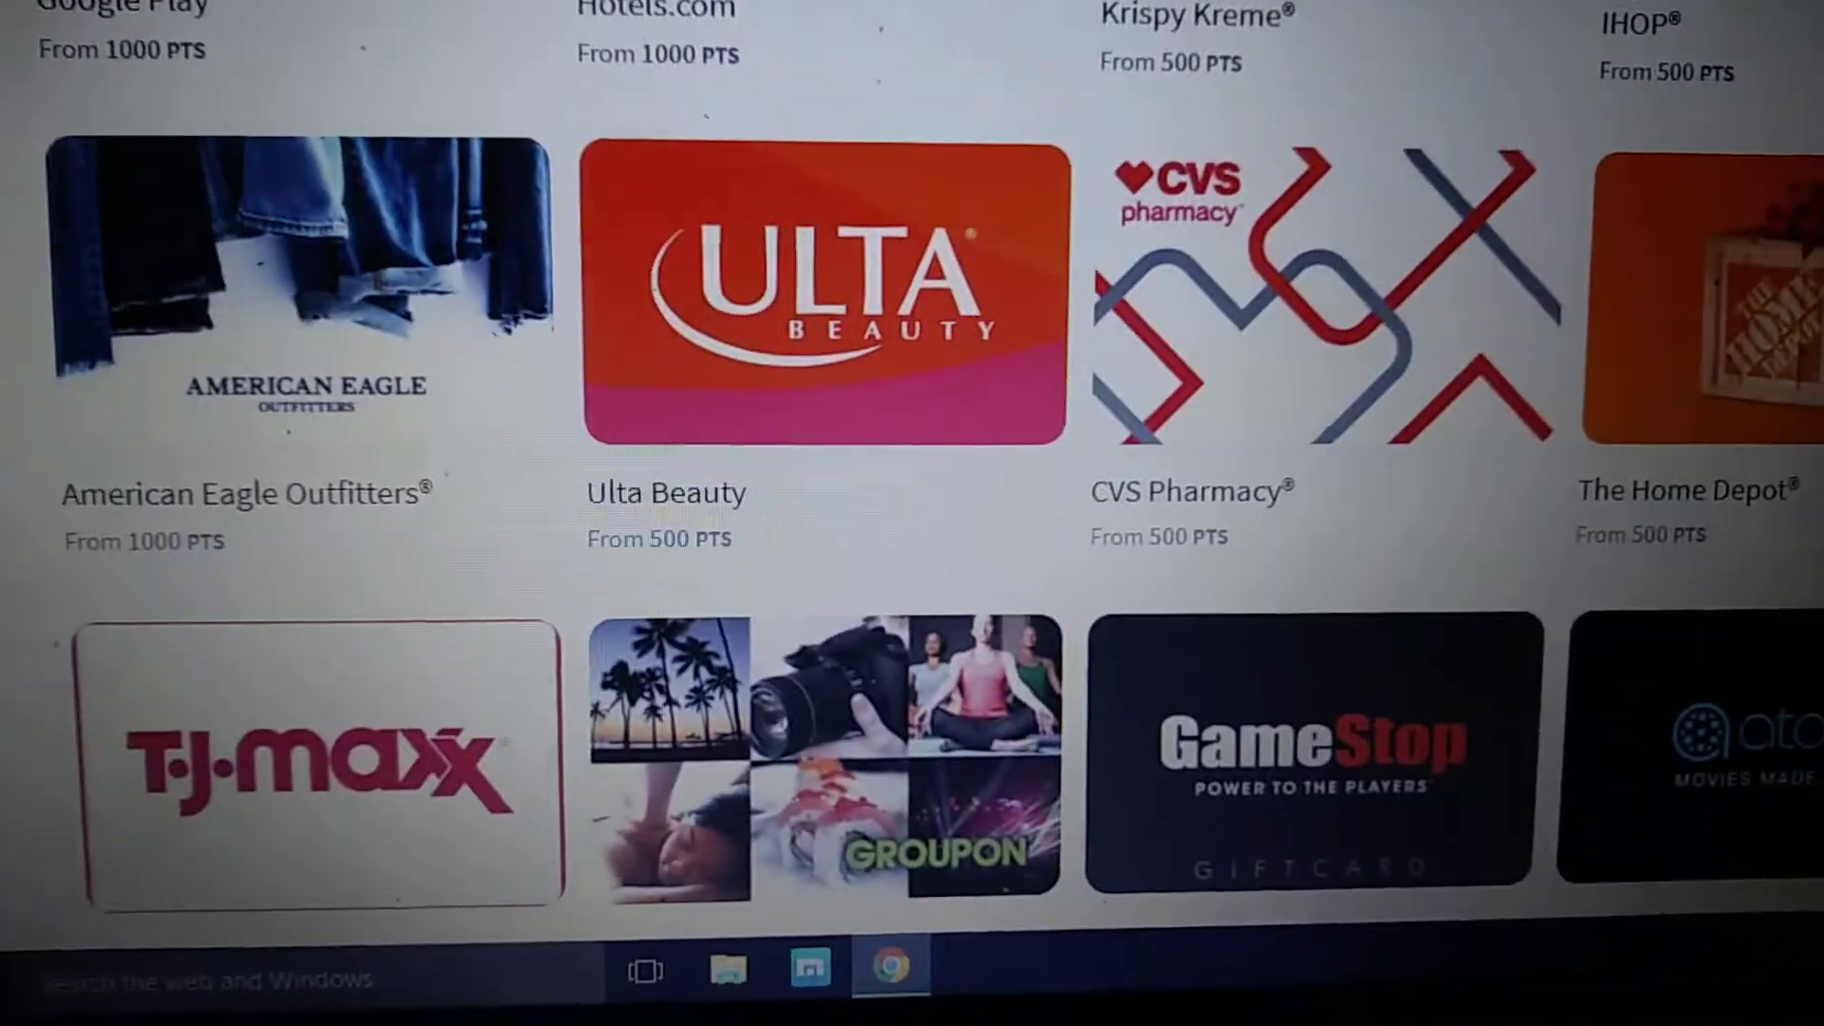
scroll("down", 3)
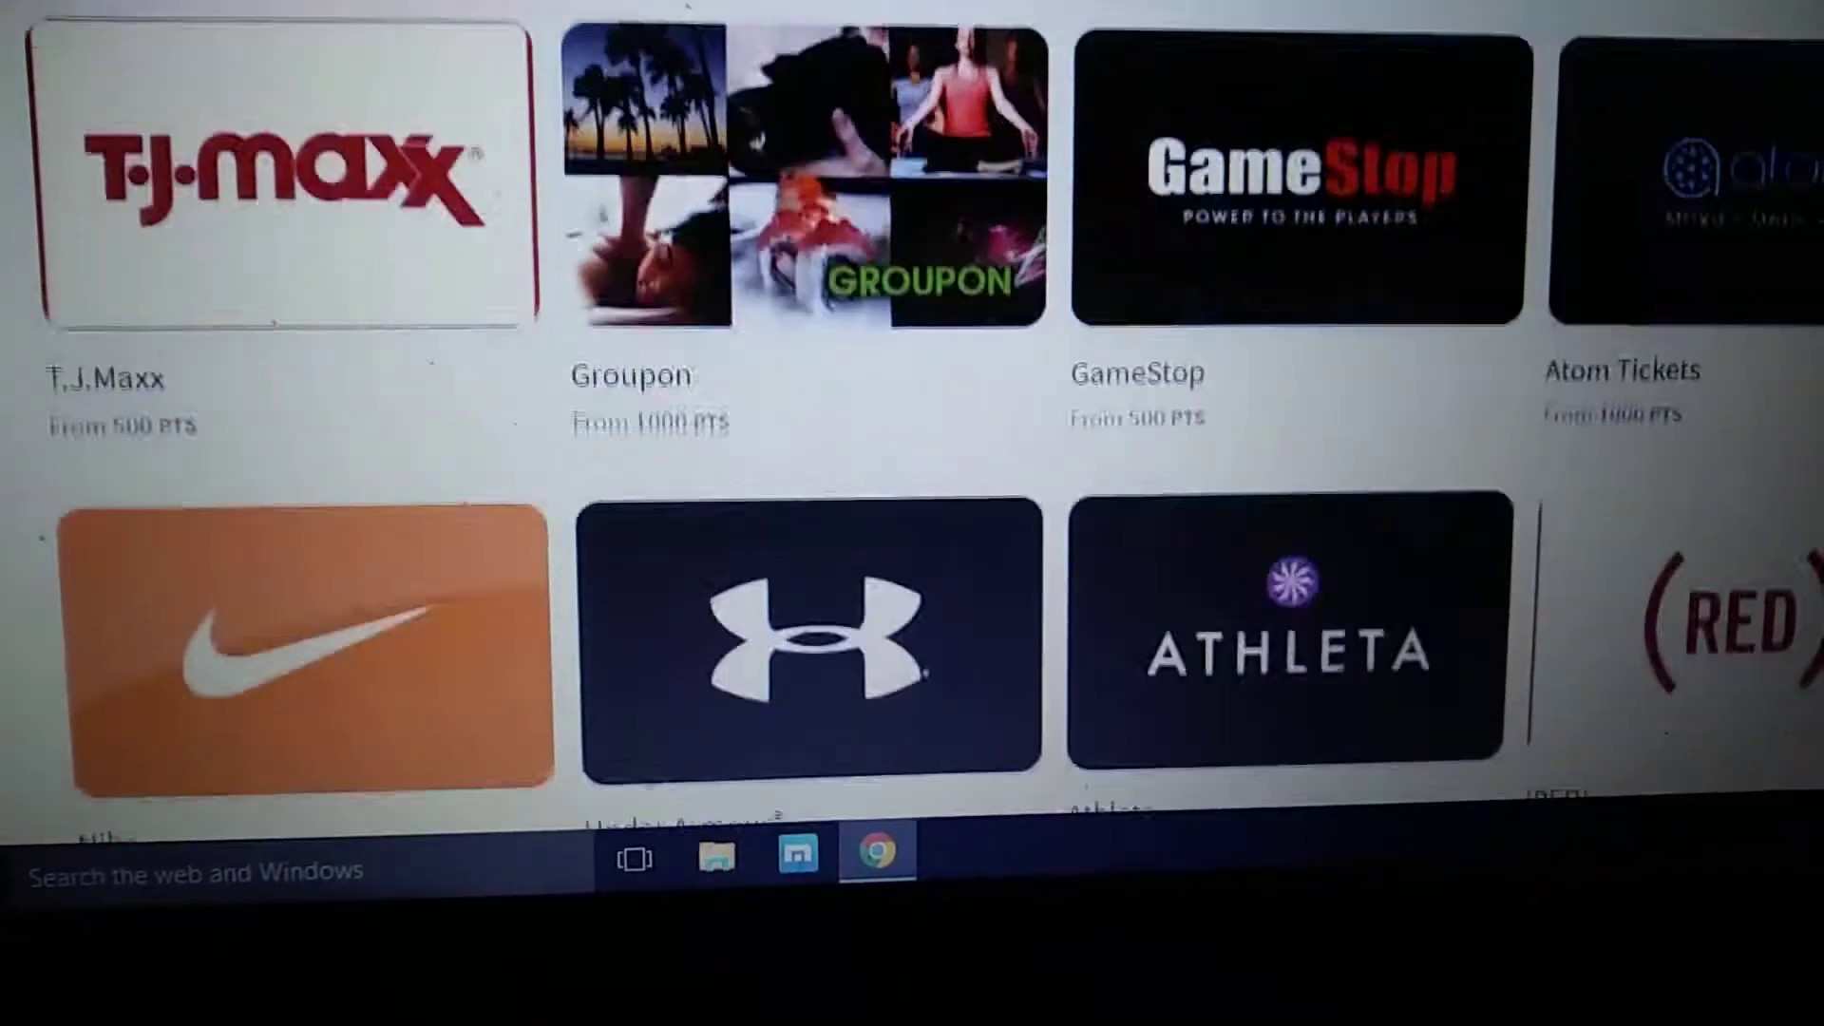
scroll("down", 3)
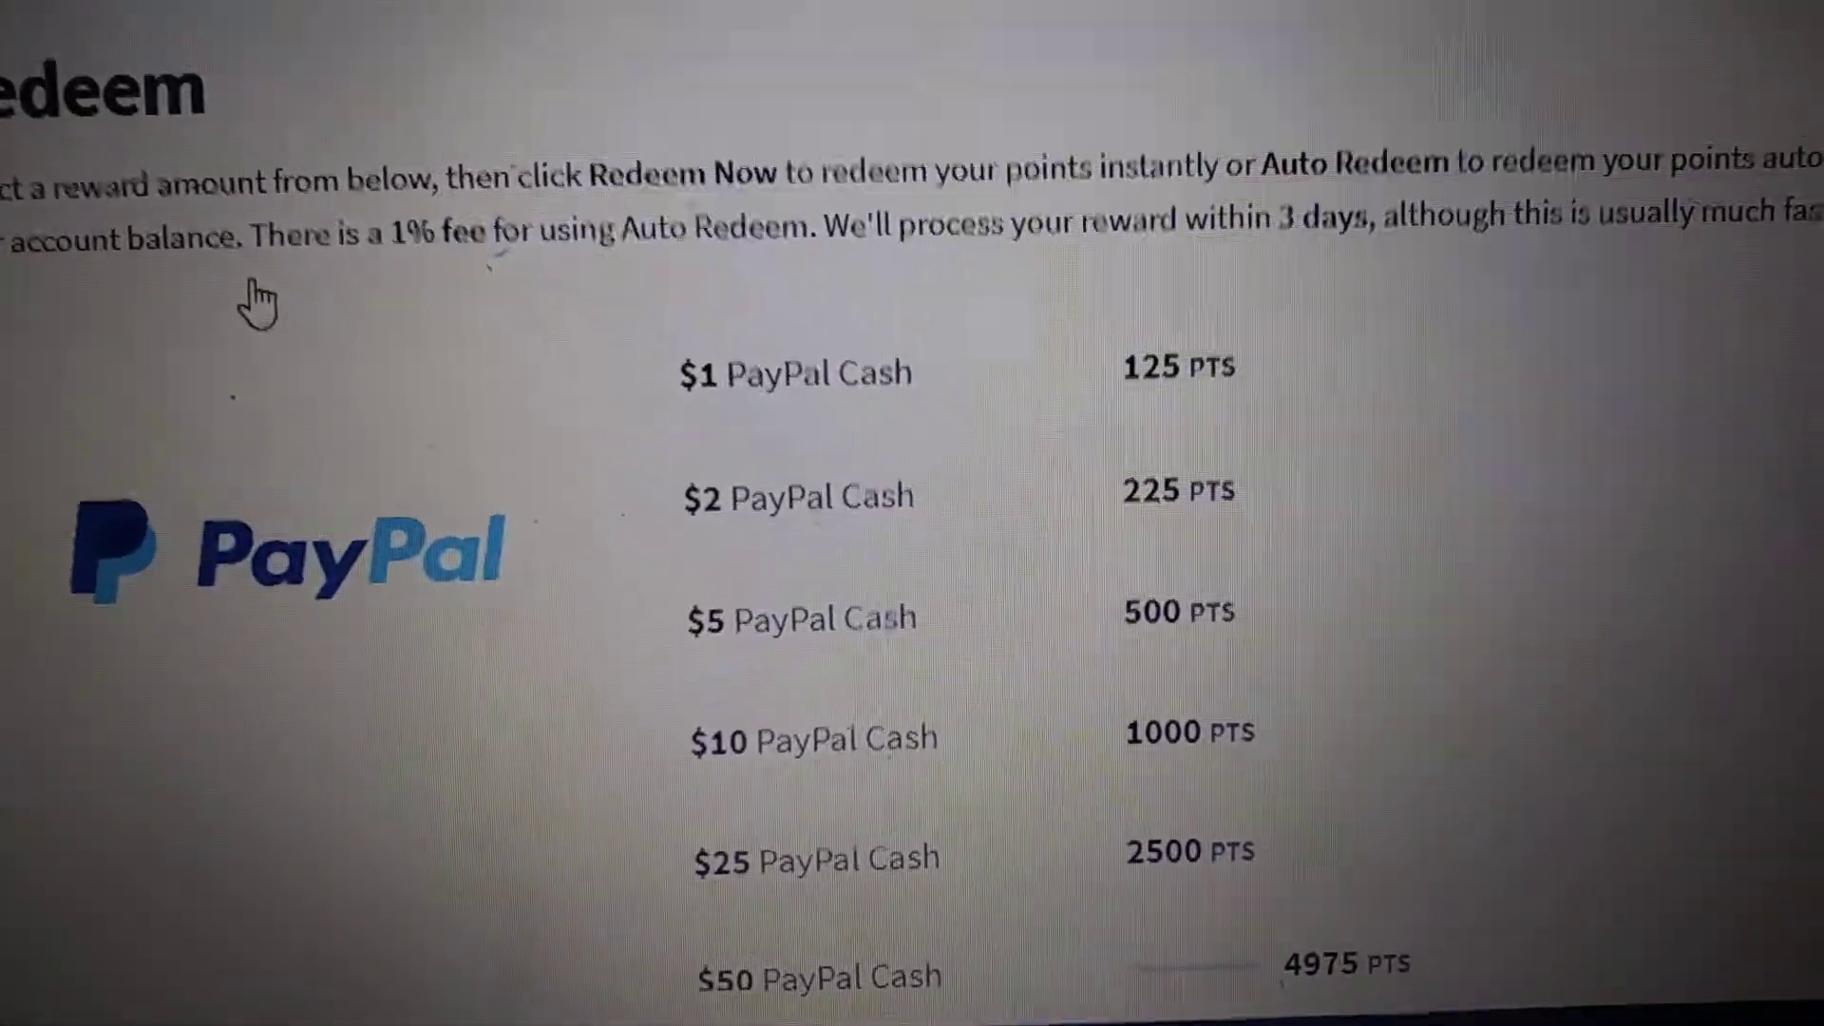
- Scroll the PayPal cash tiers down to the $100 option at 9925 points
scroll("down", 3)
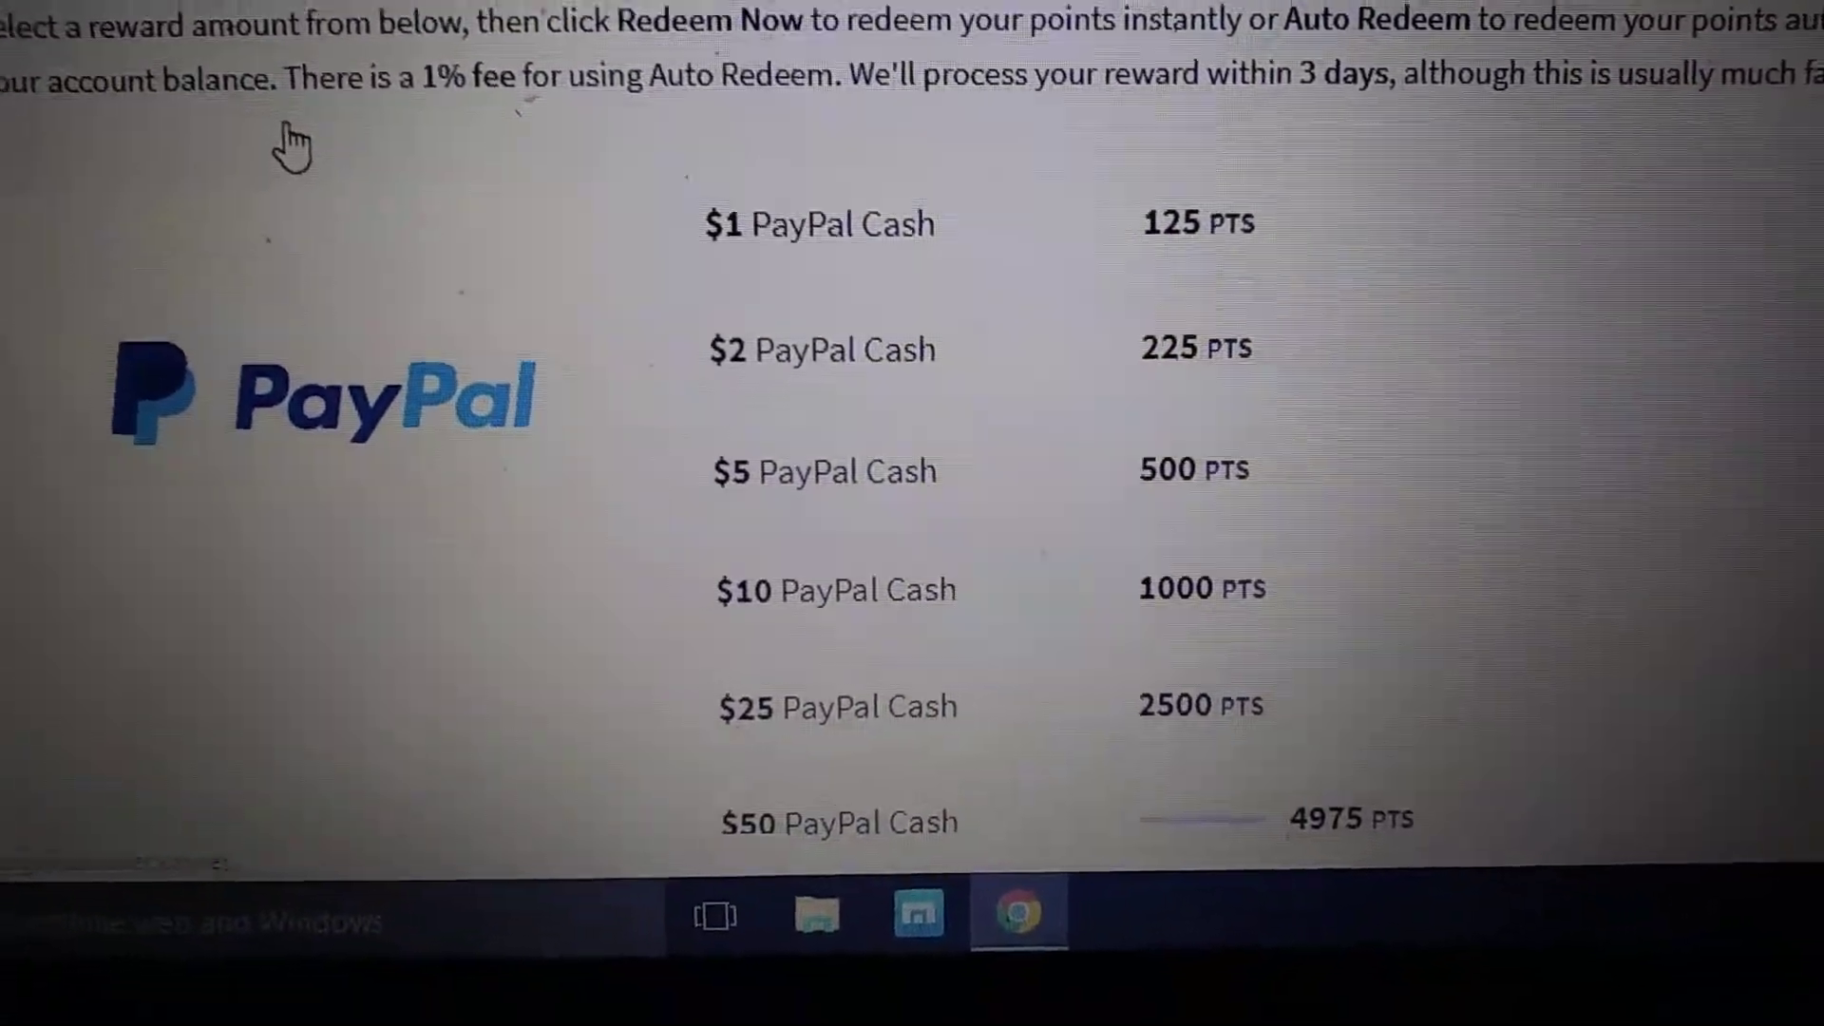
scroll("down", 3)
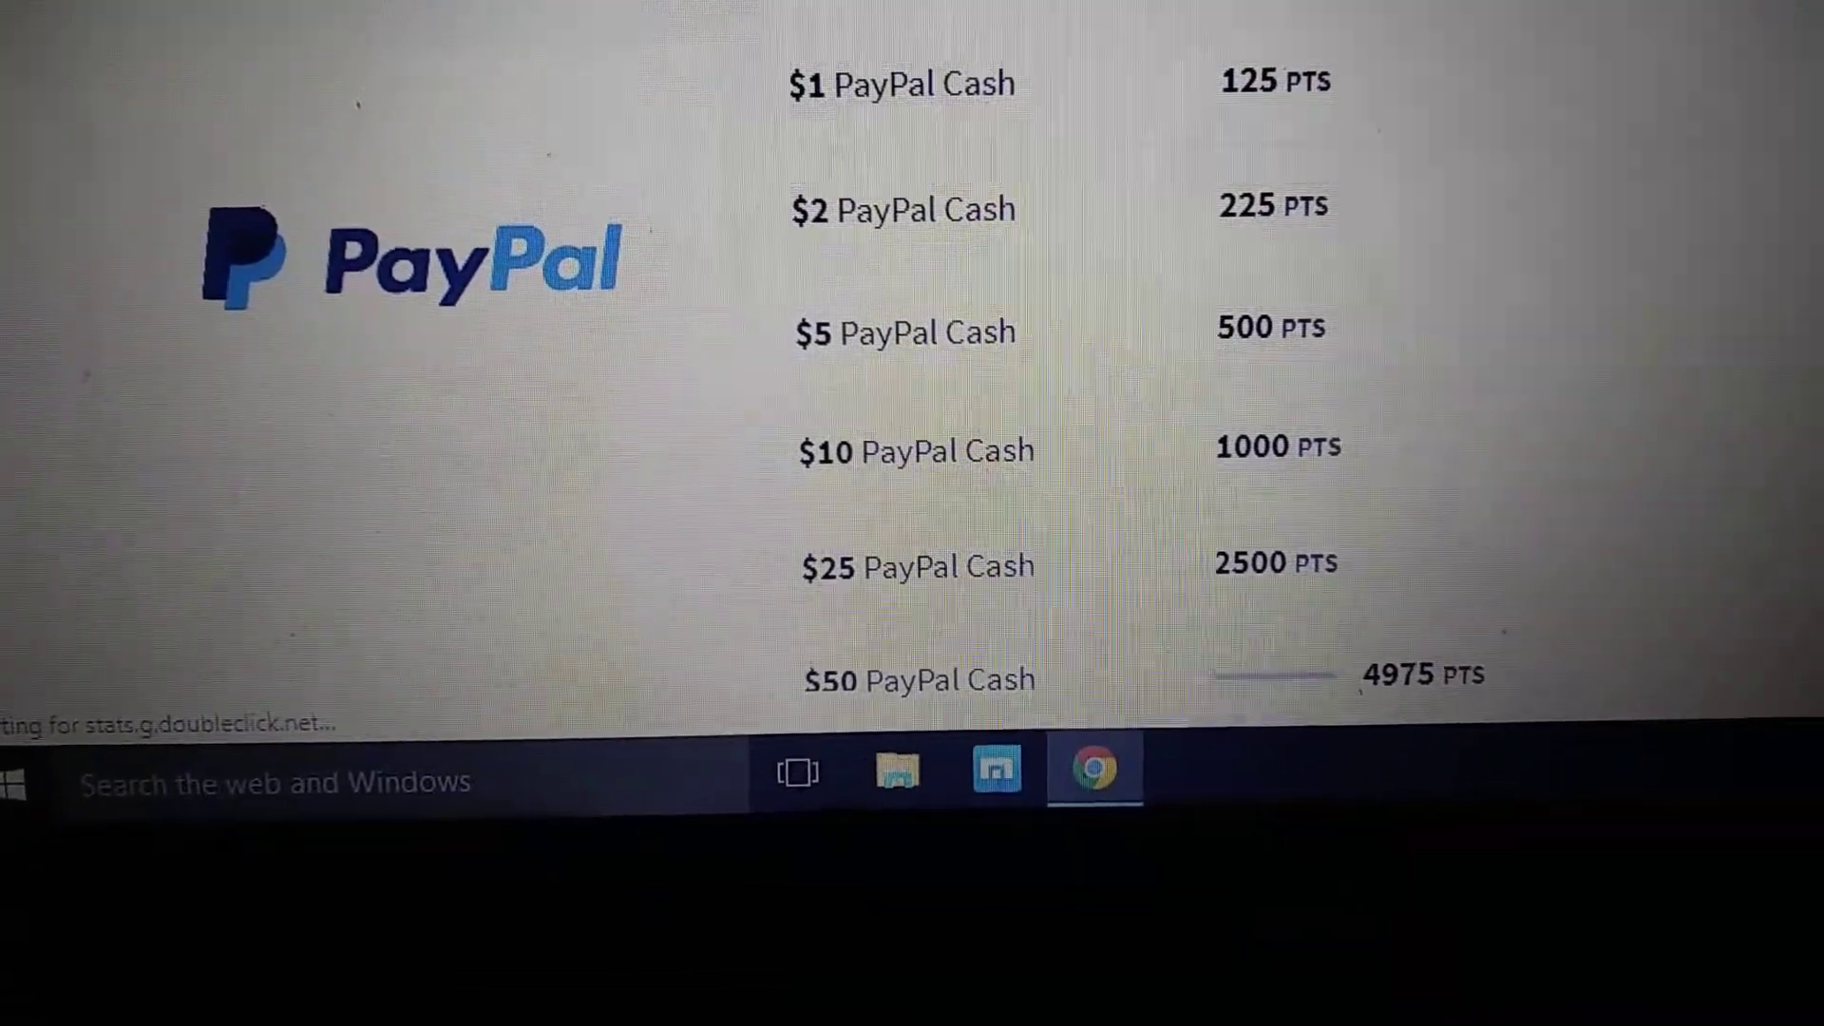
scroll("down", 3)
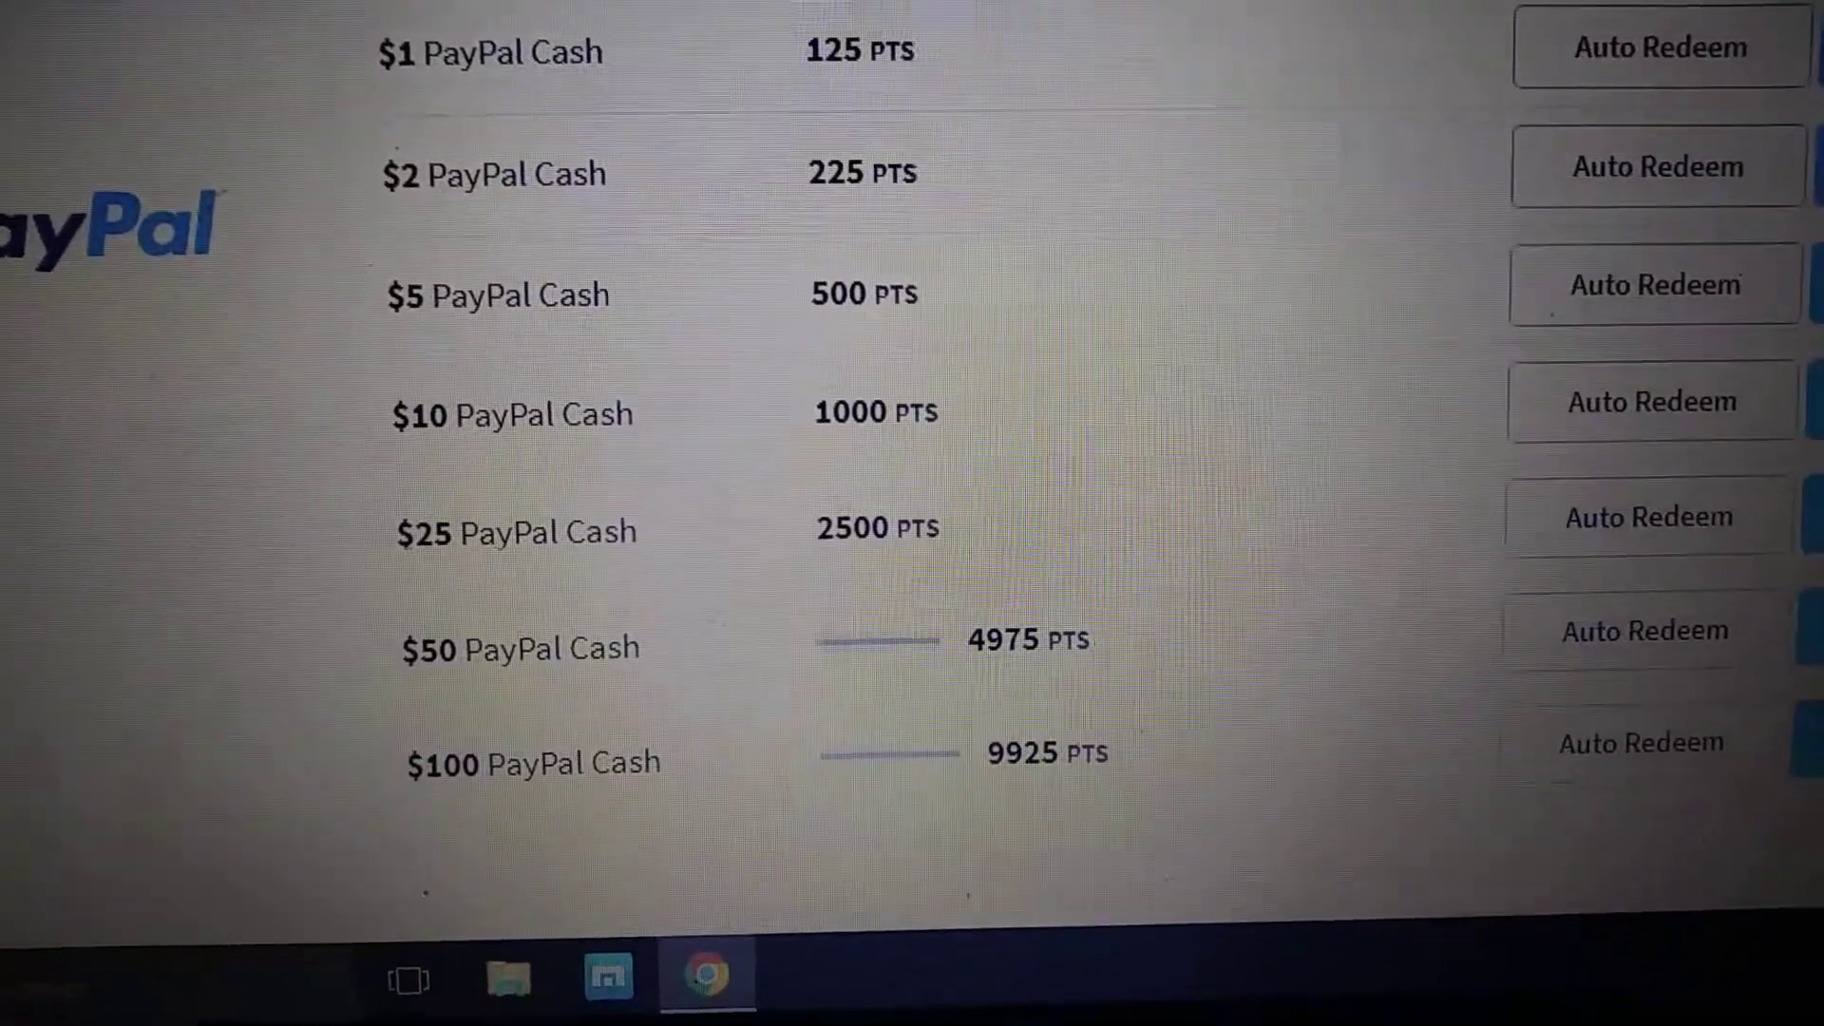
scroll("down", 3)
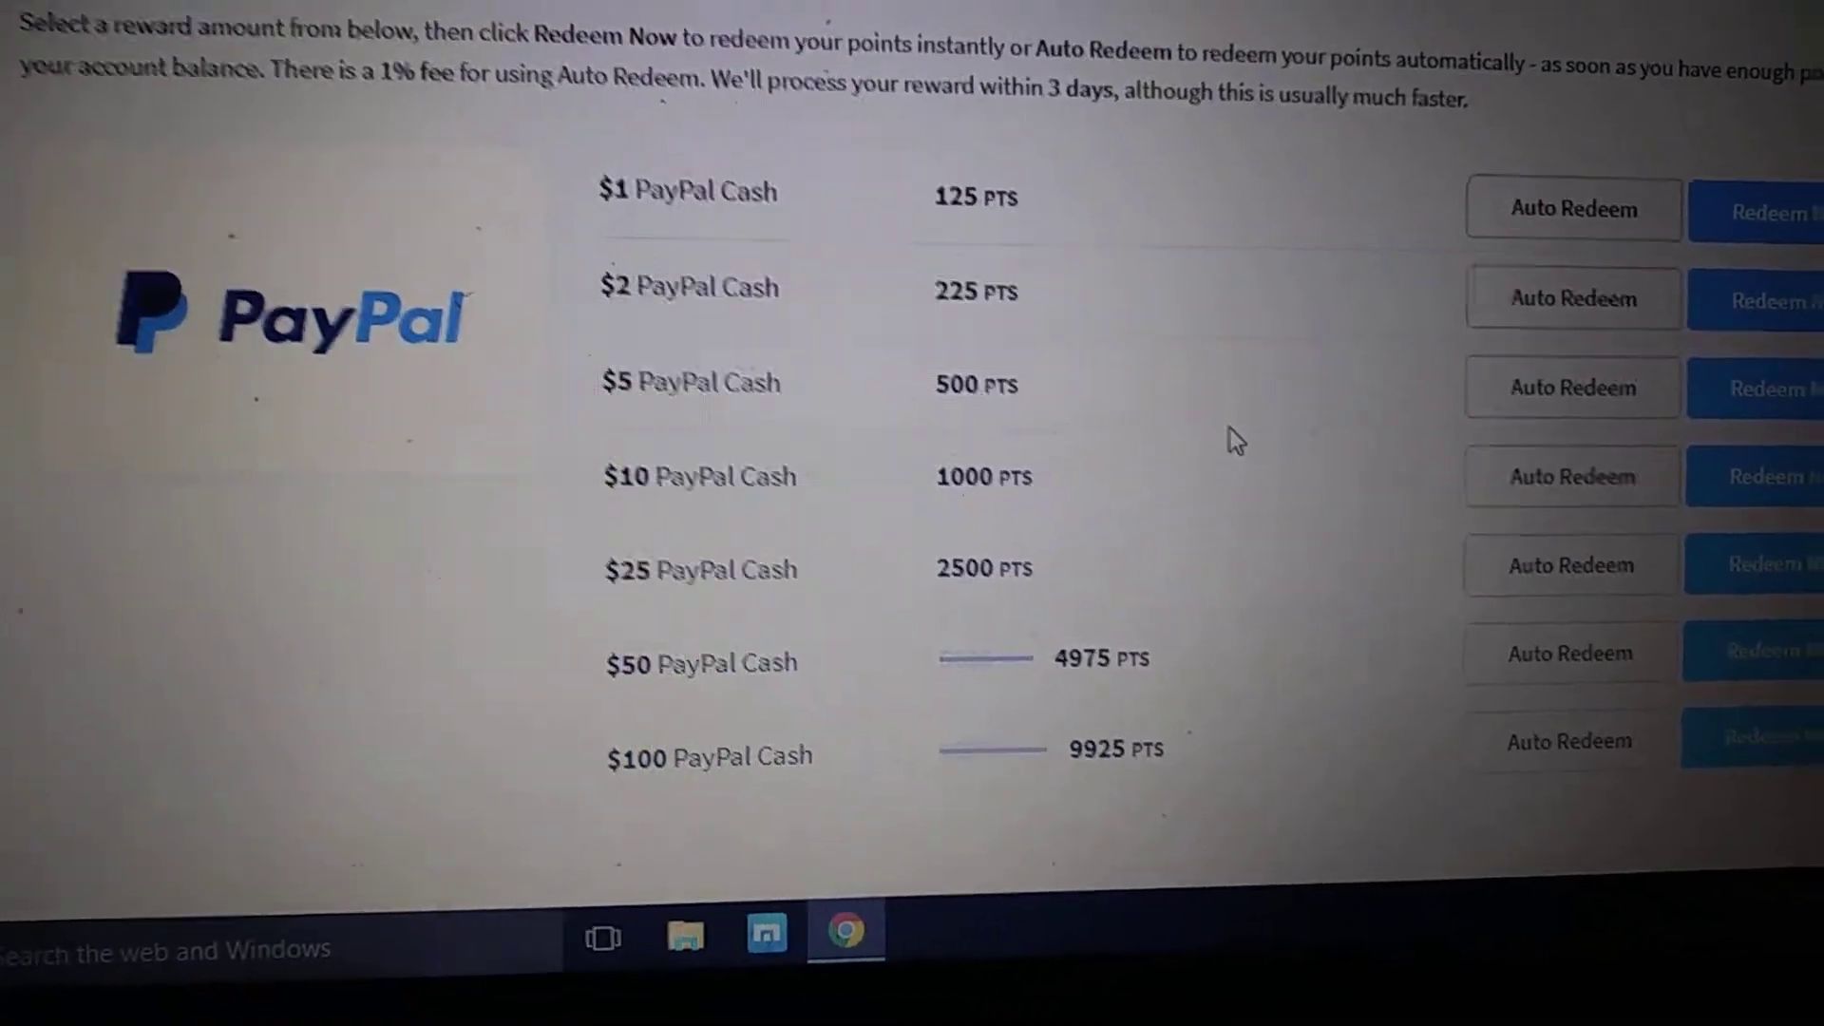
scroll("down", 3)
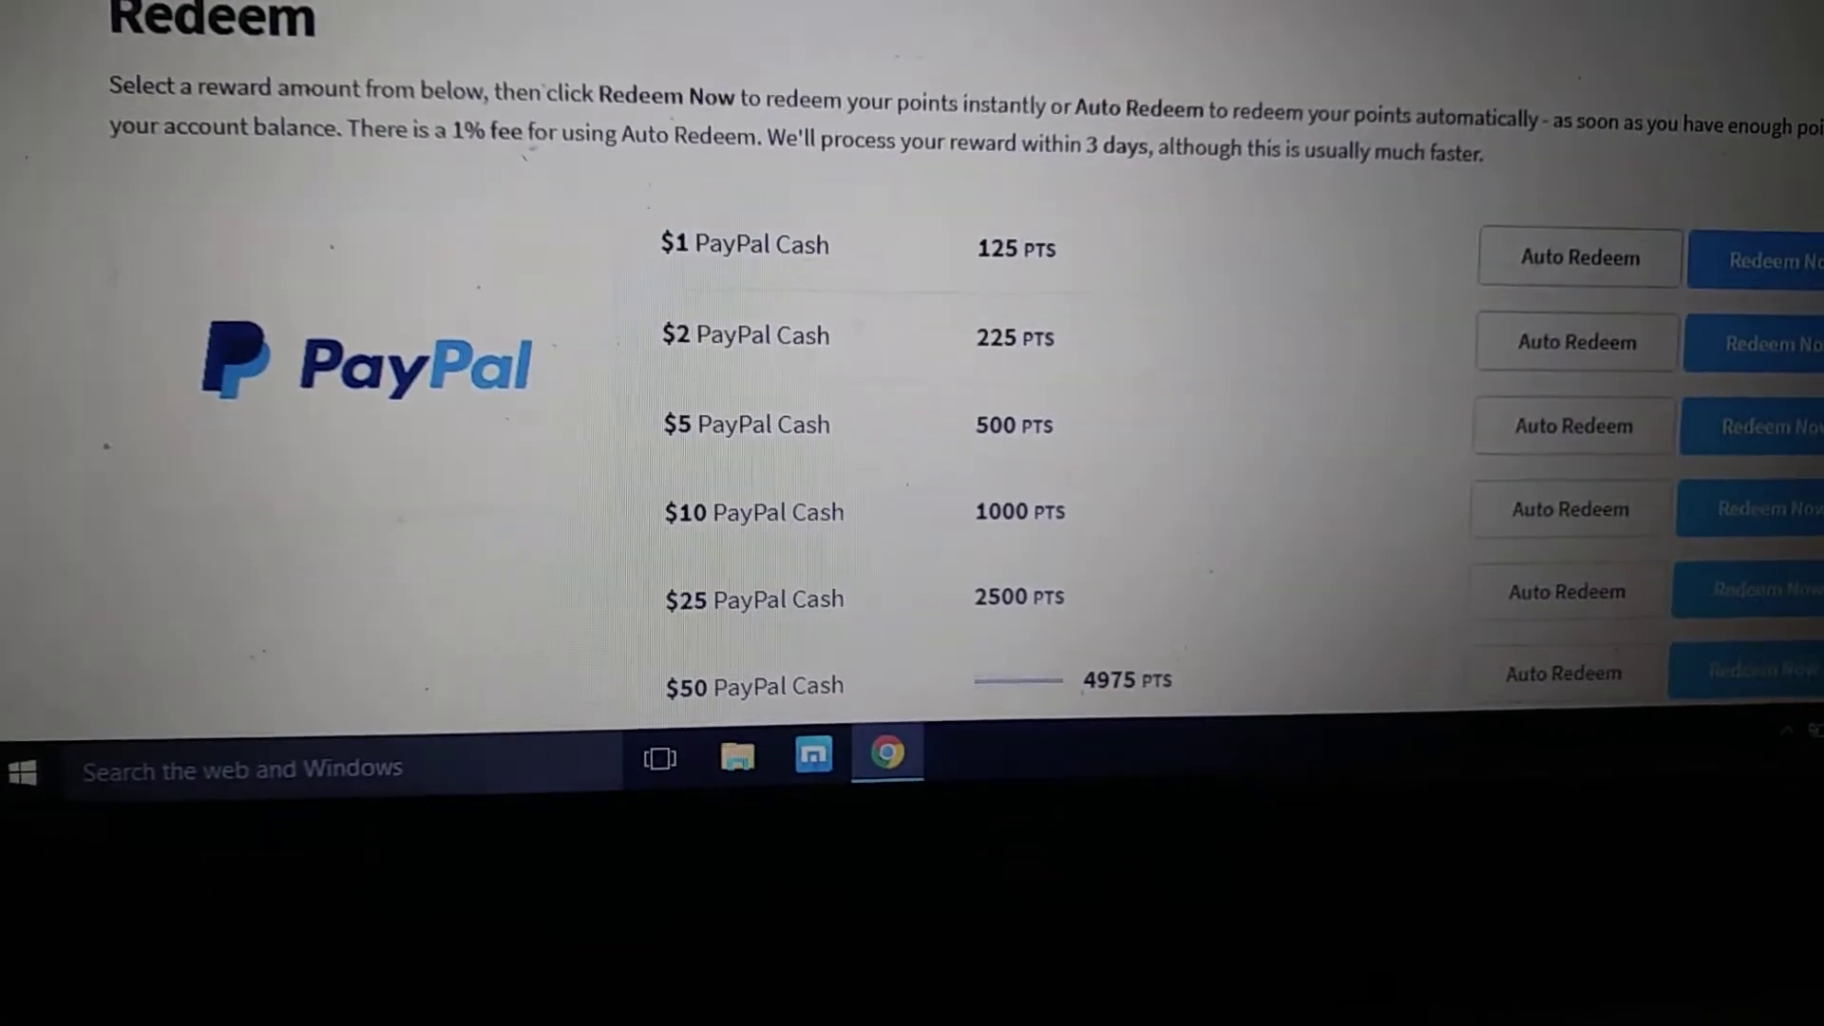
scroll("down", 3)
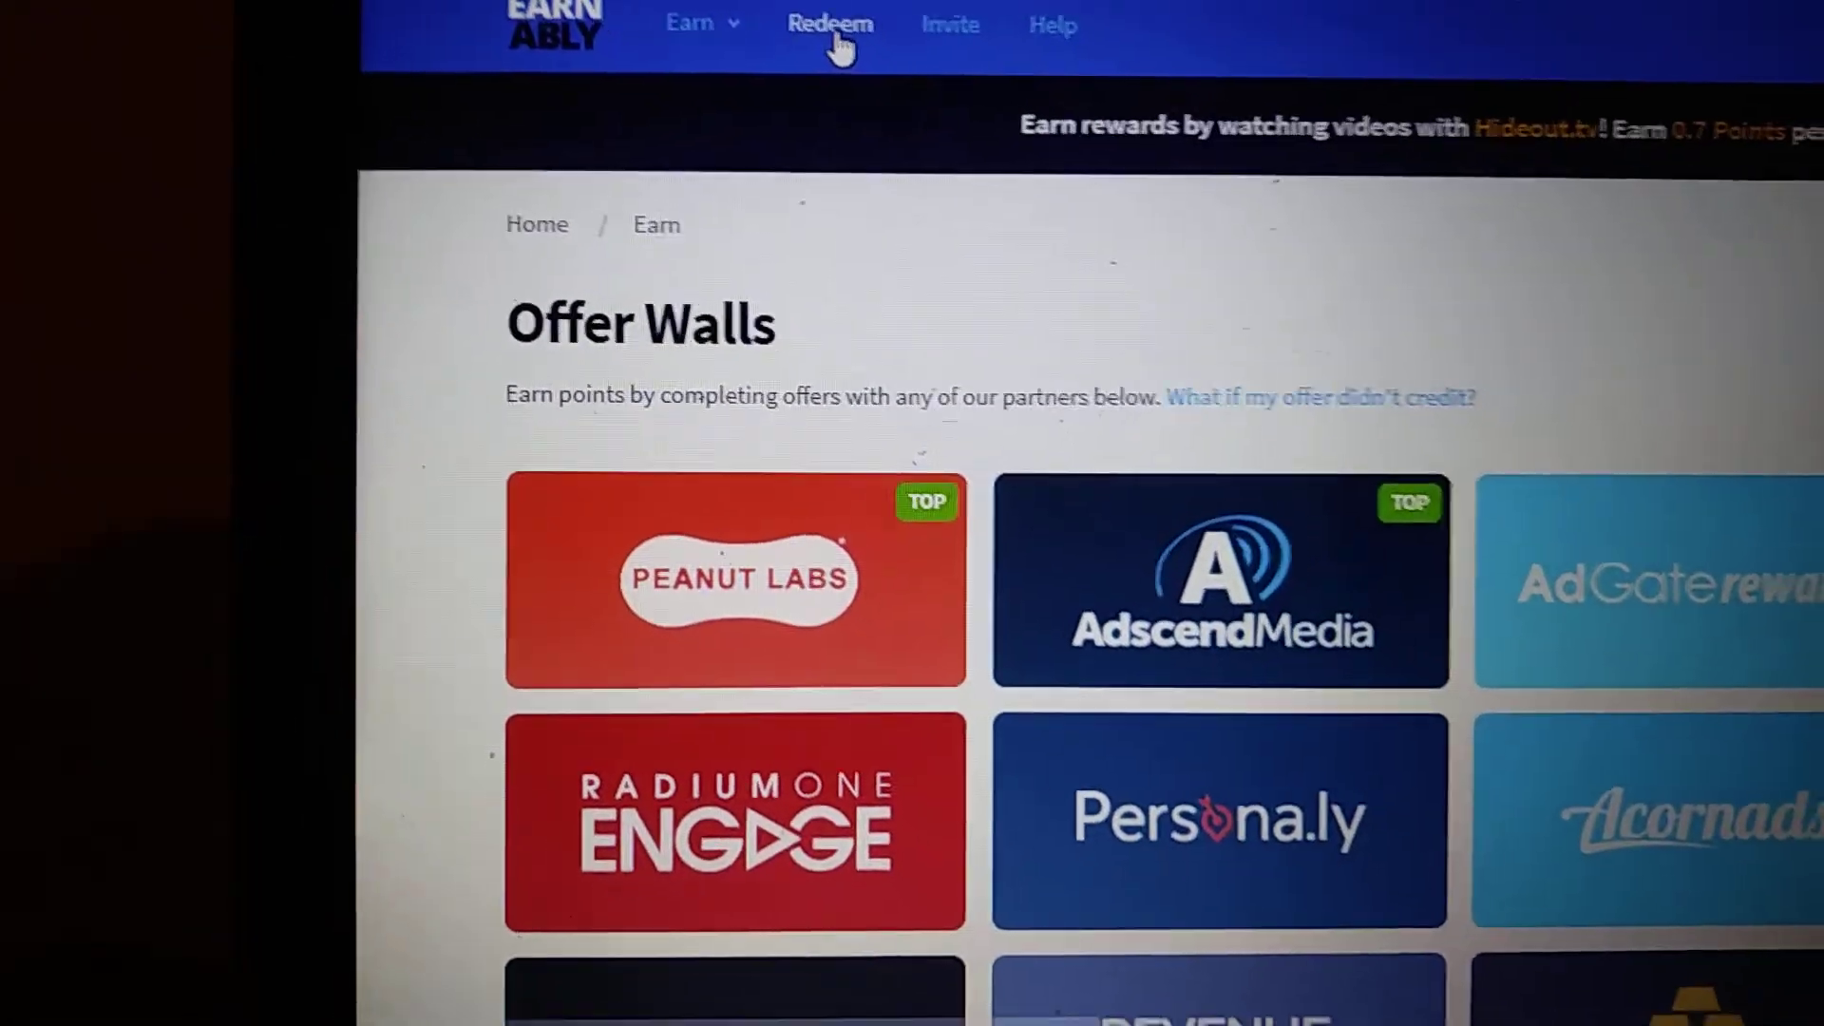
- View the Amazon.com gift card redemption tiers from the Redeem catalogue
left_click(829, 24)
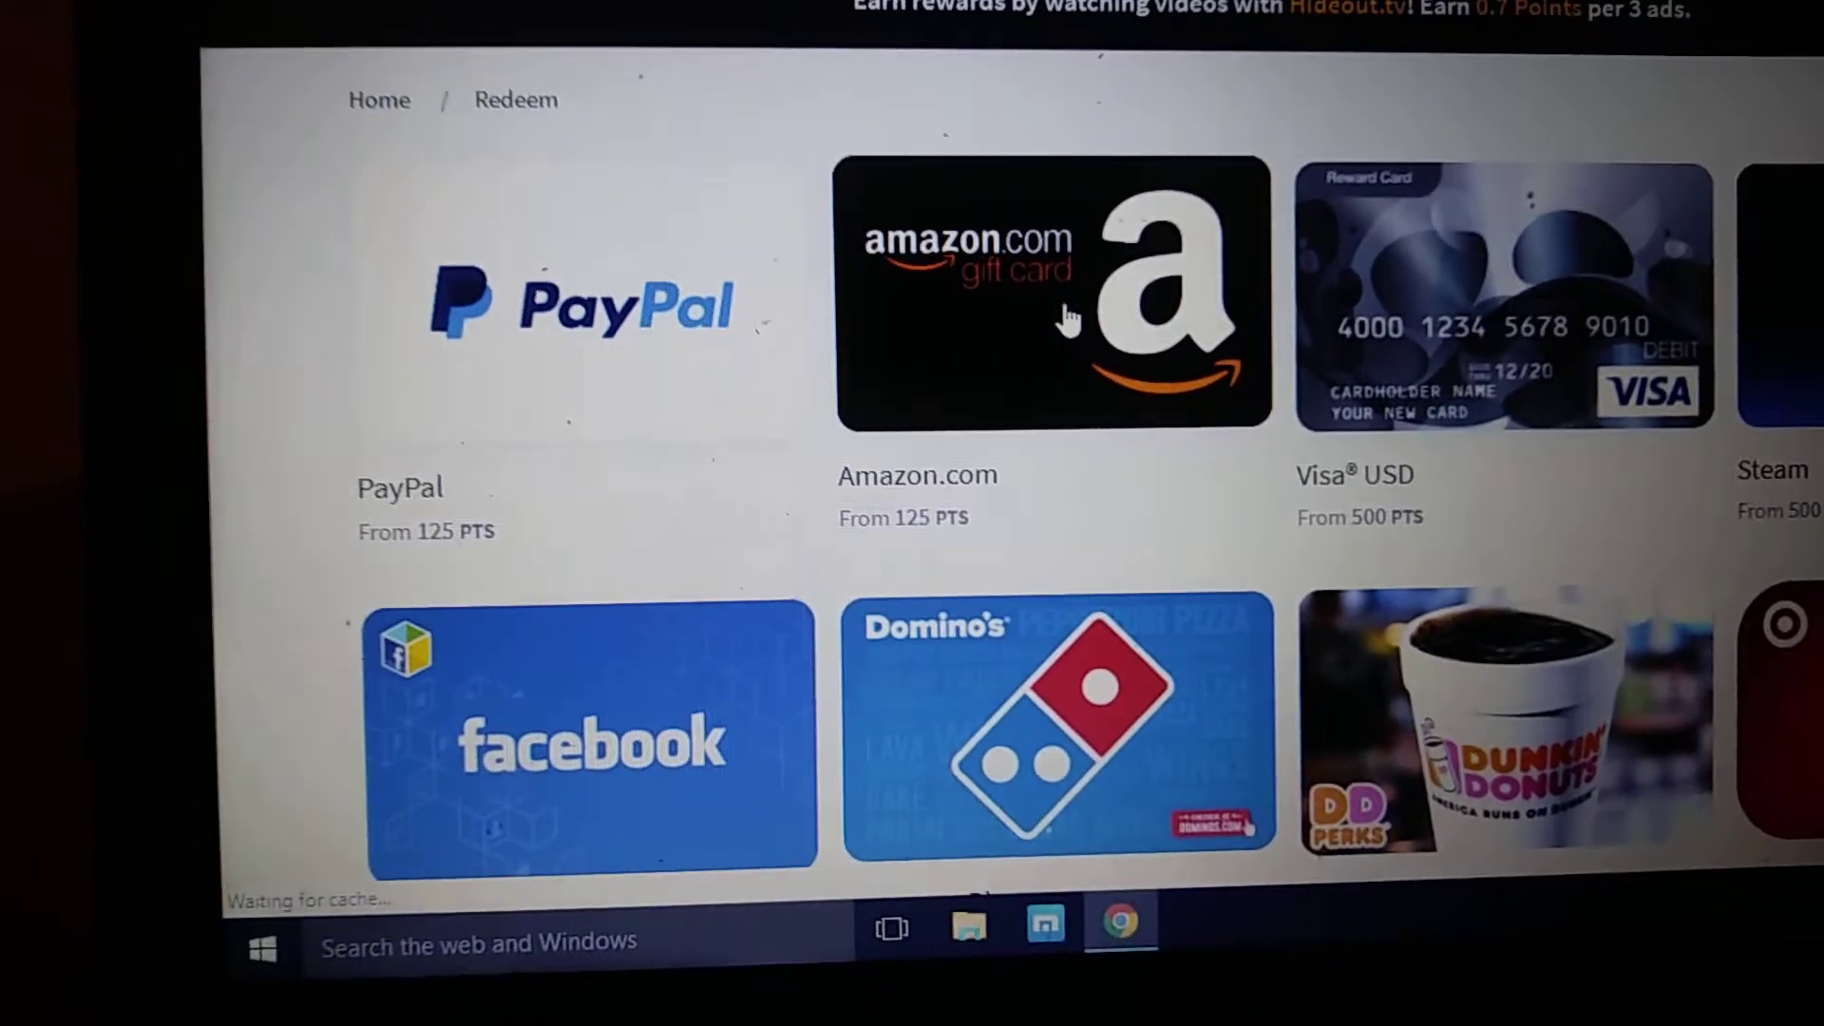
left_click(1051, 295)
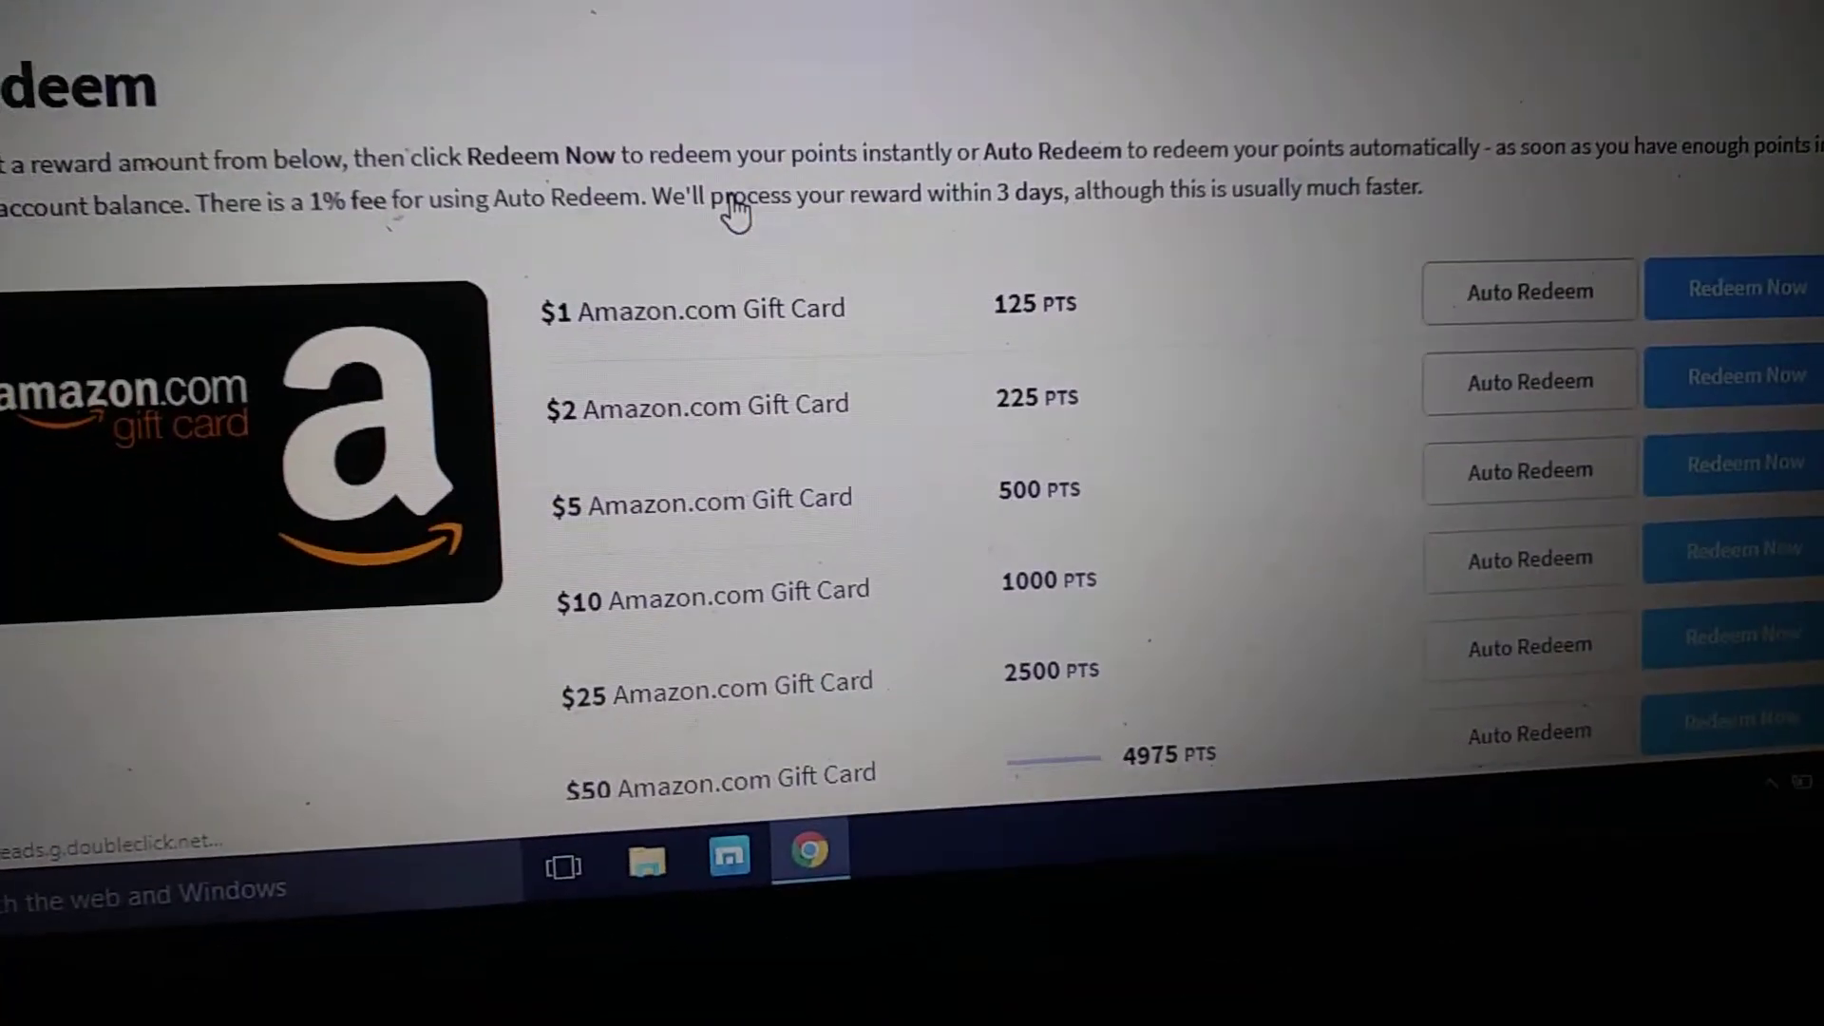
scroll("down", 3)
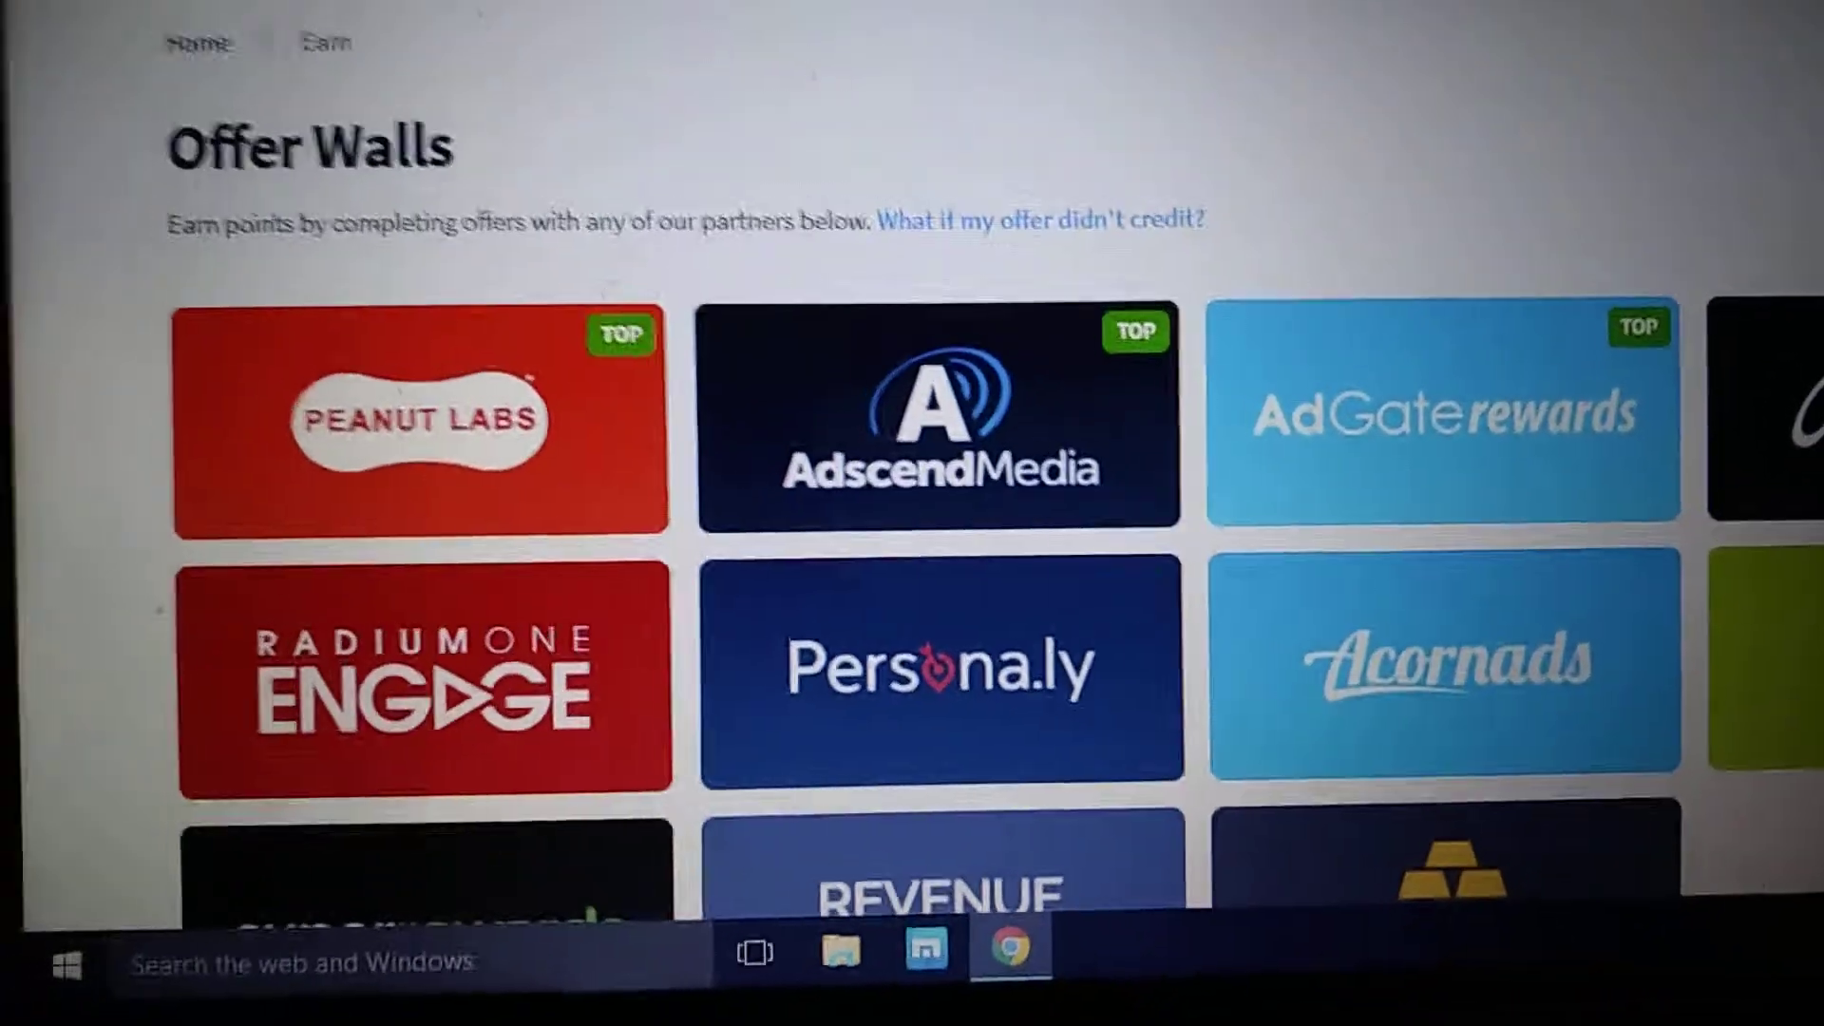
scroll("down", 3)
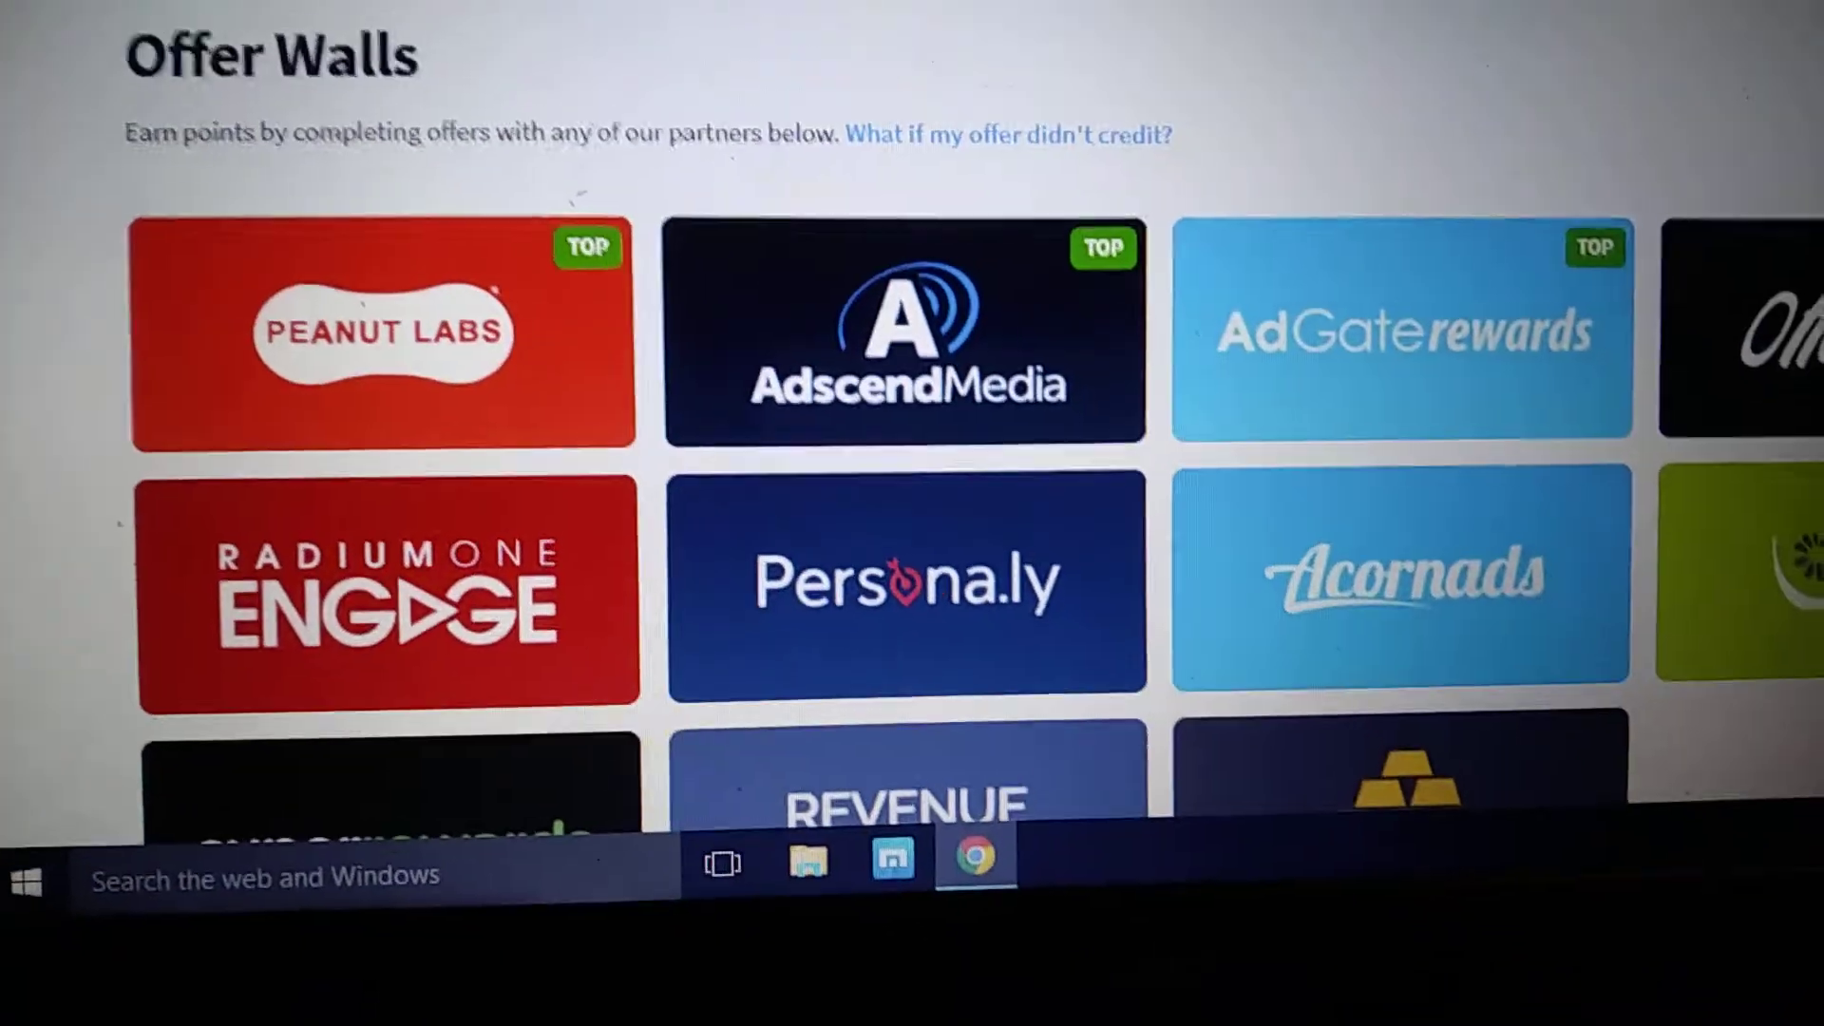
- Bring up the Earn menu listing Offer Walls, Daily Surveys, Videos, Tasks, Apps, Promo Codes
left_click(914, 167)
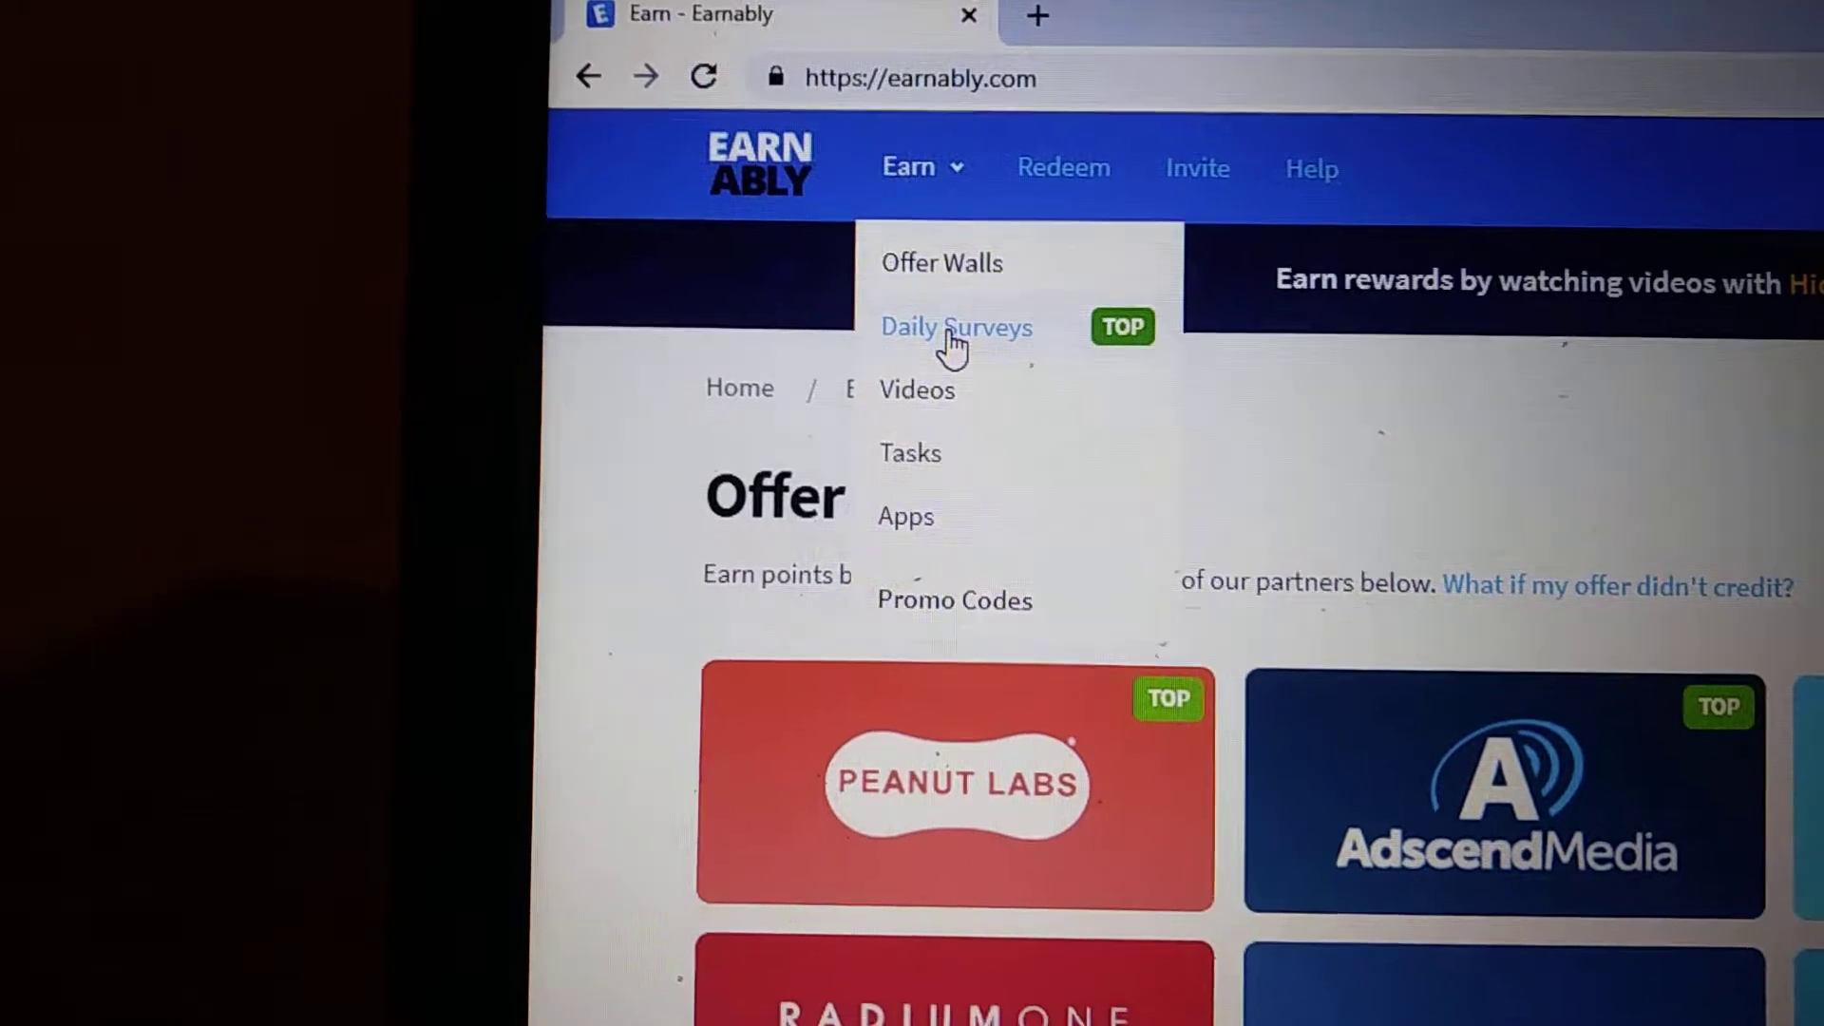
- Go to Daily Surveys, showing partners TheoremReach, YourSurveys, Innovate and Surveytime
left_click(956, 329)
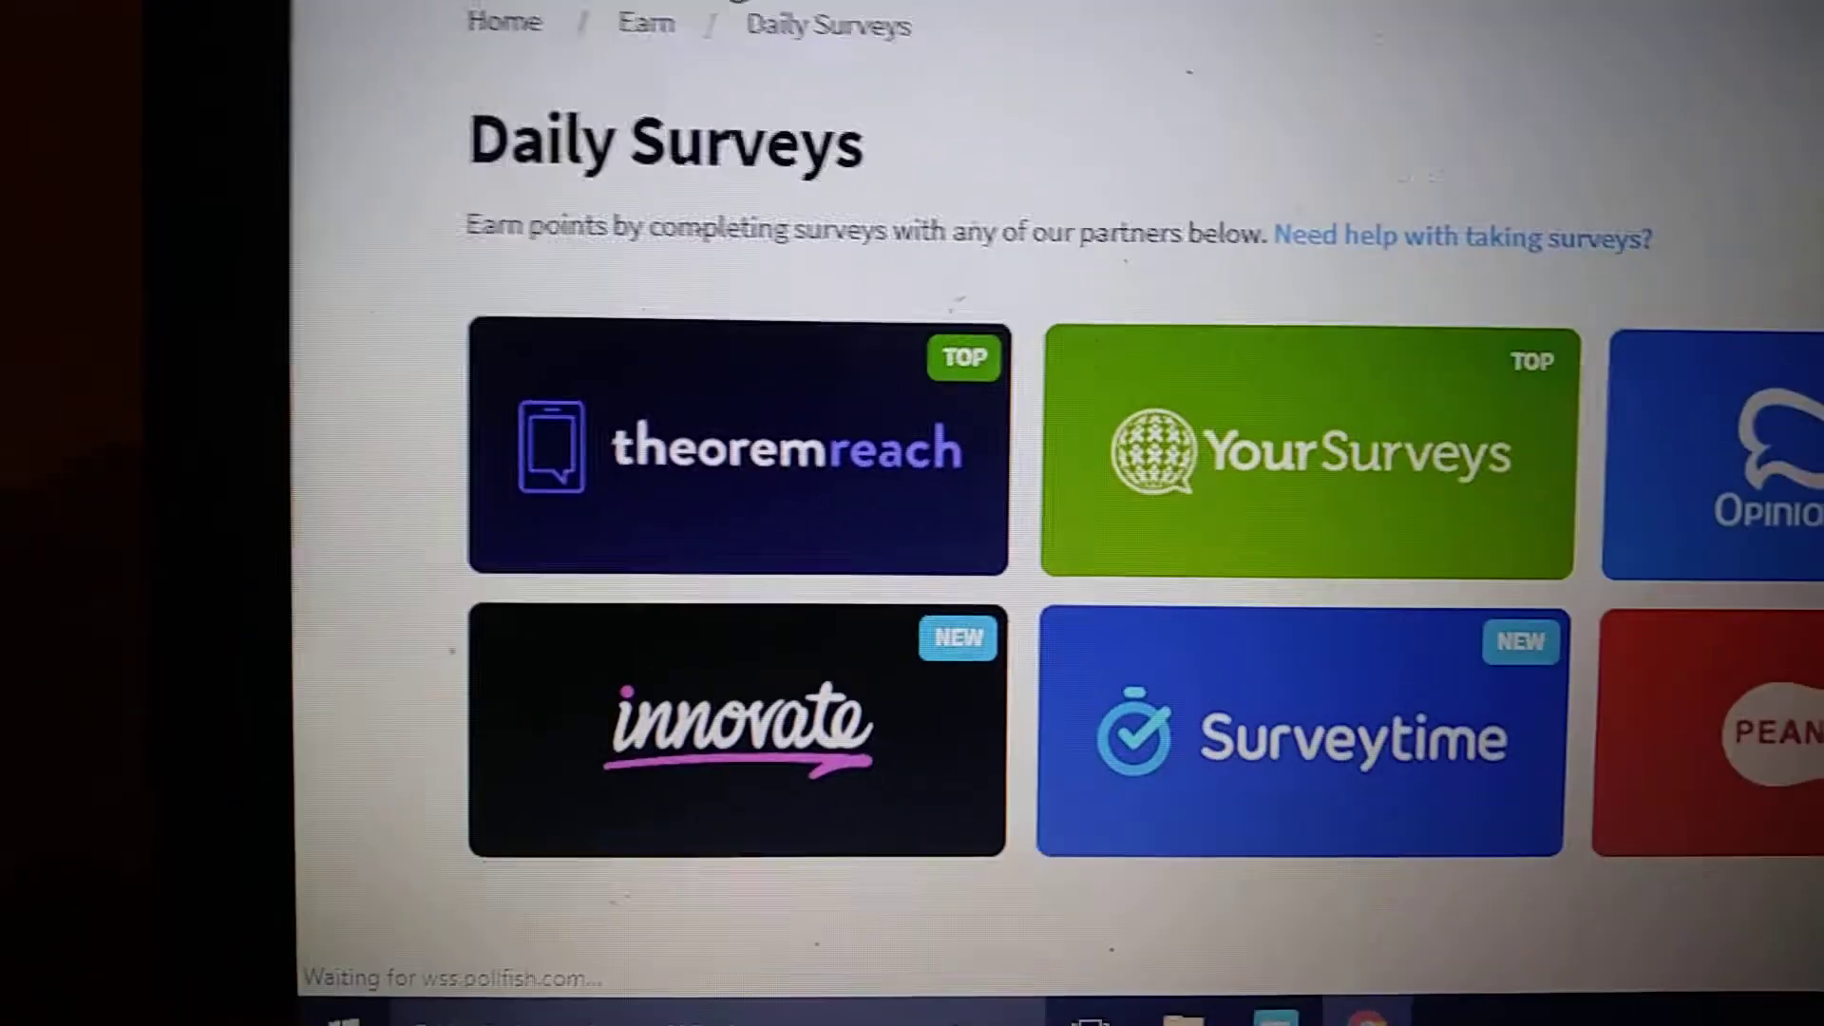
scroll("down", 3)
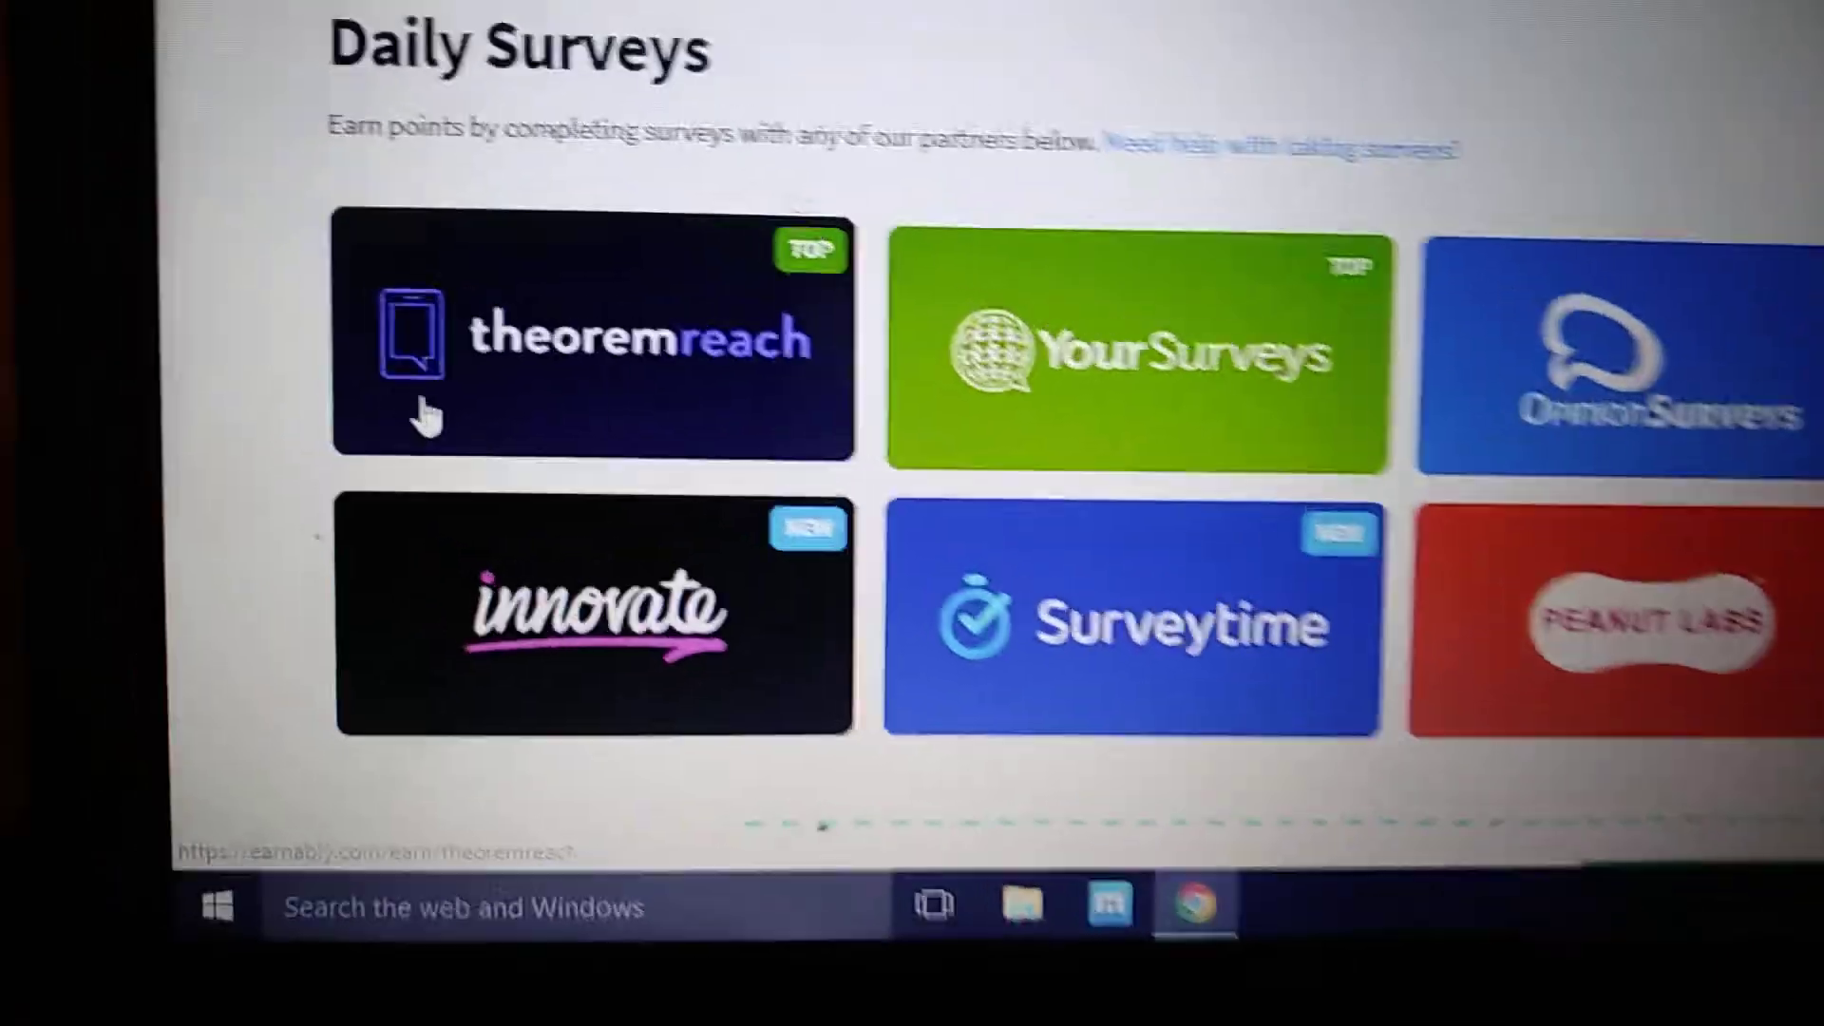
- Scroll through the Daily Surveys partner tiles before returning to Offer Walls
scroll("down", 3)
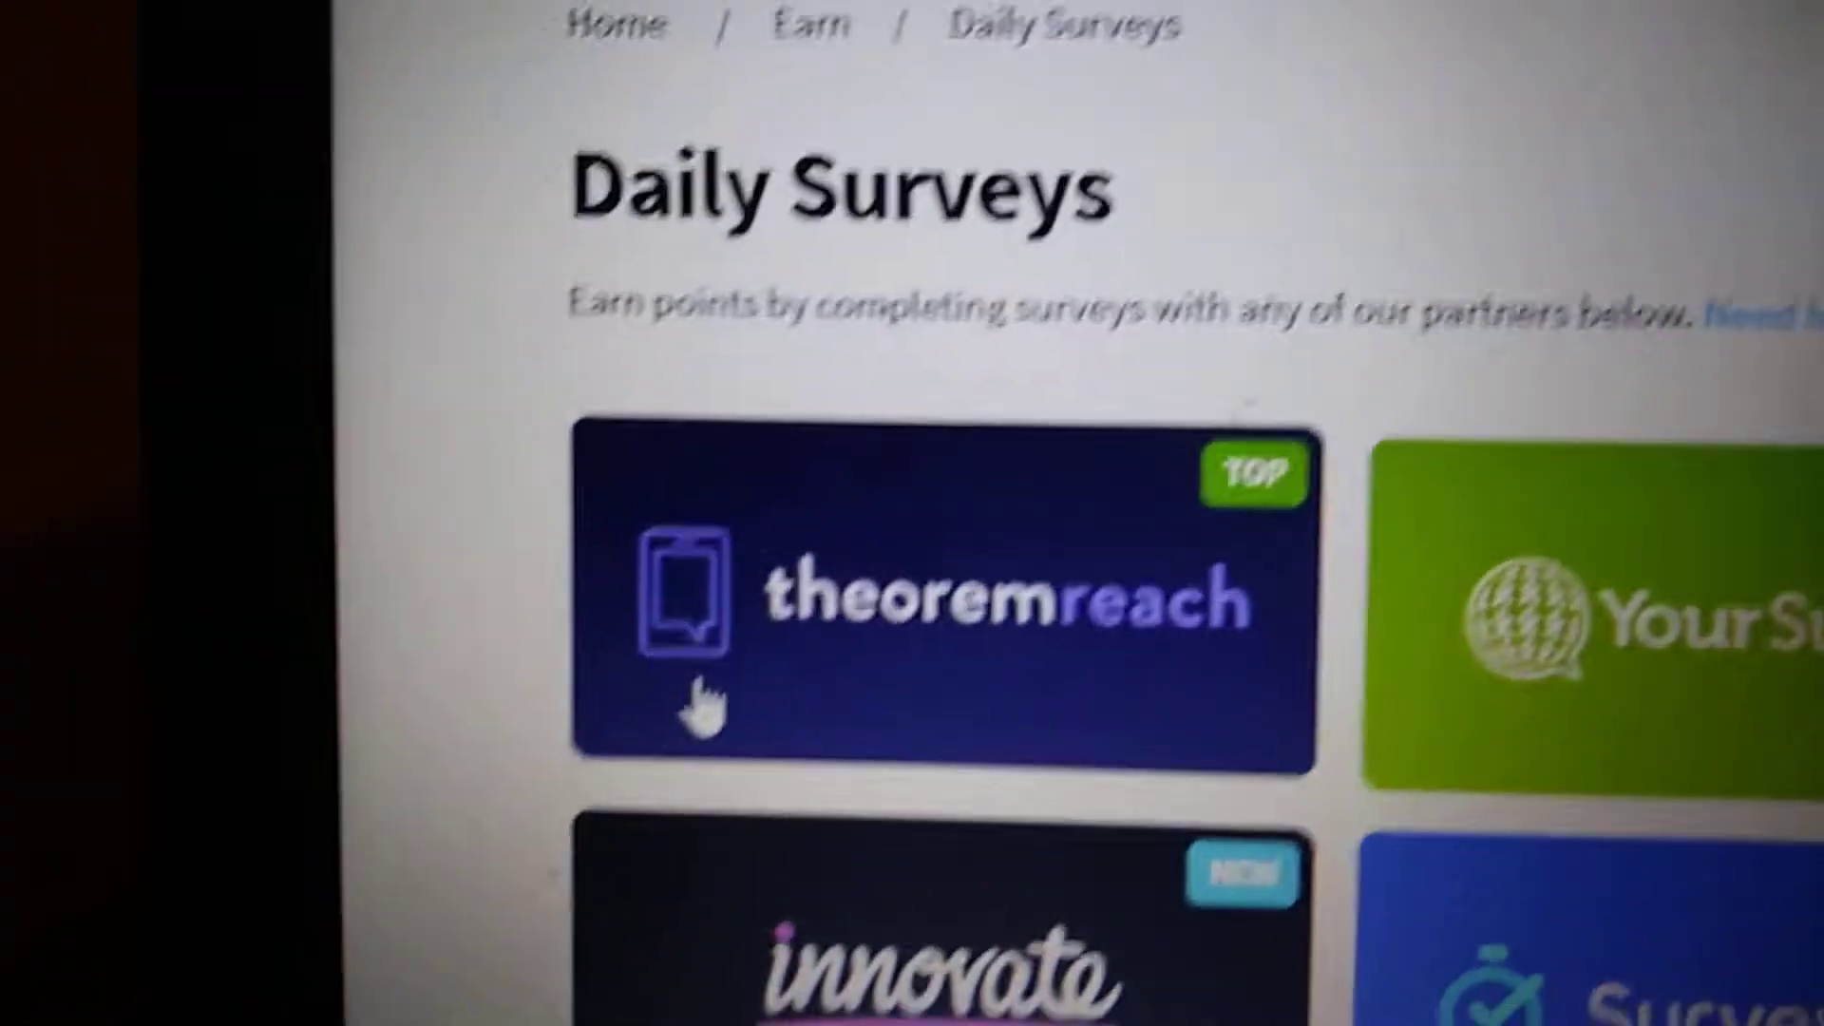
scroll("down", 3)
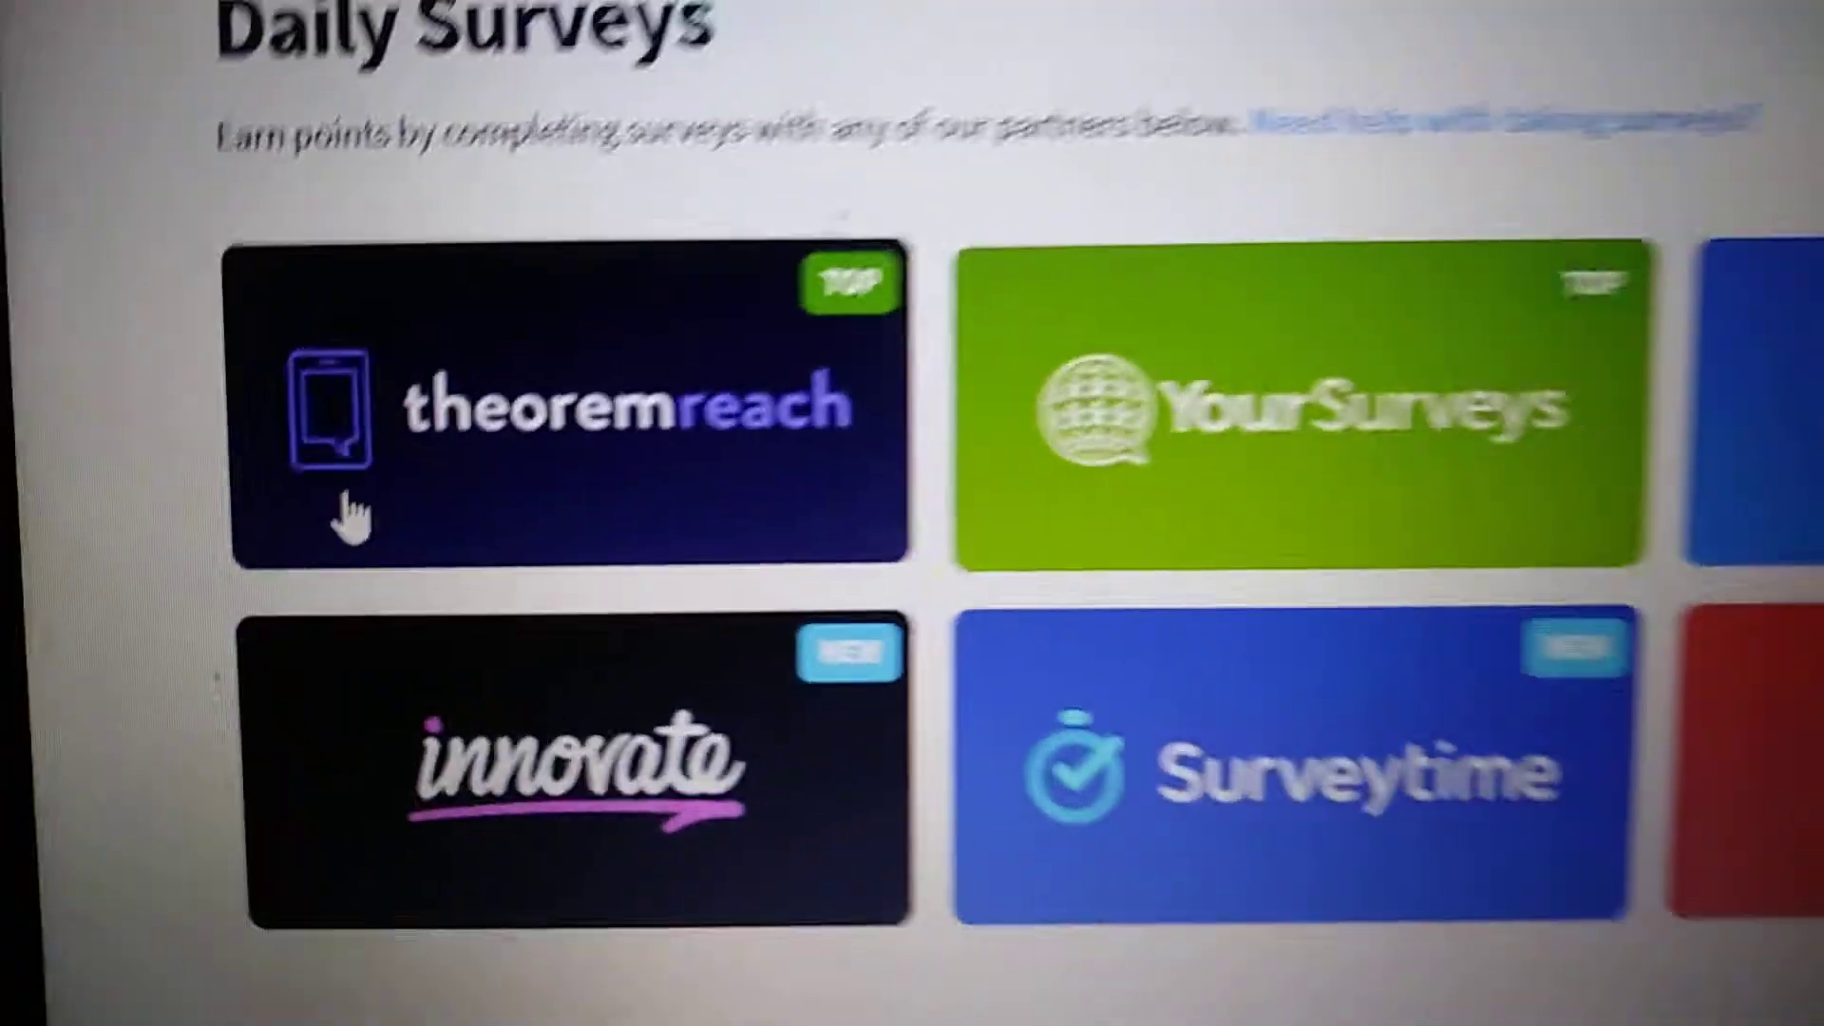
scroll("down", 3)
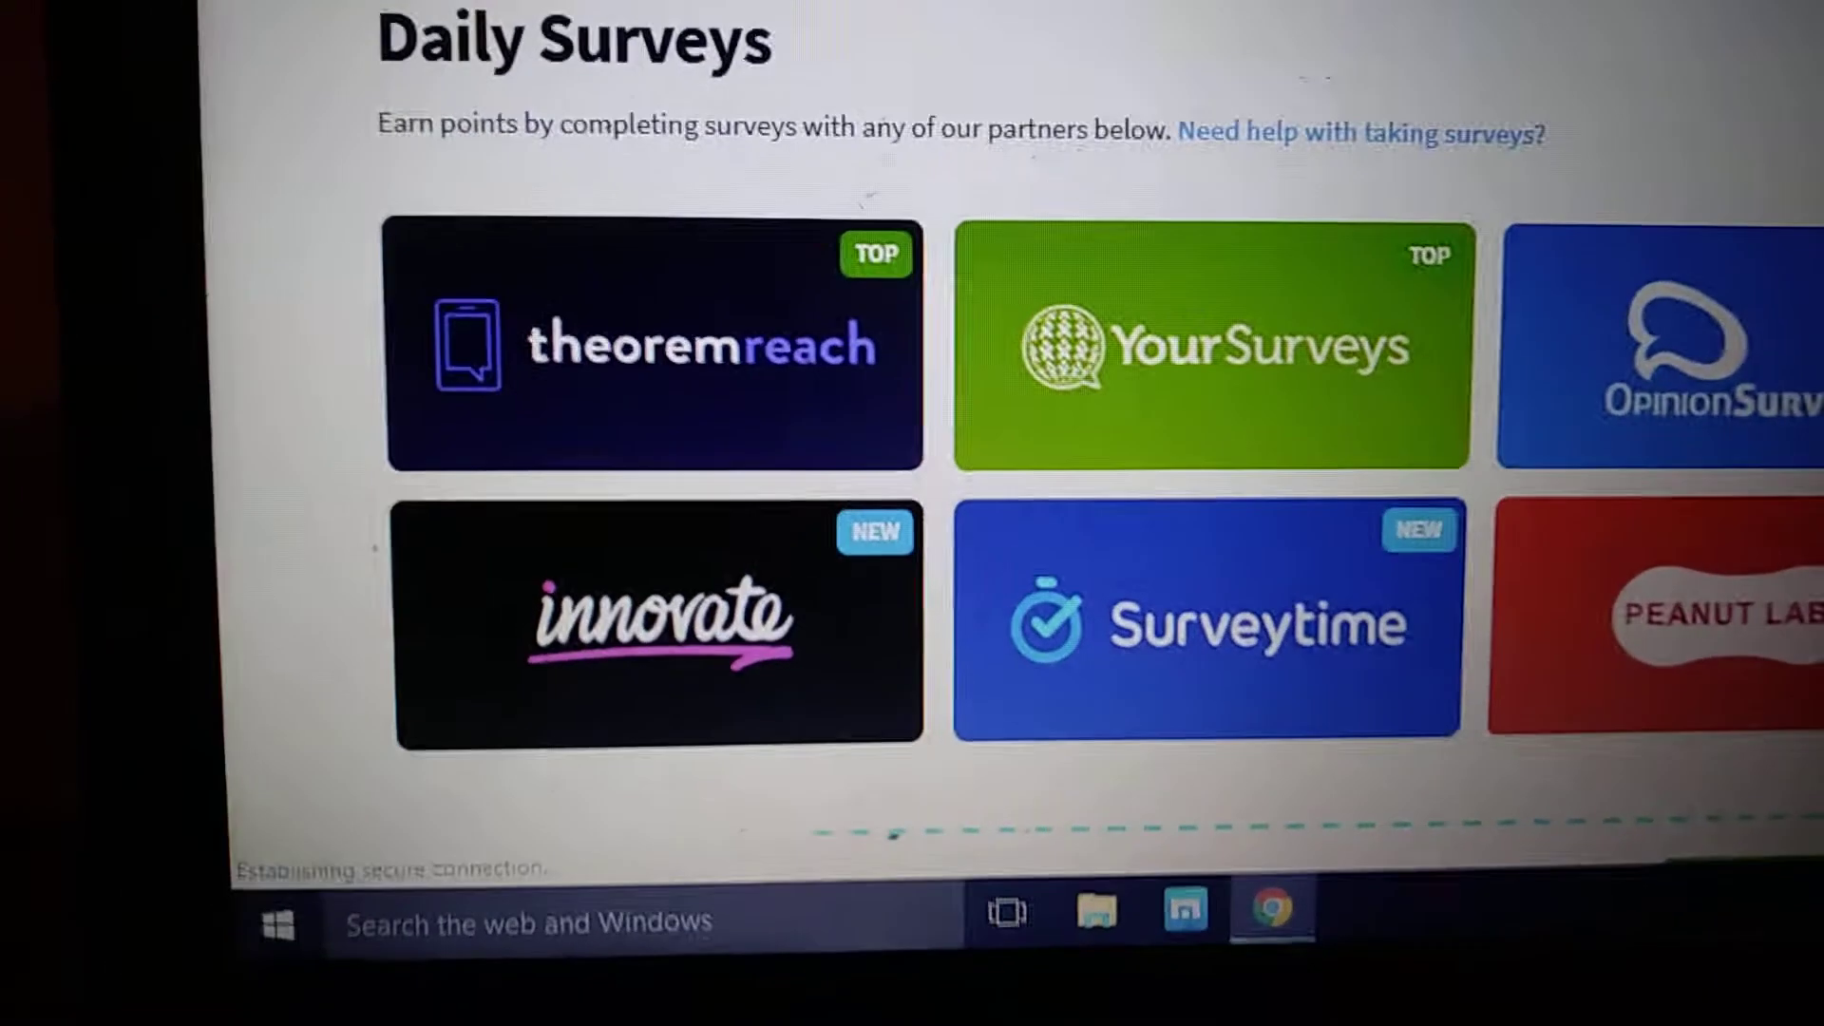
scroll("down", 3)
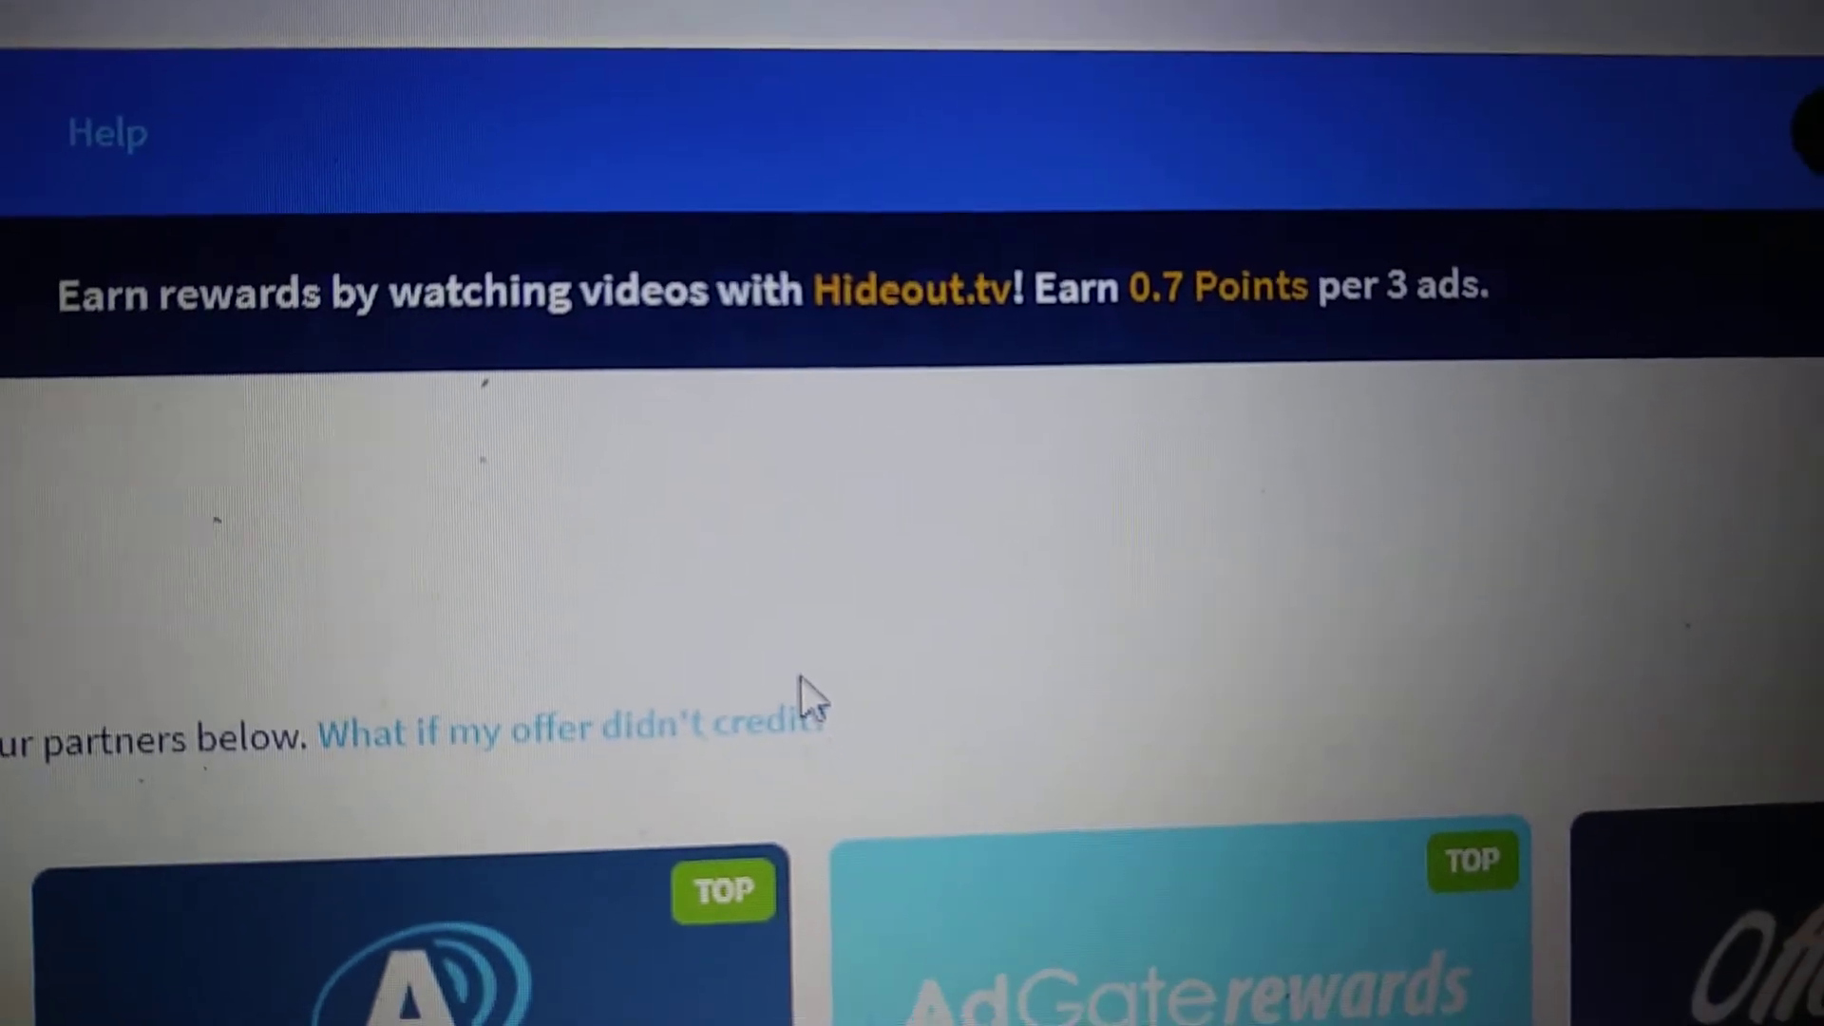
scroll("down", 3)
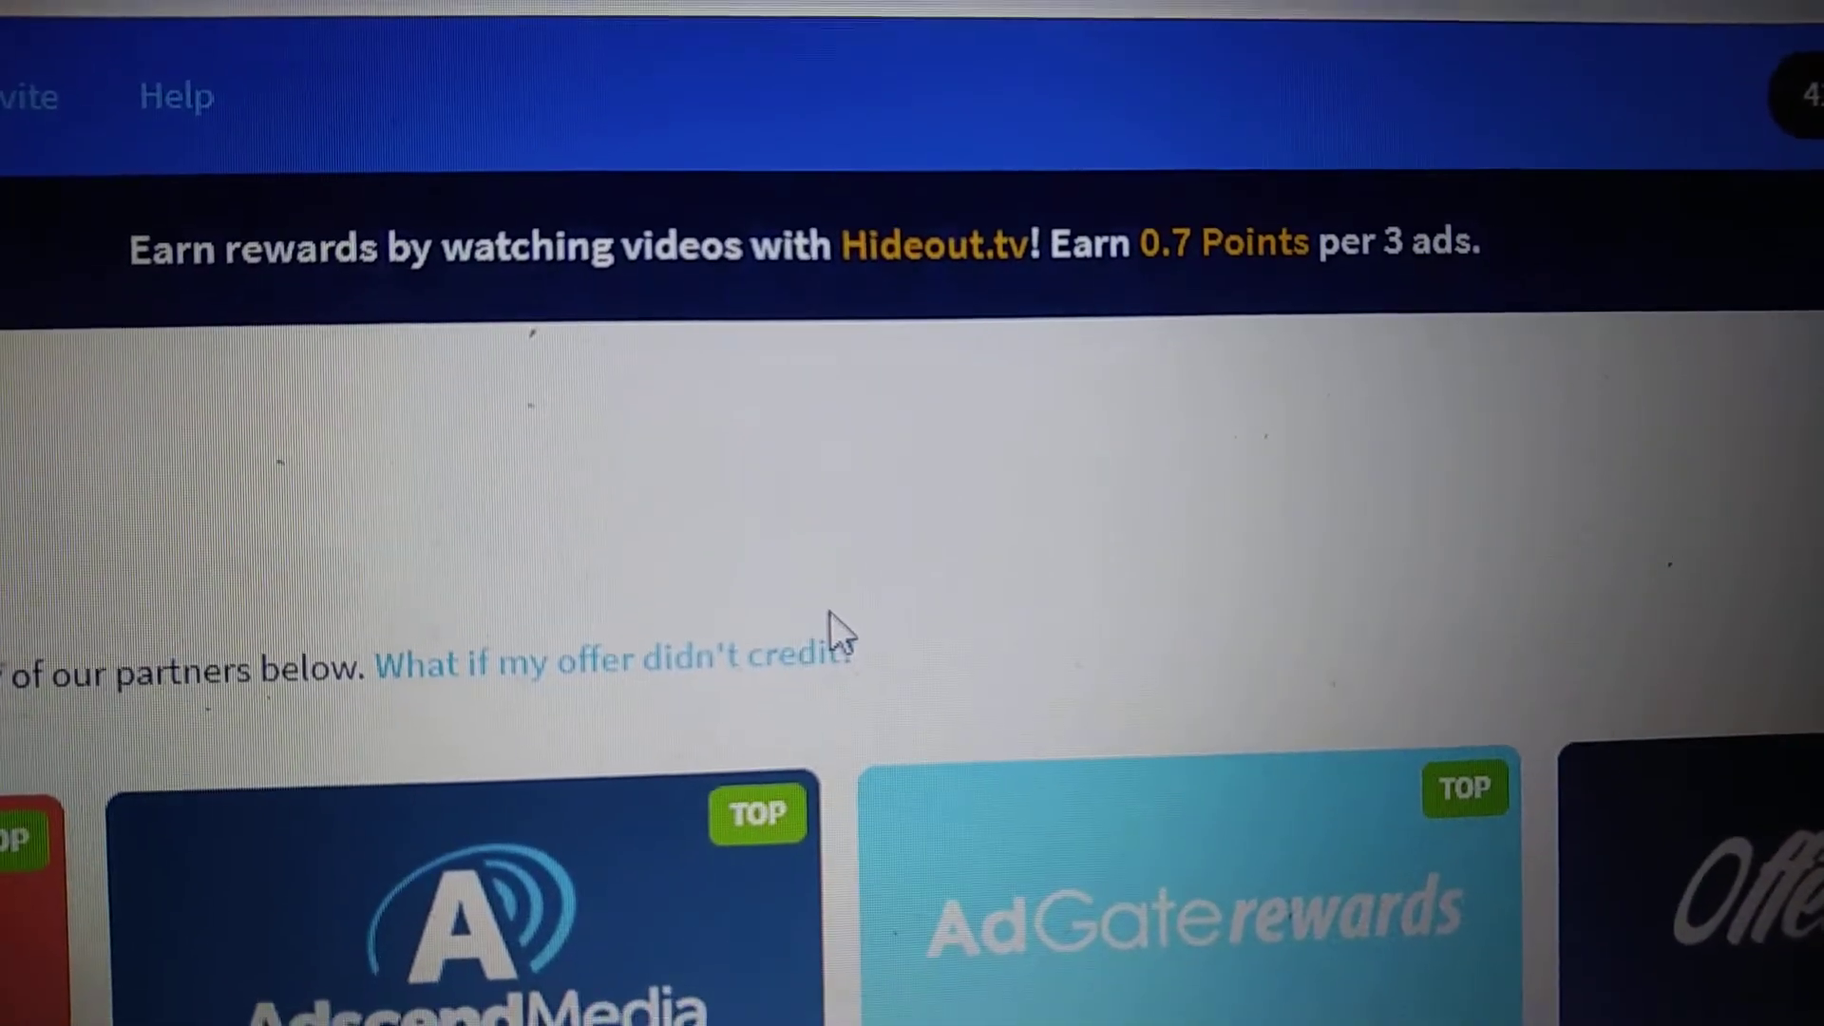
scroll("down", 3)
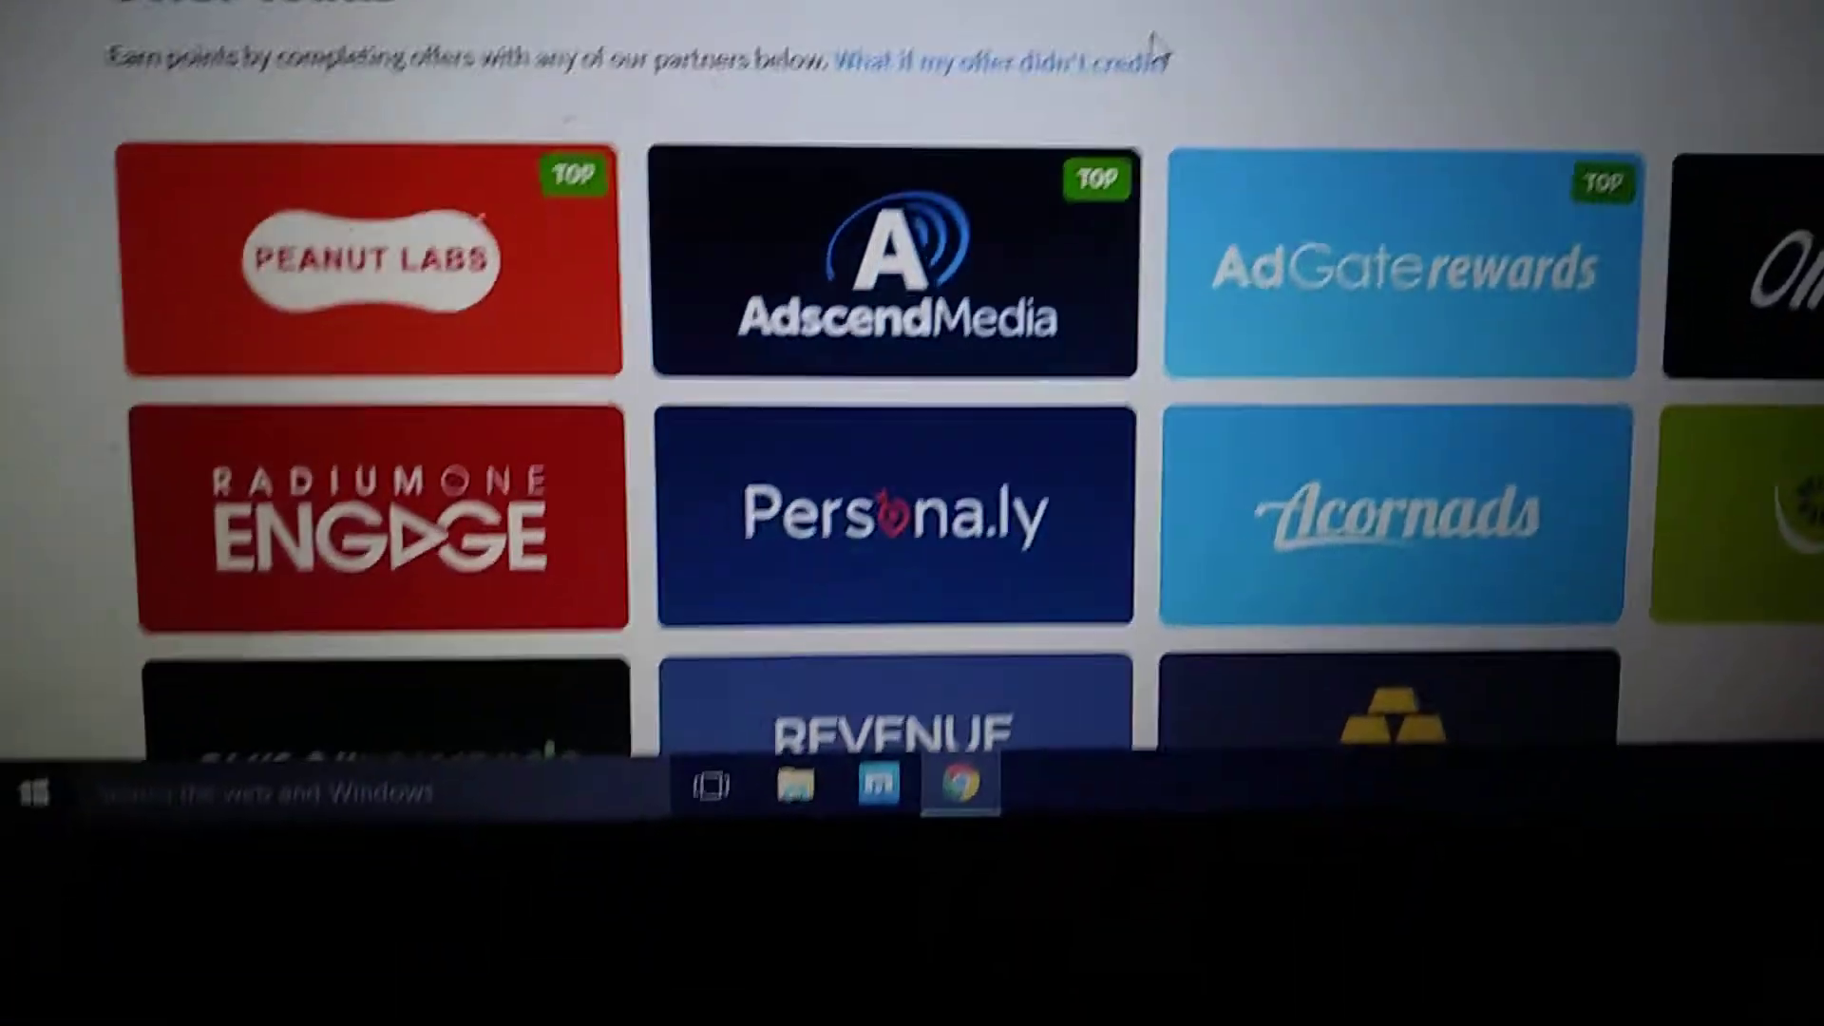
scroll("down", 3)
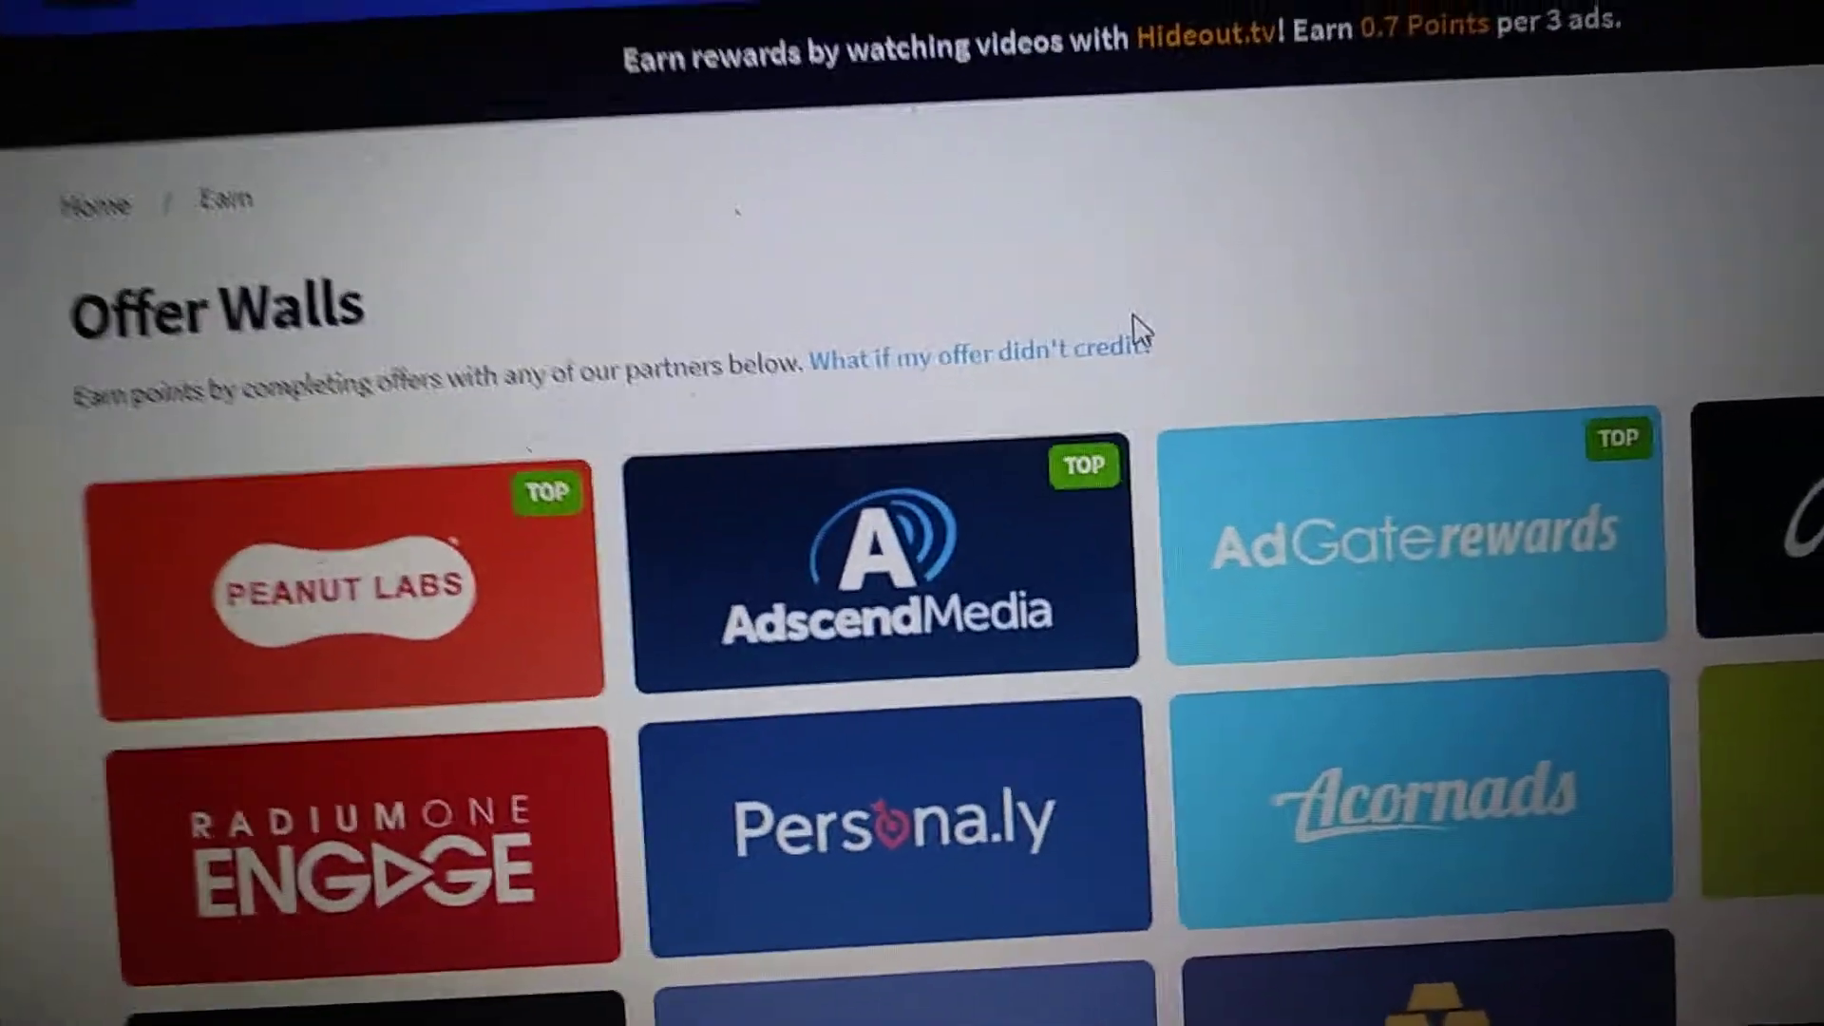
scroll("down", 3)
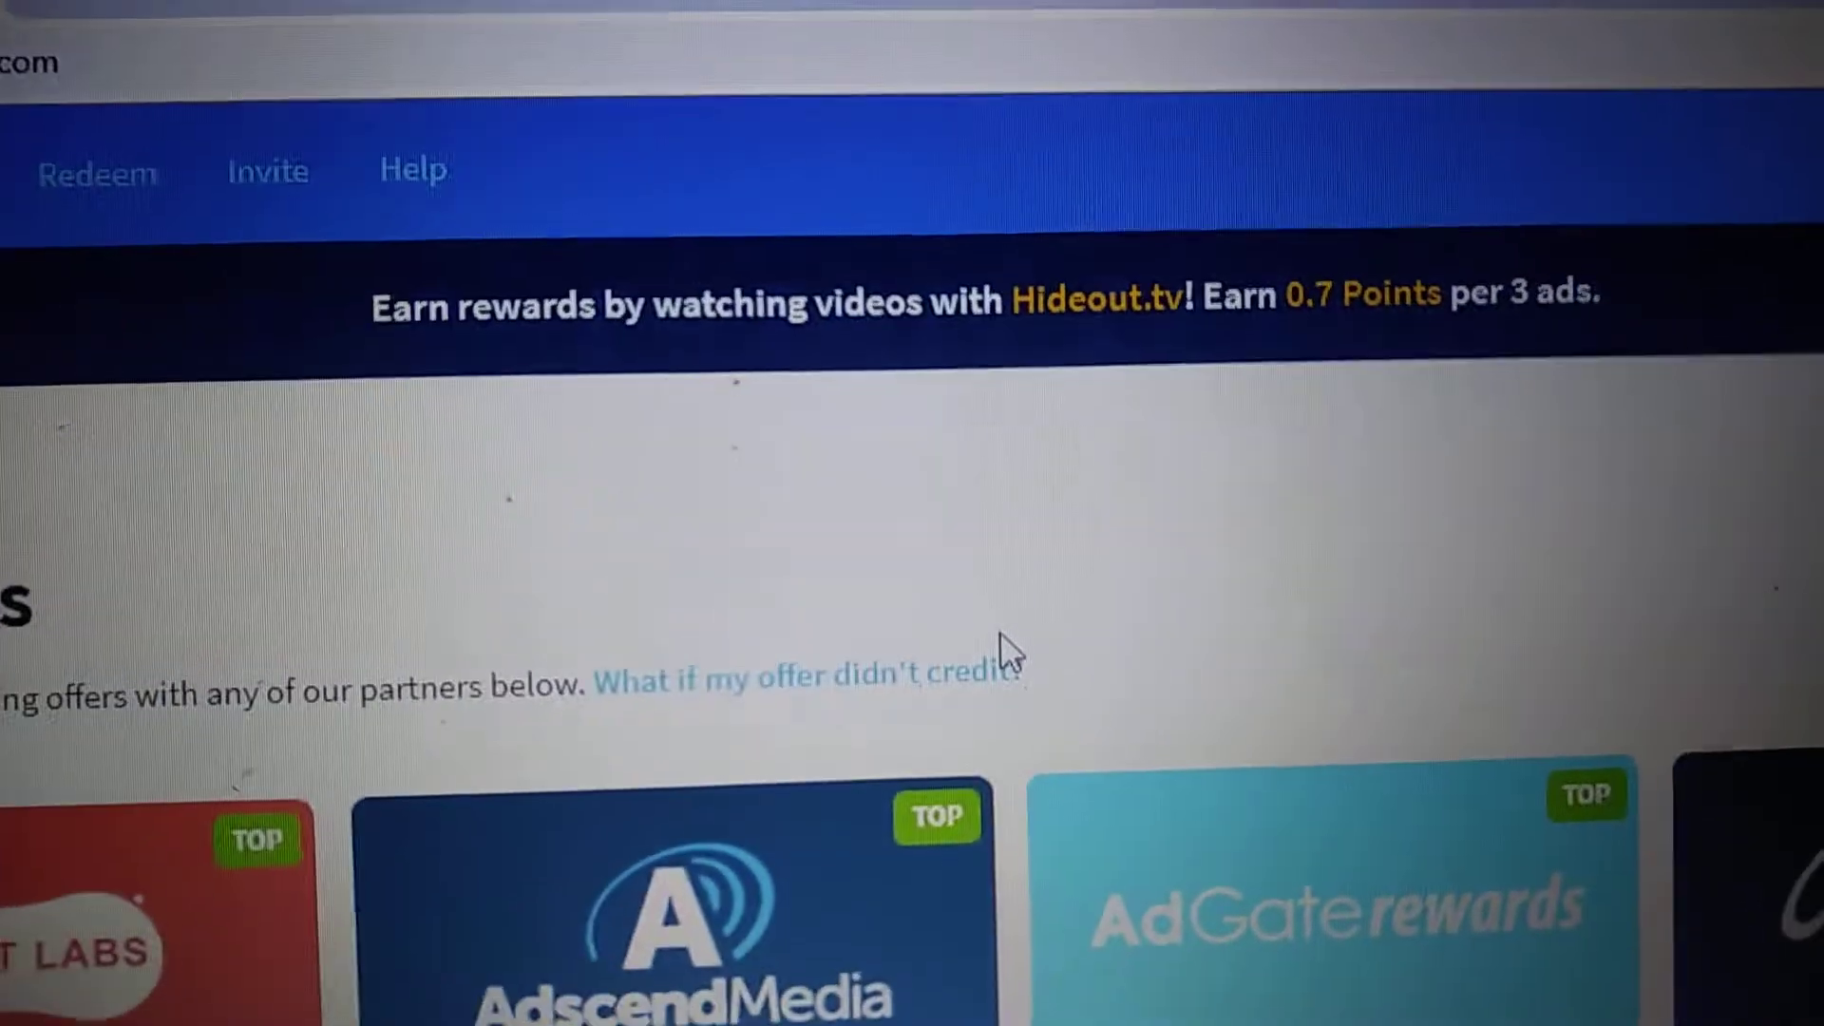
scroll("down", 3)
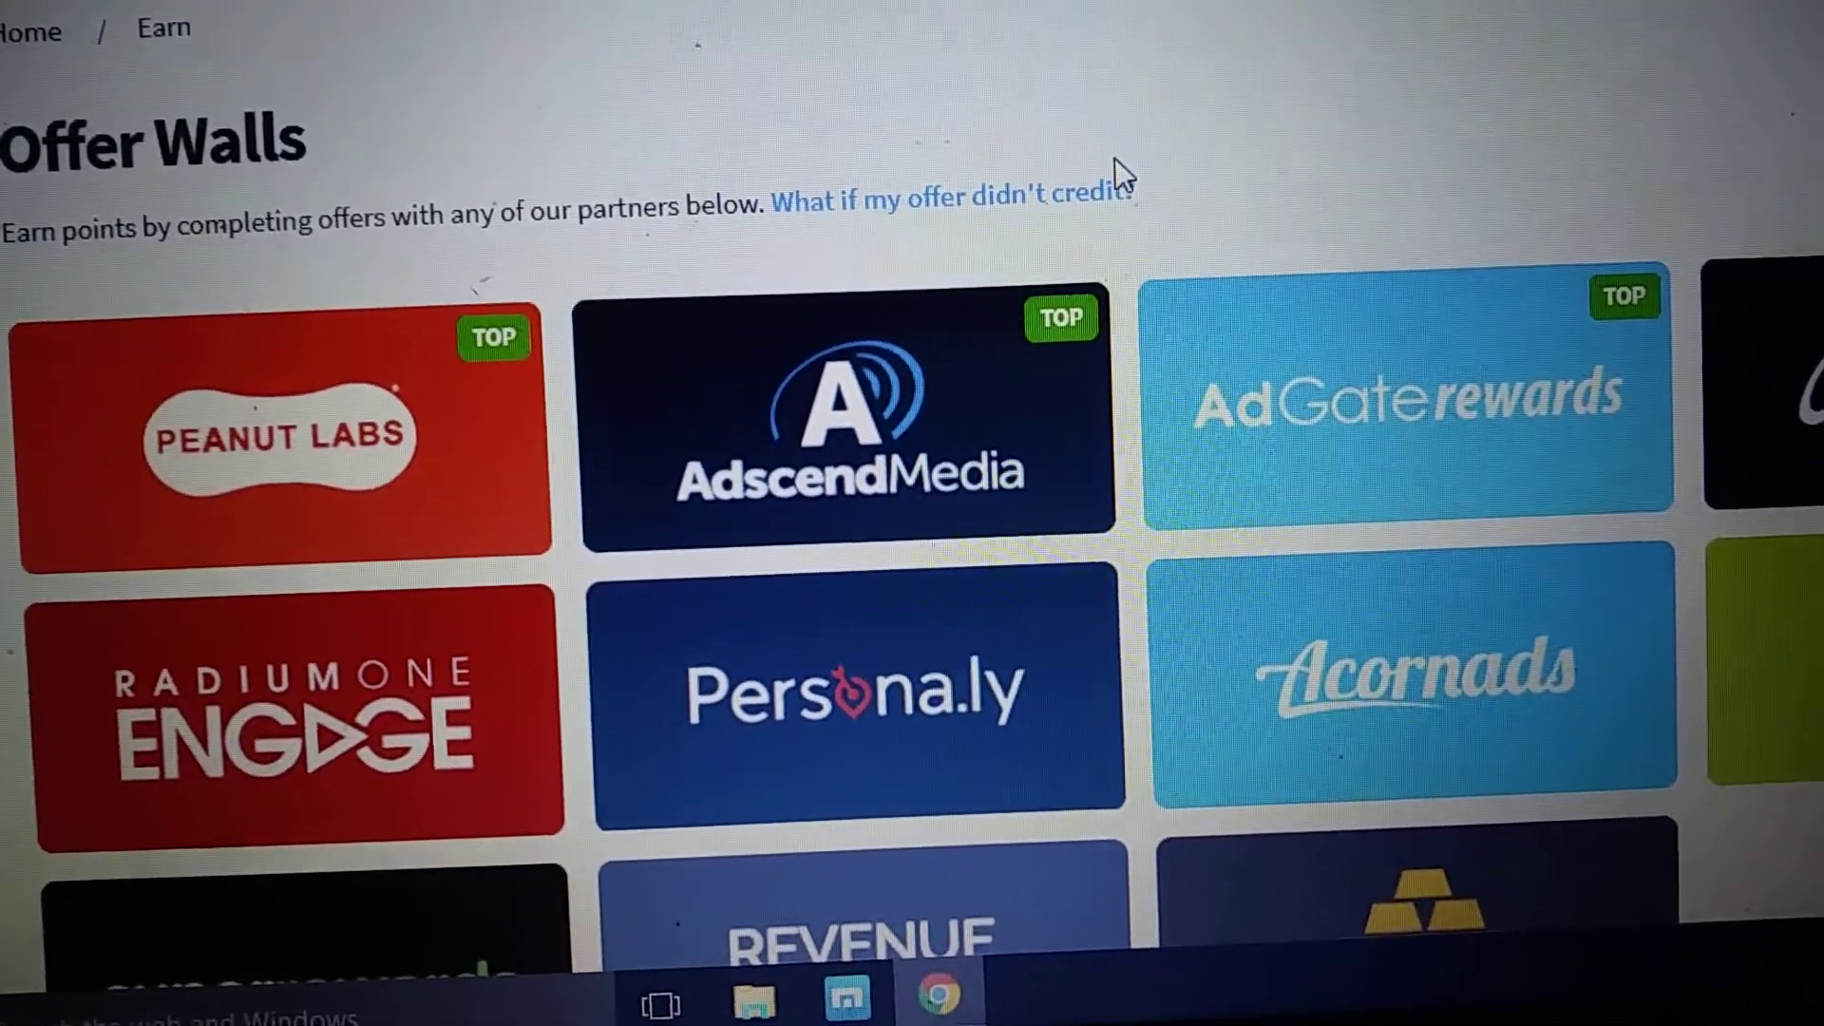
scroll("down", 3)
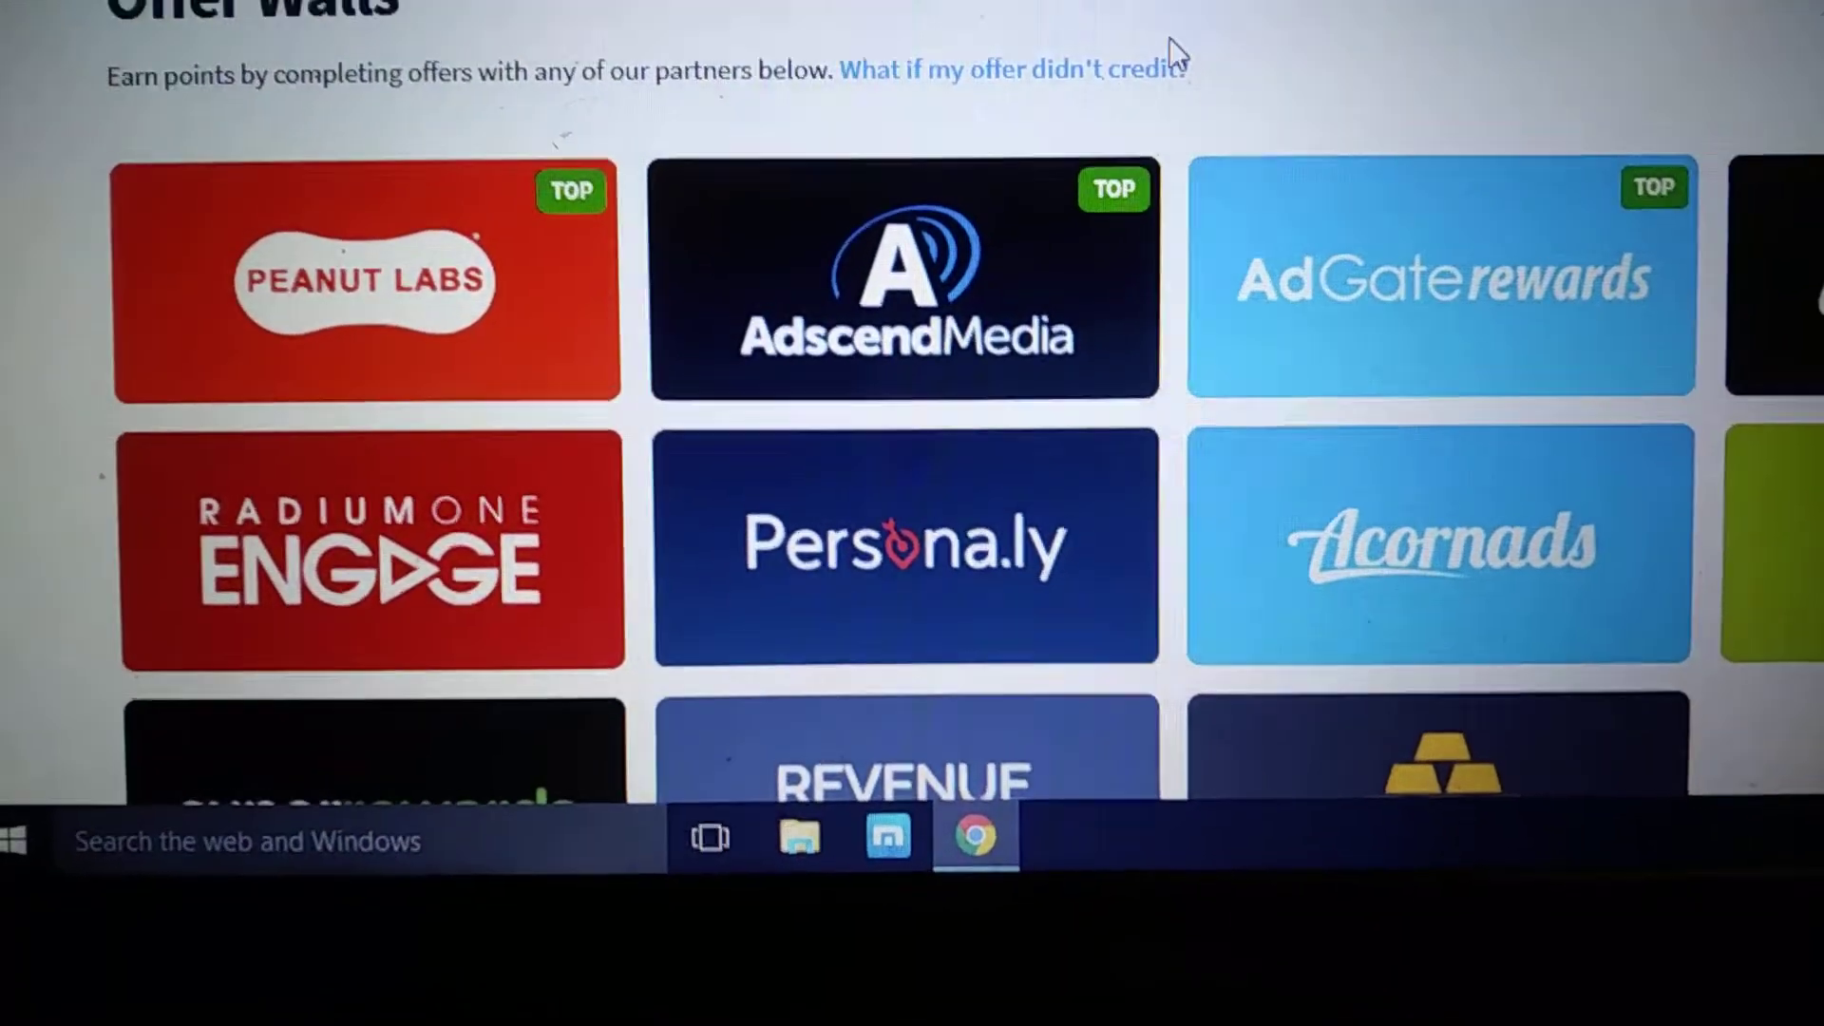
scroll("down", 3)
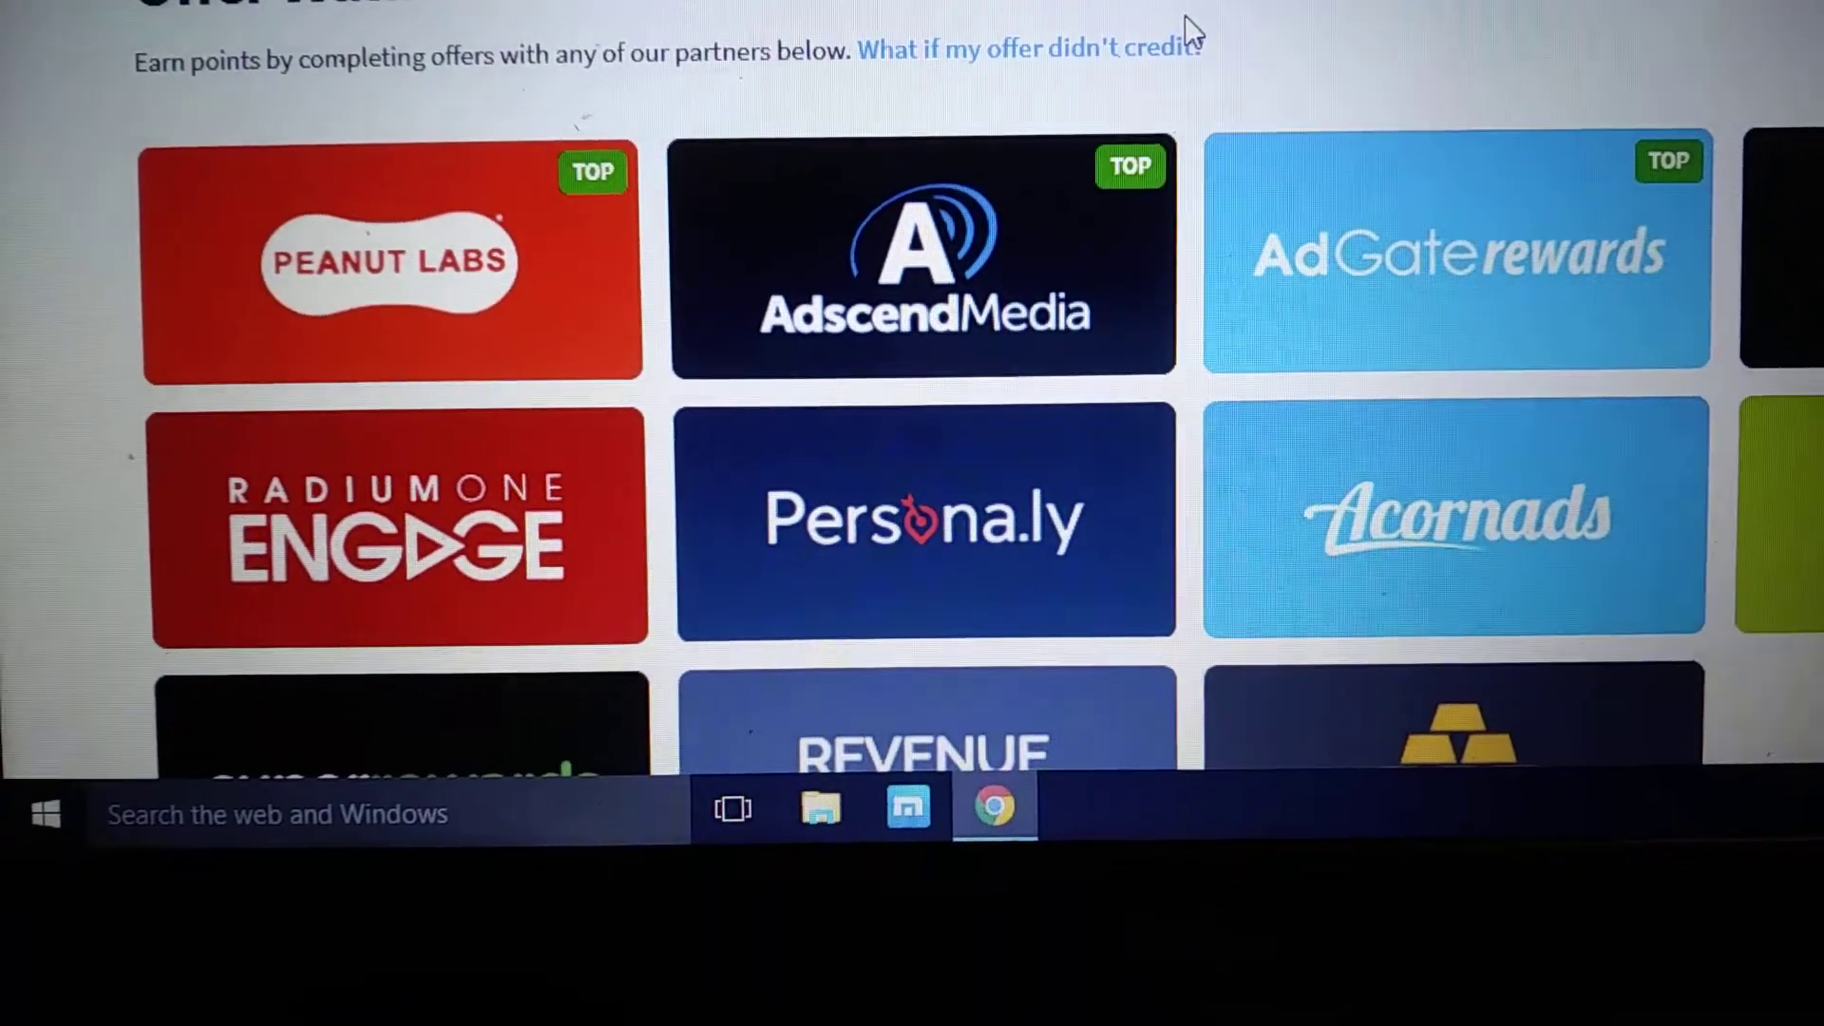
scroll("down", 3)
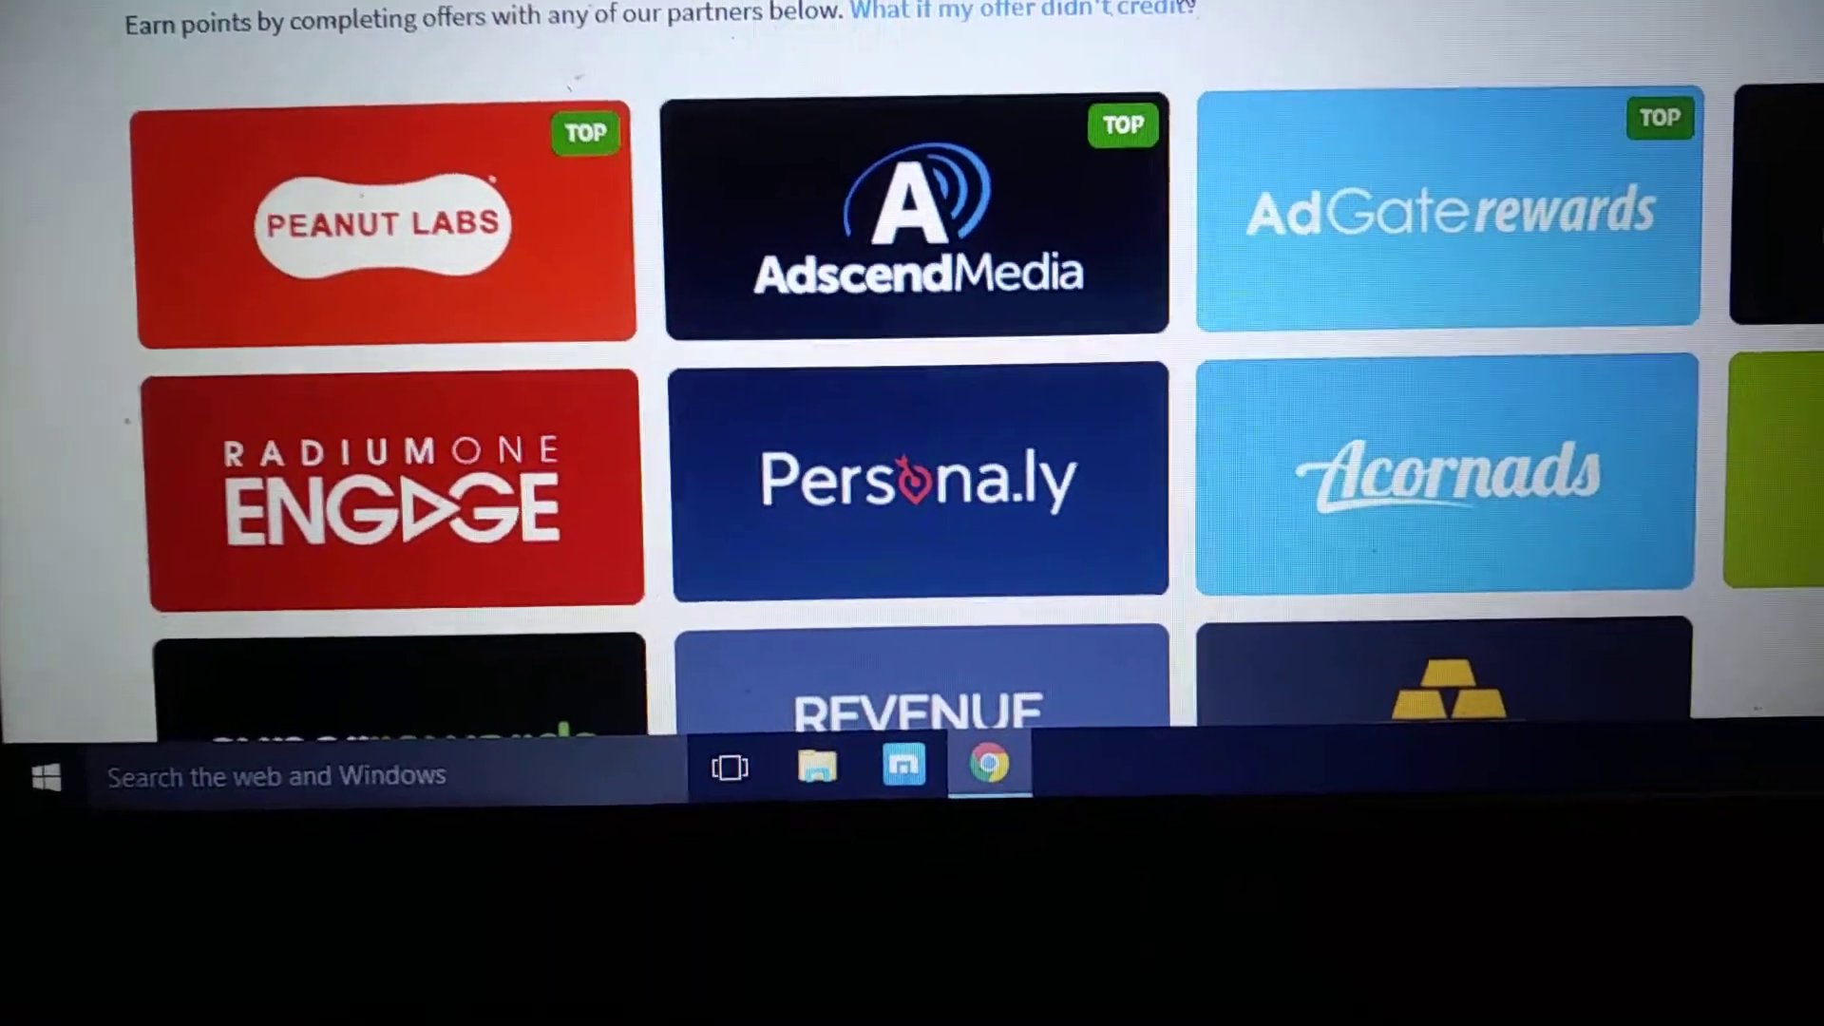